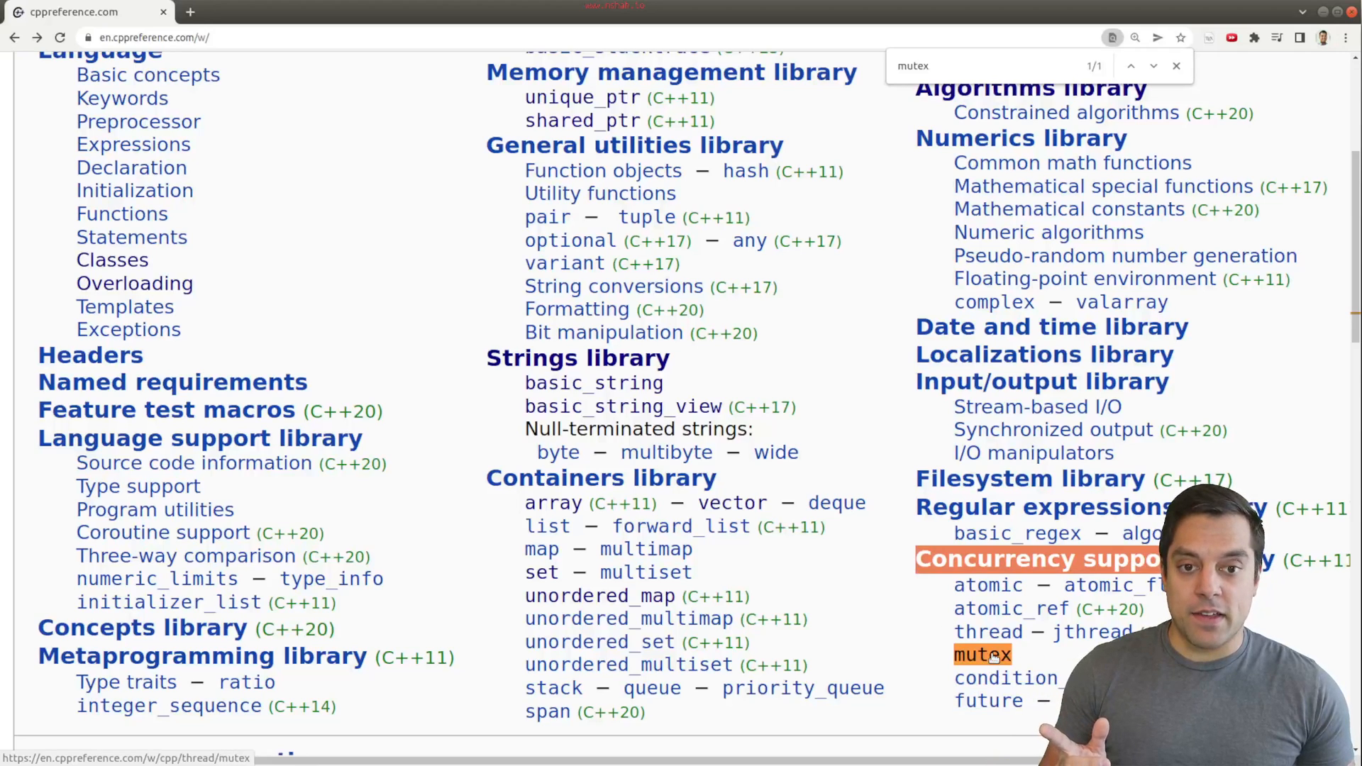
- Follow the mutex link under Concurrency support library to the std::mutex page
left_click(981, 654)
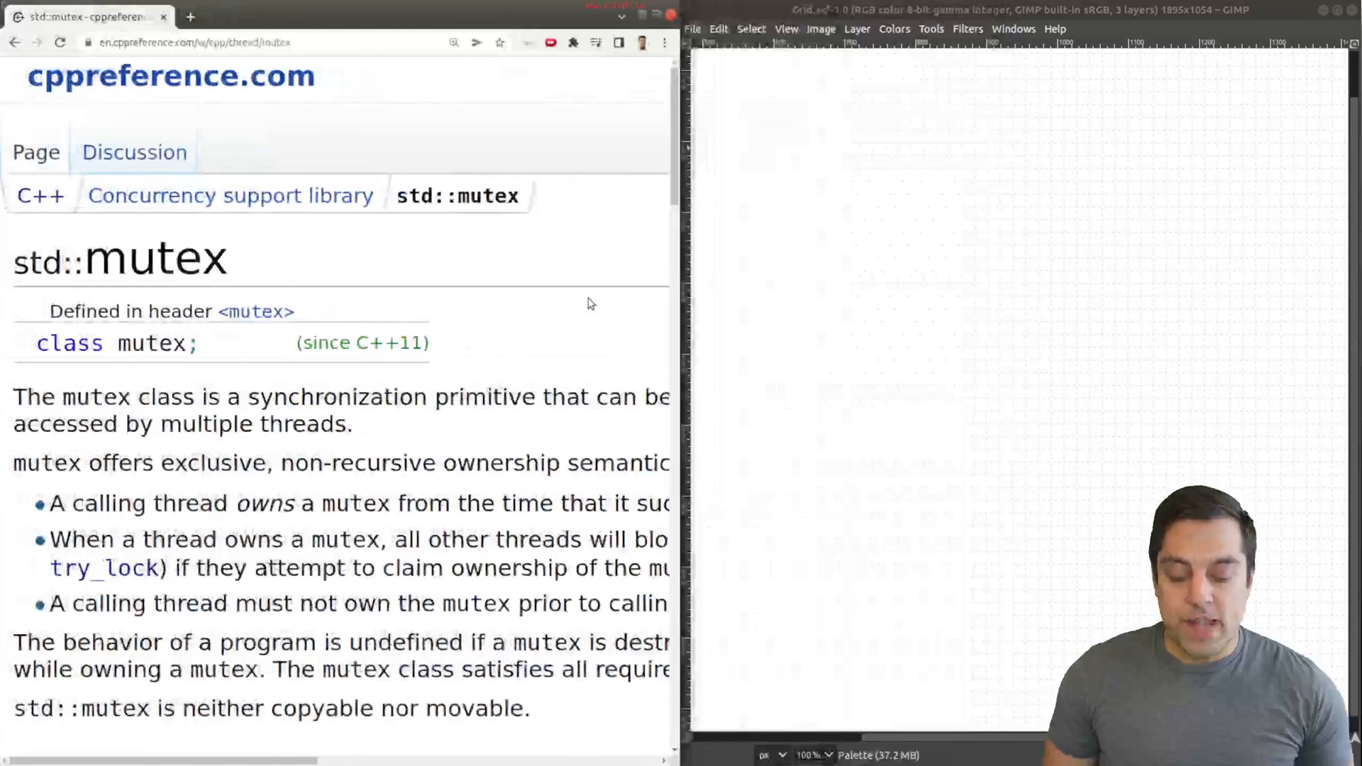
mouse_move(825, 126)
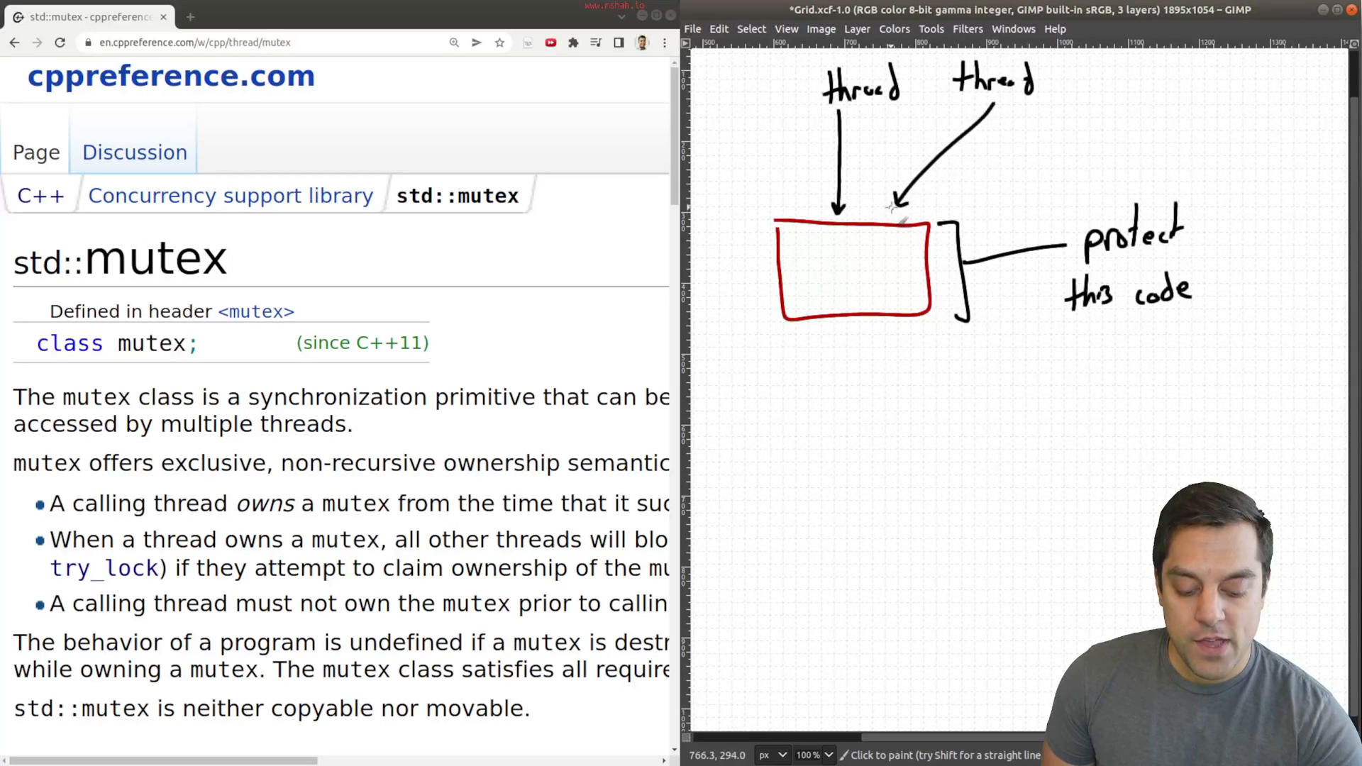
- Mark thread 2's entry into the protected box with a red cross and continue the sketch
left_click(885, 212)
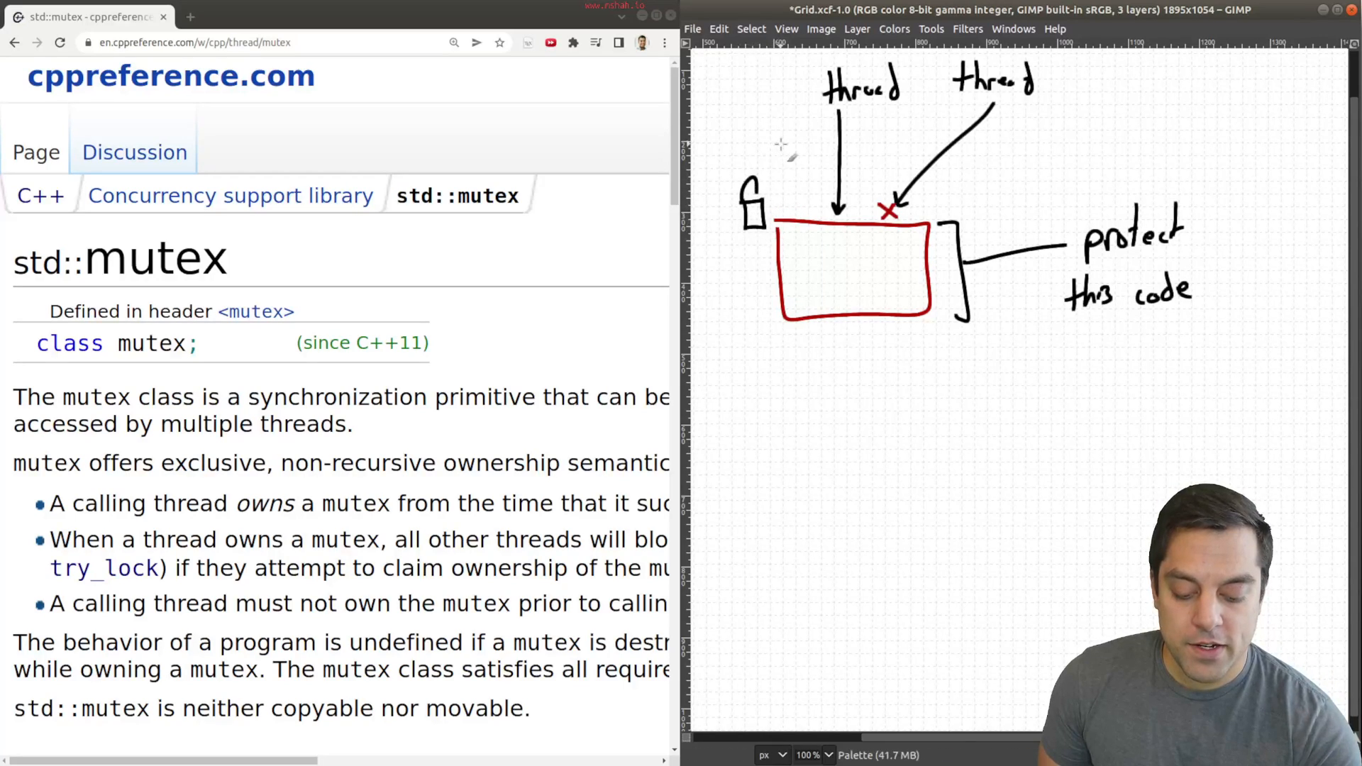
left_click(765, 349)
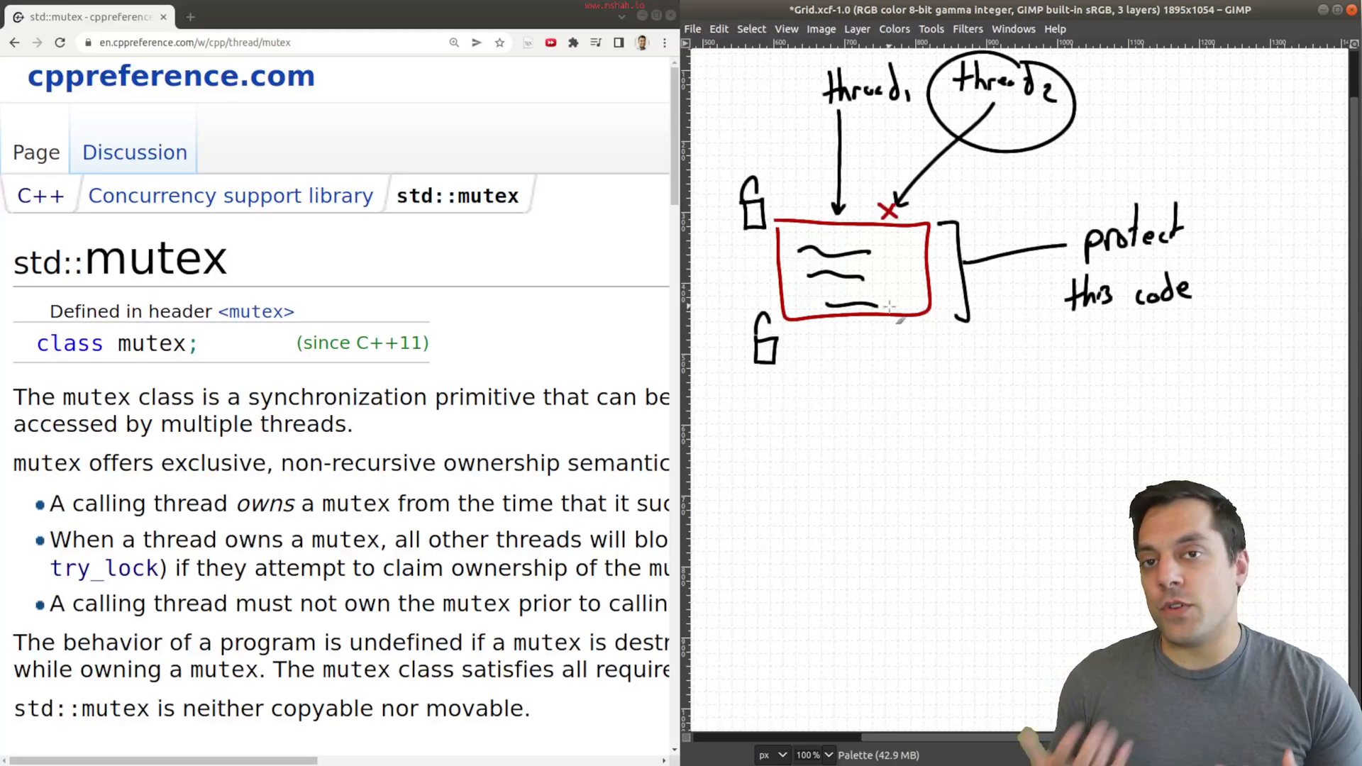
mouse_move(847, 217)
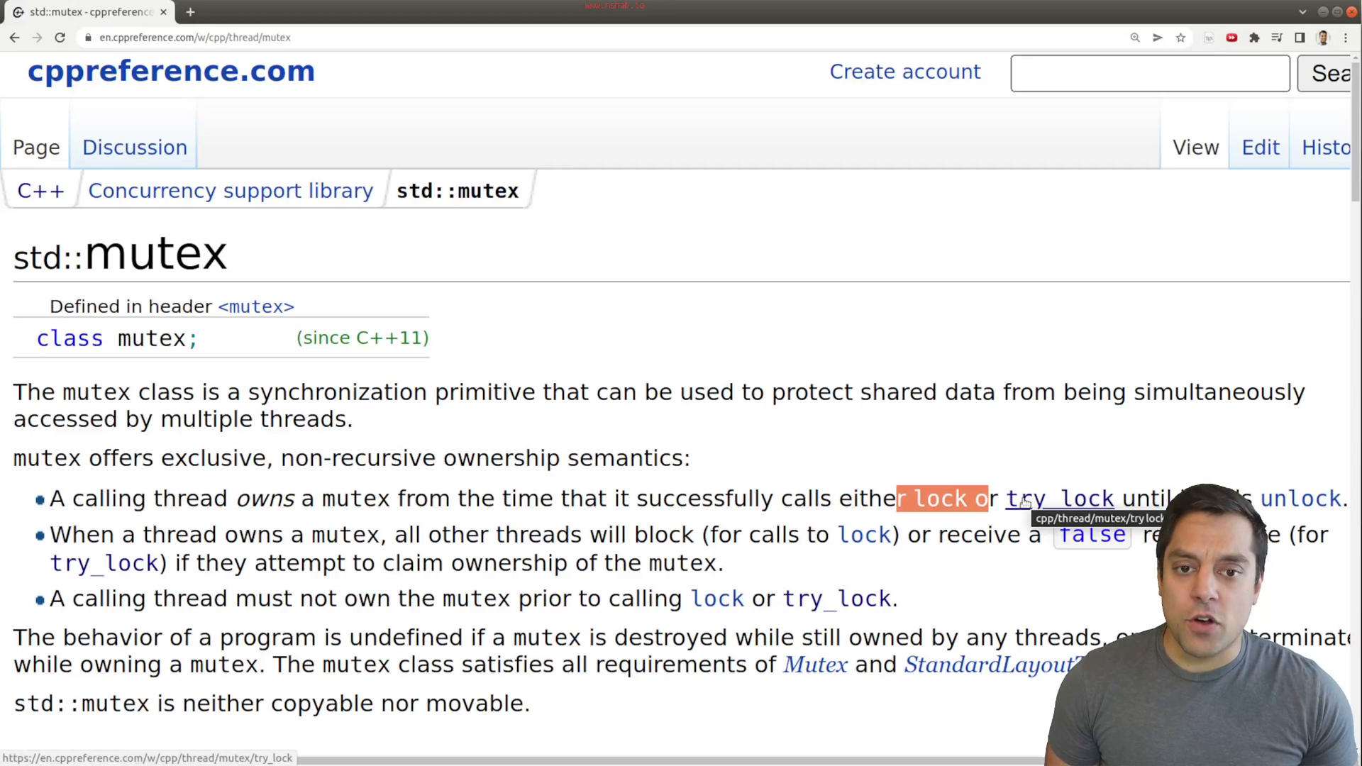
- Reach the std::mutex::try_lock page and highlight its 'Returns immediately' note
scroll("down", 3)
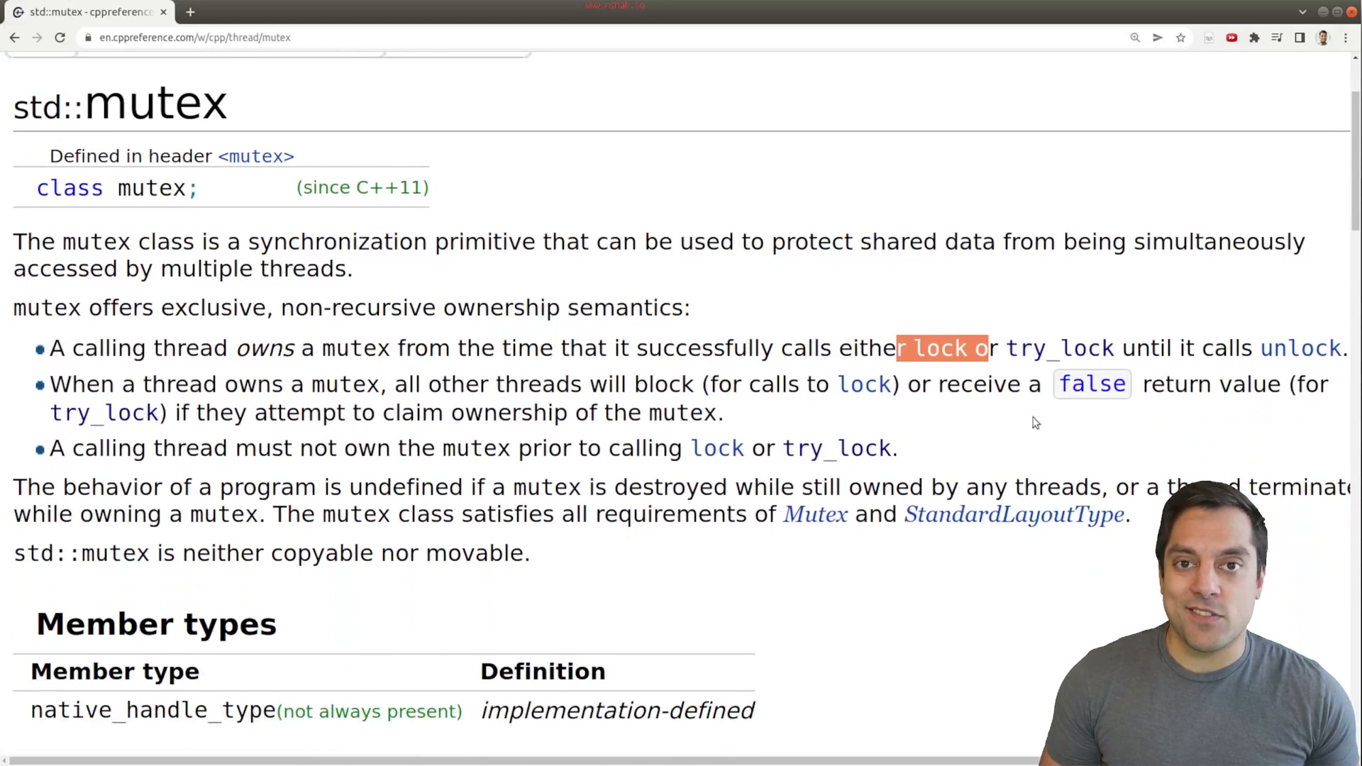
mouse_move(979, 432)
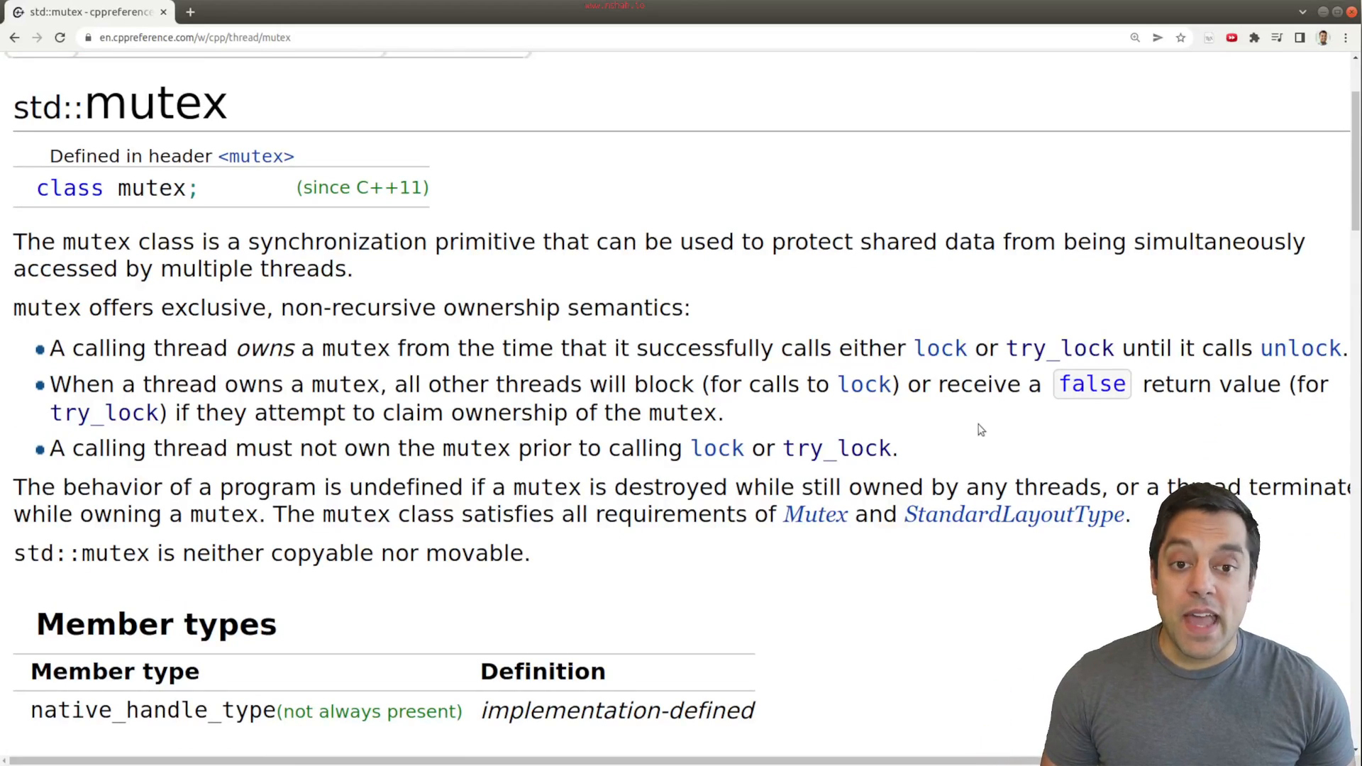
mouse_move(1058, 347)
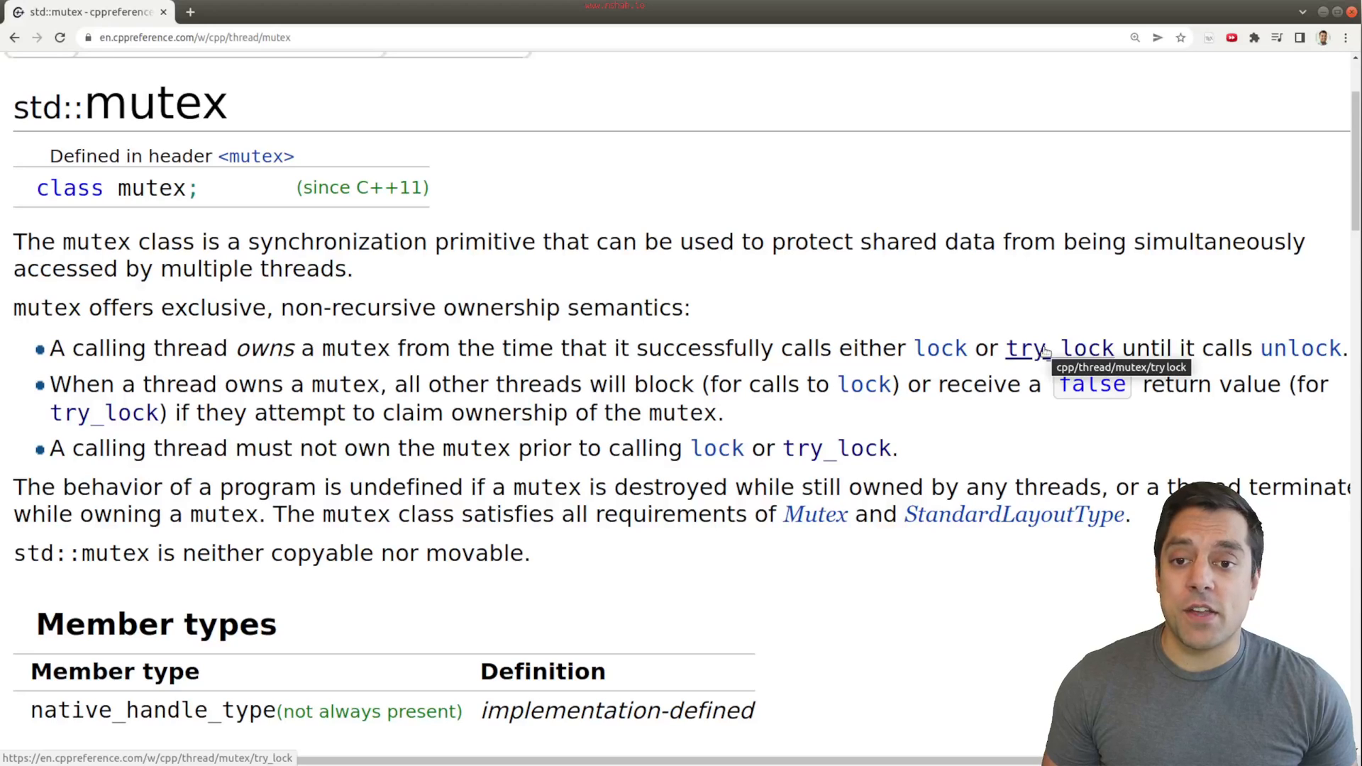
left_click(1057, 347)
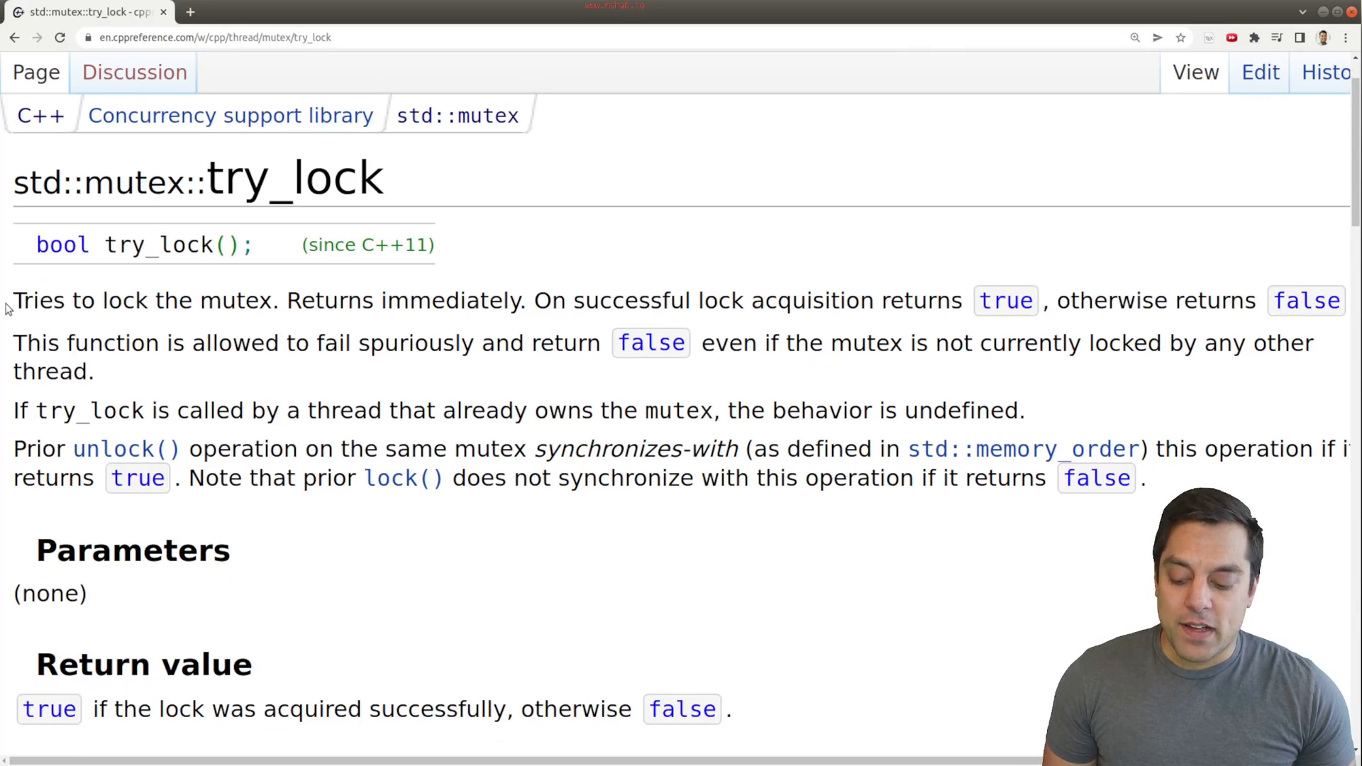
left_click_drag(12, 299, 270, 300)
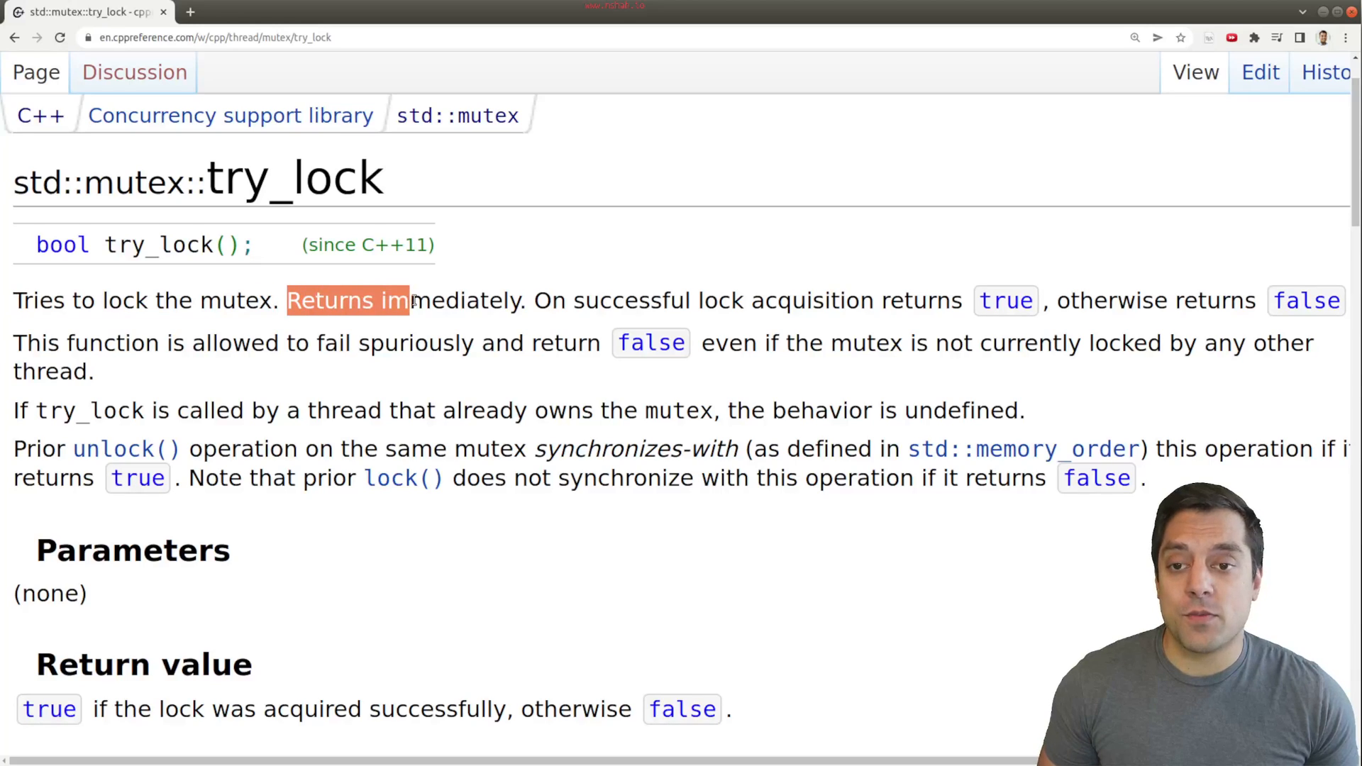
double_click(61, 244)
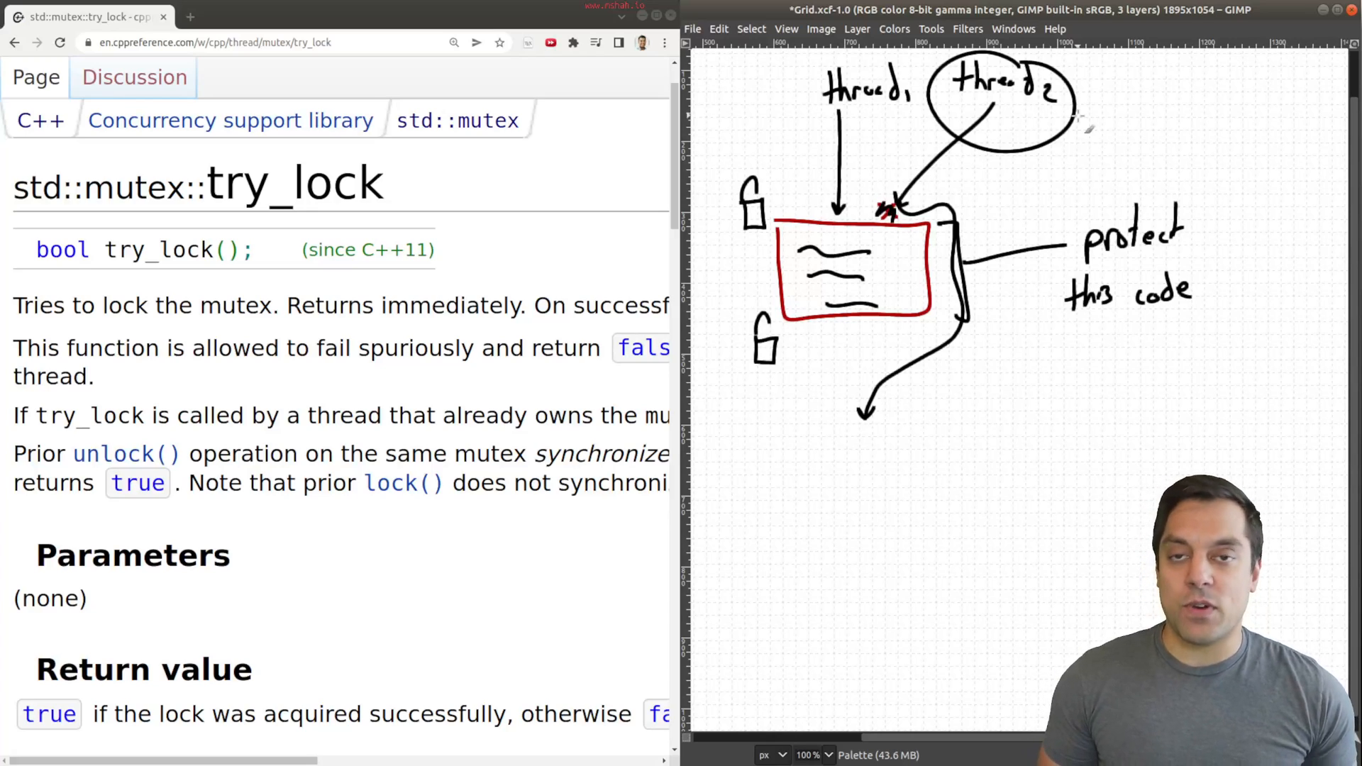
mouse_move(1081, 132)
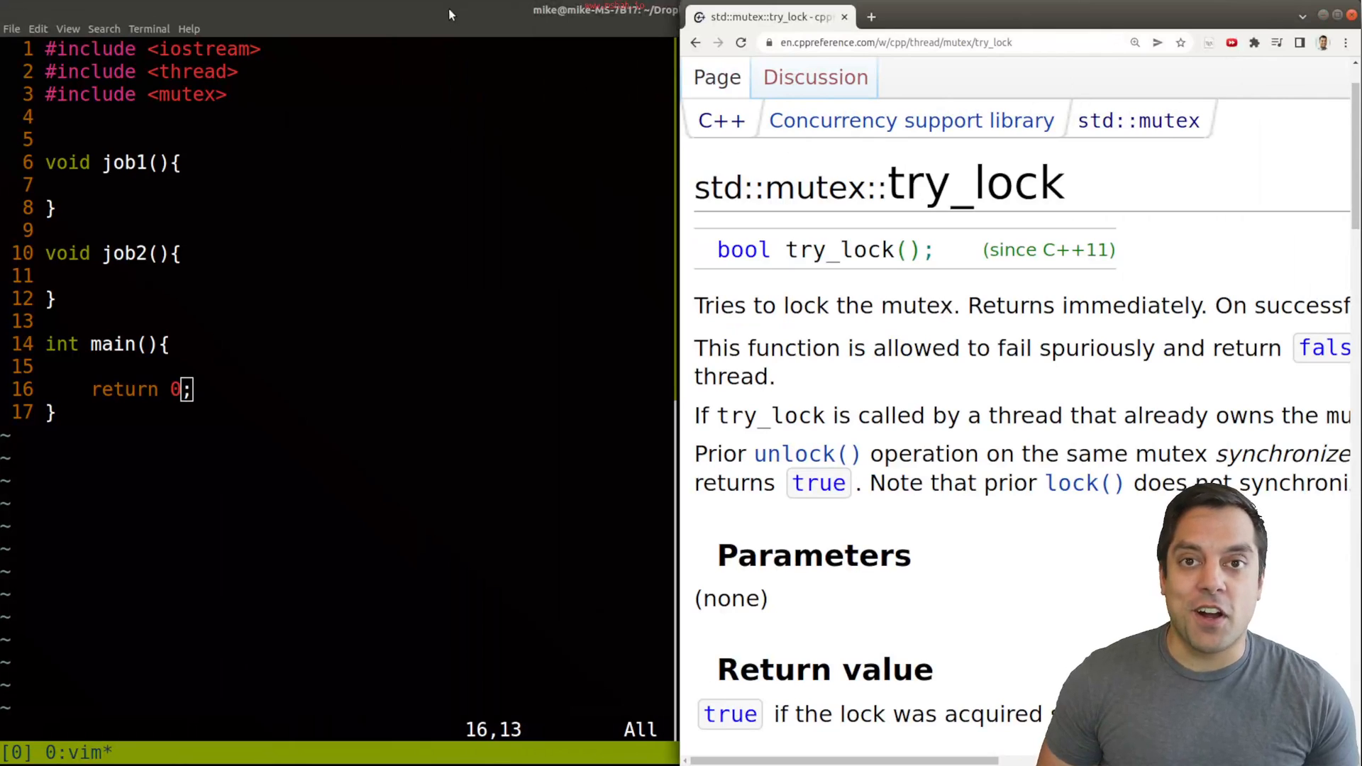
- Scroll the try_lock page to the Example code with its job_1 retry loop
scroll("down", 3)
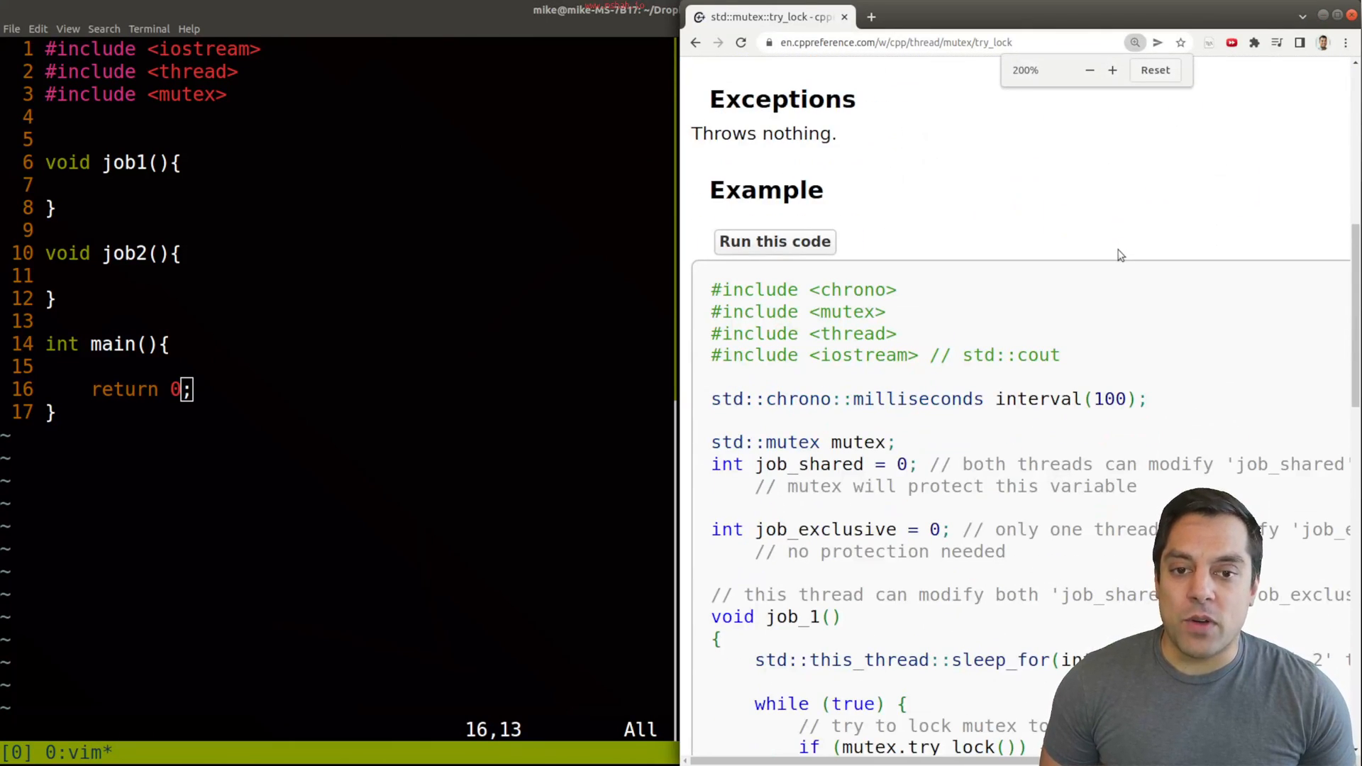
scroll("down", 3)
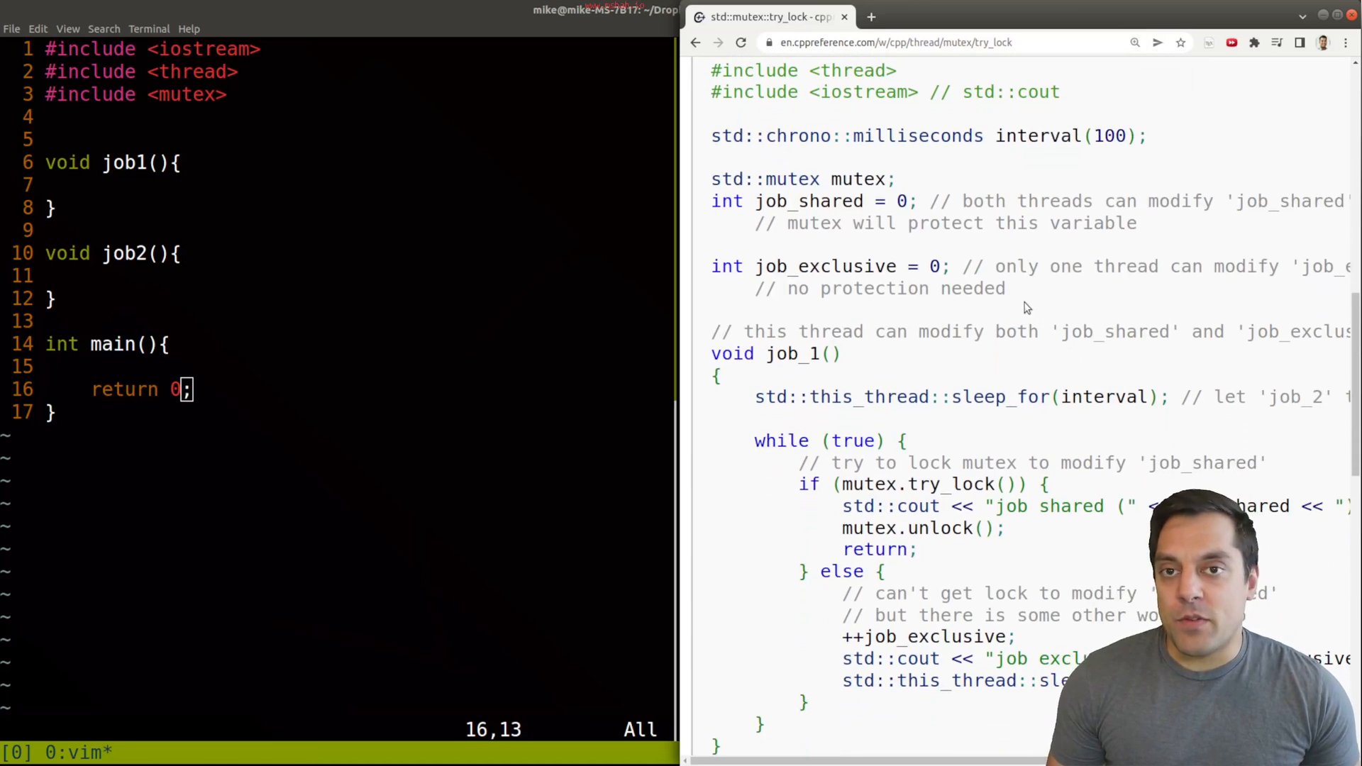
mouse_move(997, 312)
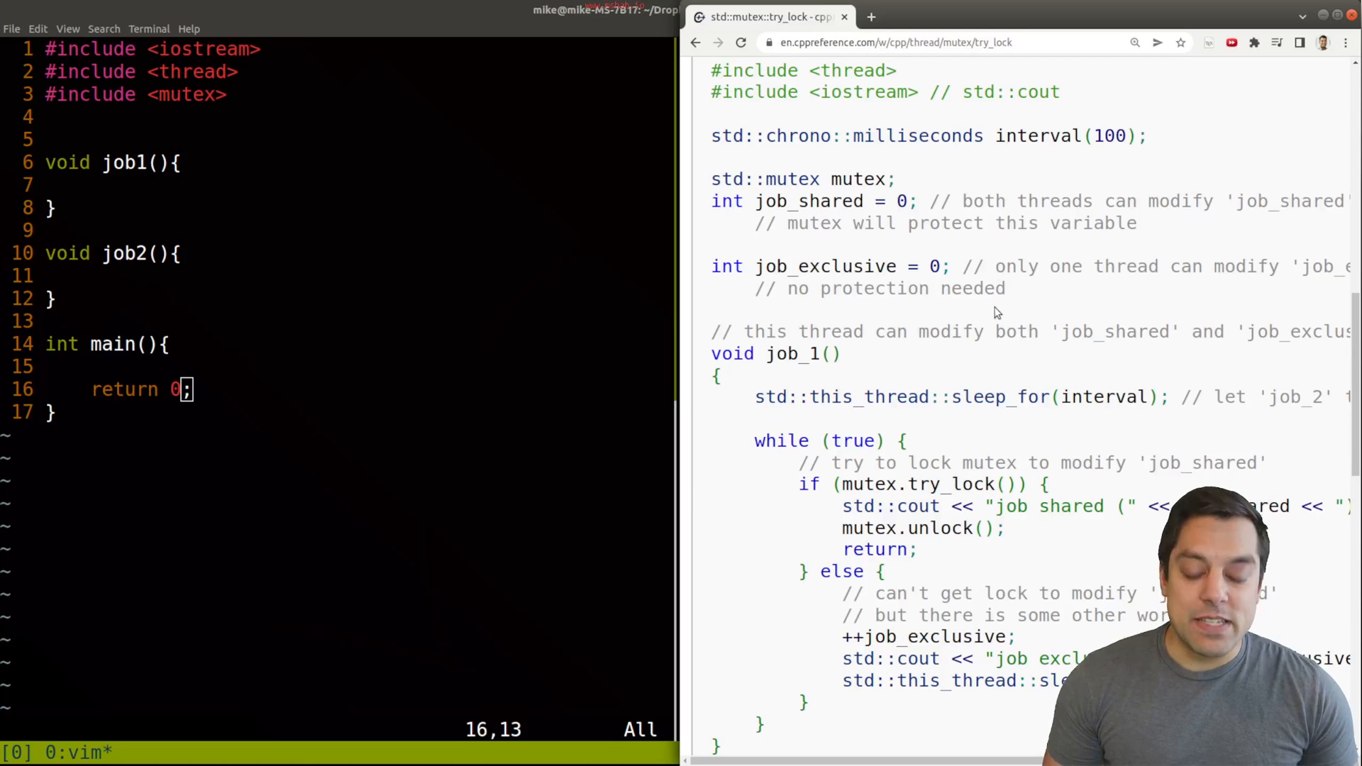
scroll("up", 3)
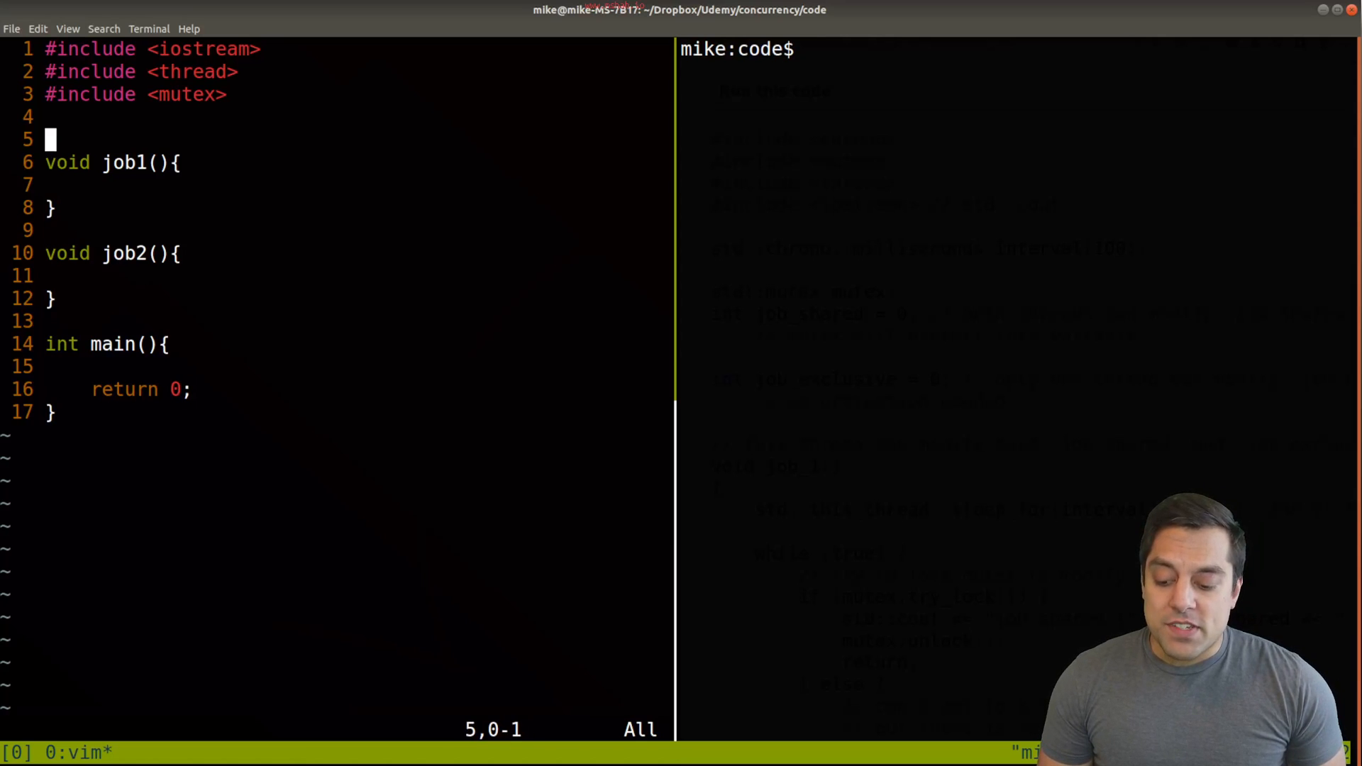
- Declare global std::mutex g_lock and create std::thread thread1(job1) in main
type("std:")
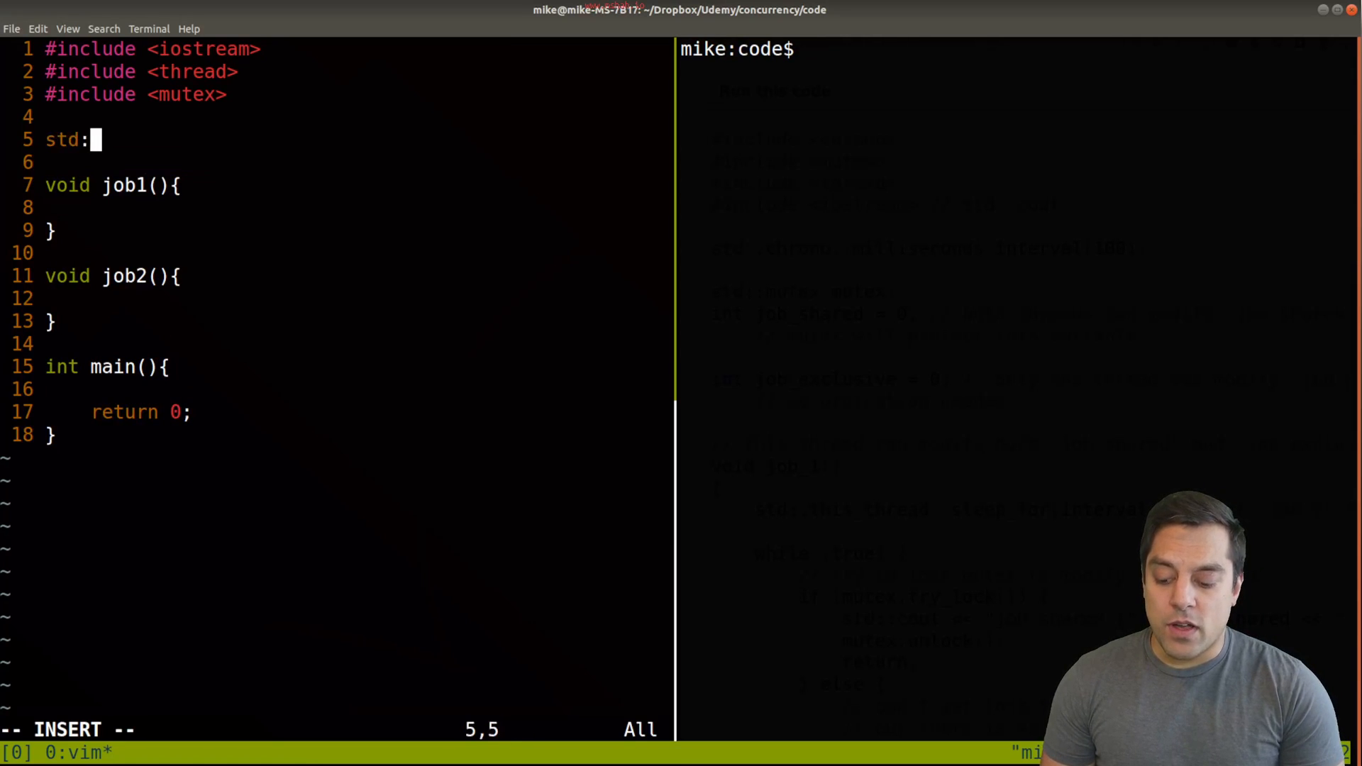
type(":mutex g")
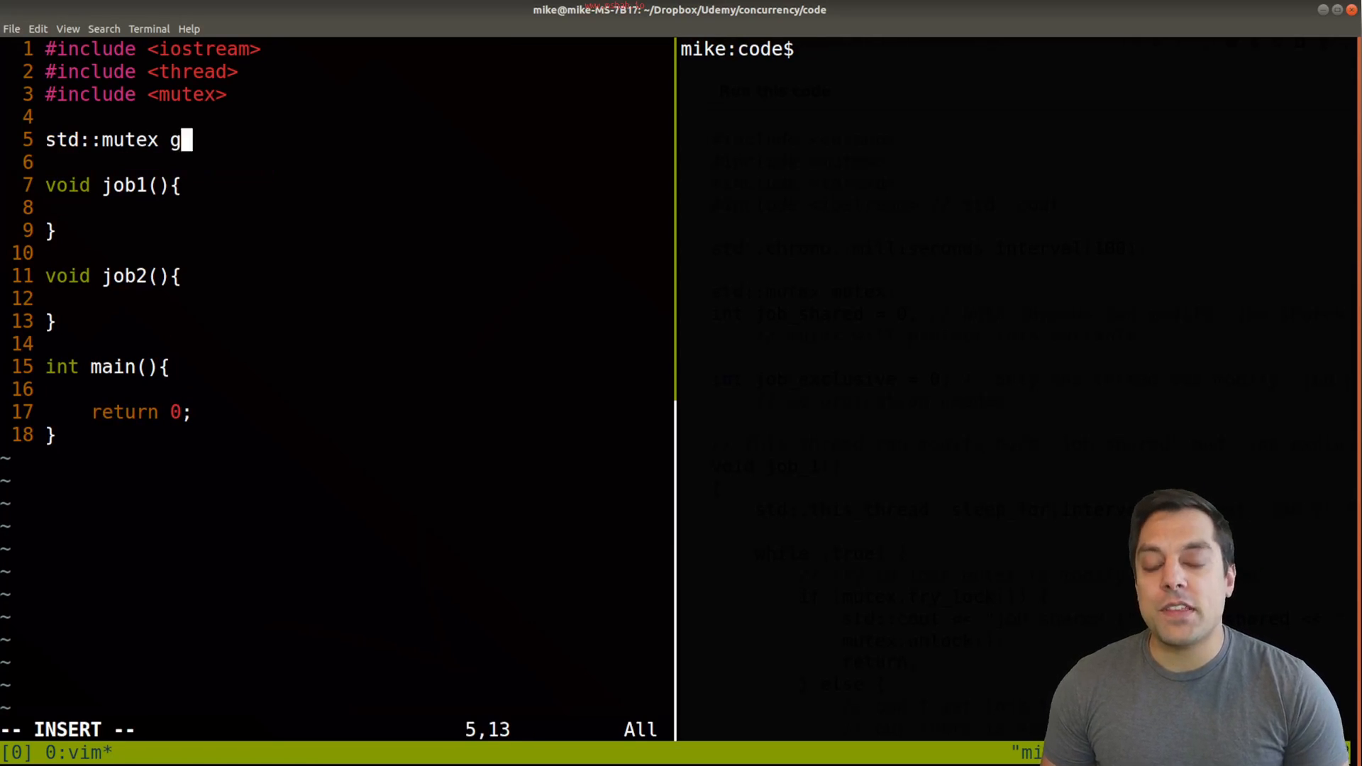
type("_lock;")
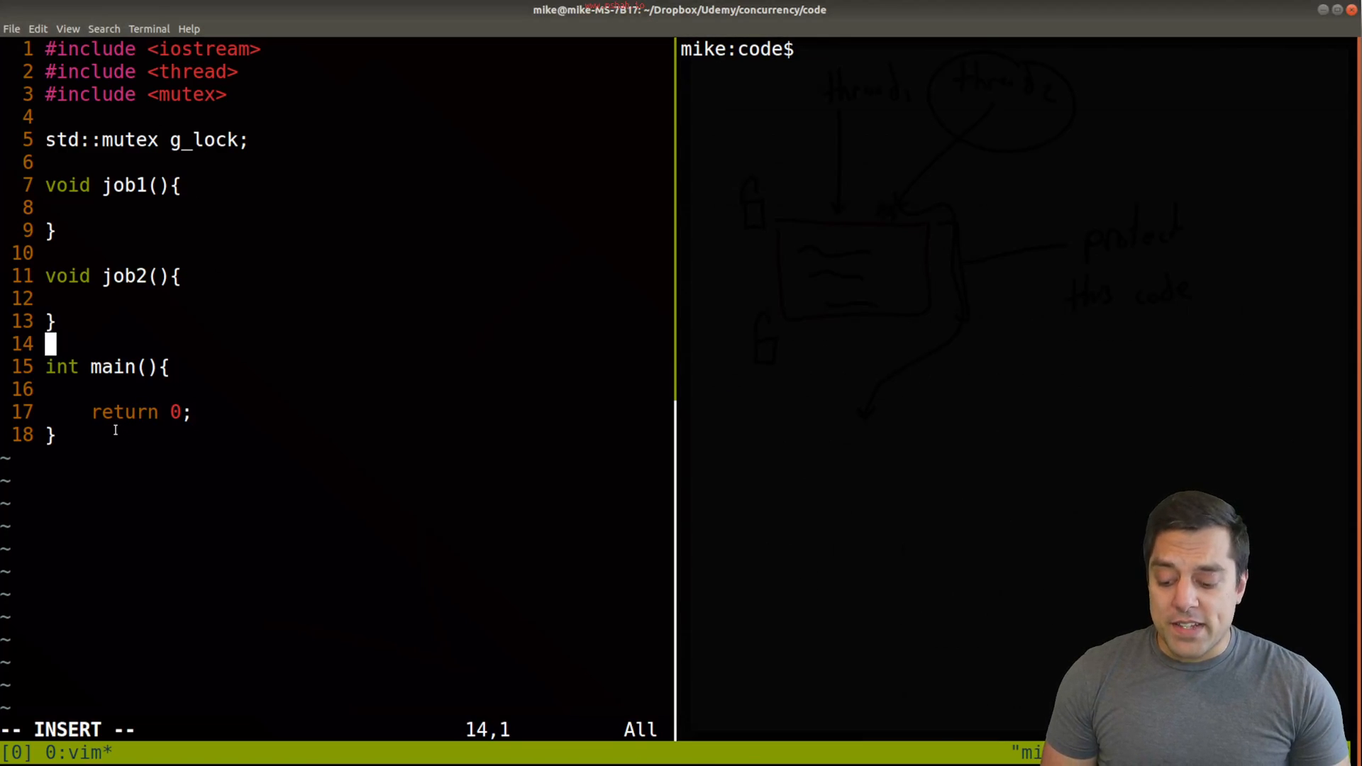
key("Return")
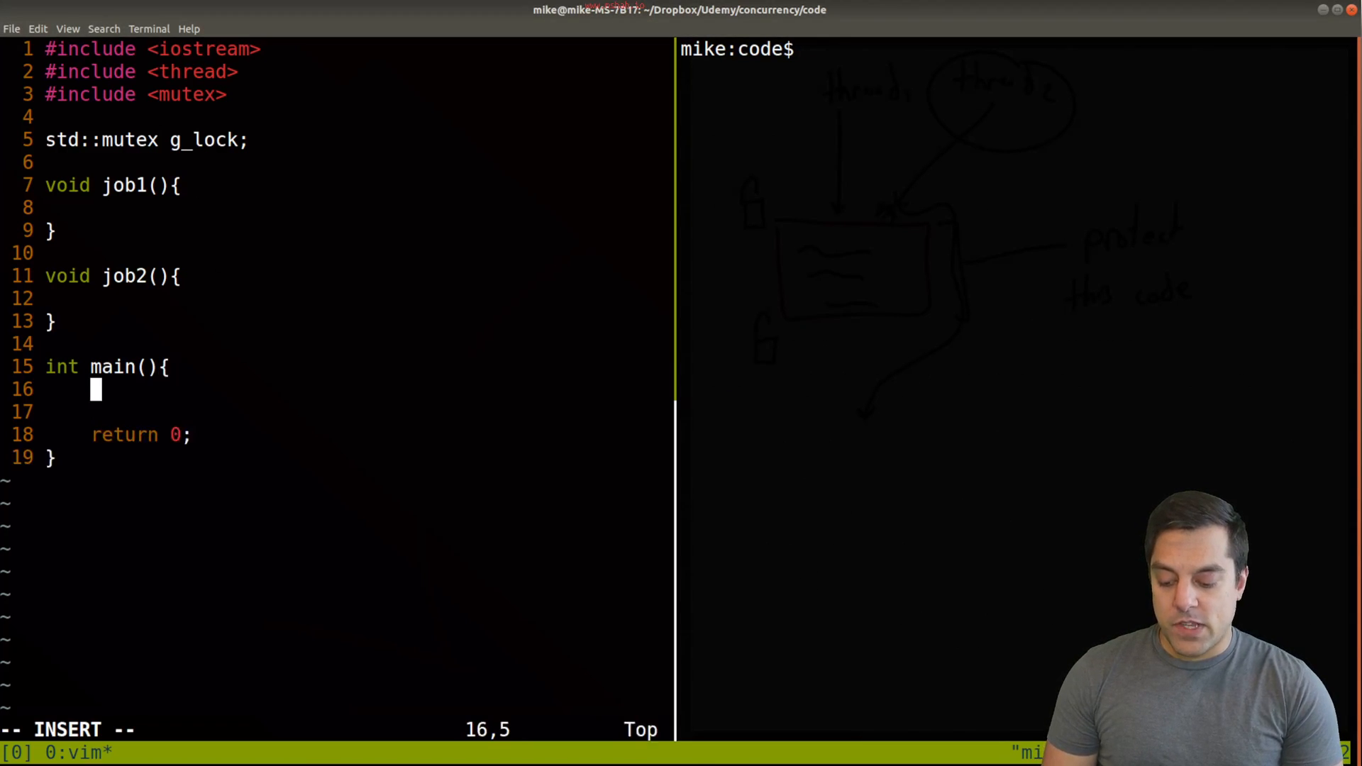
type("std::")
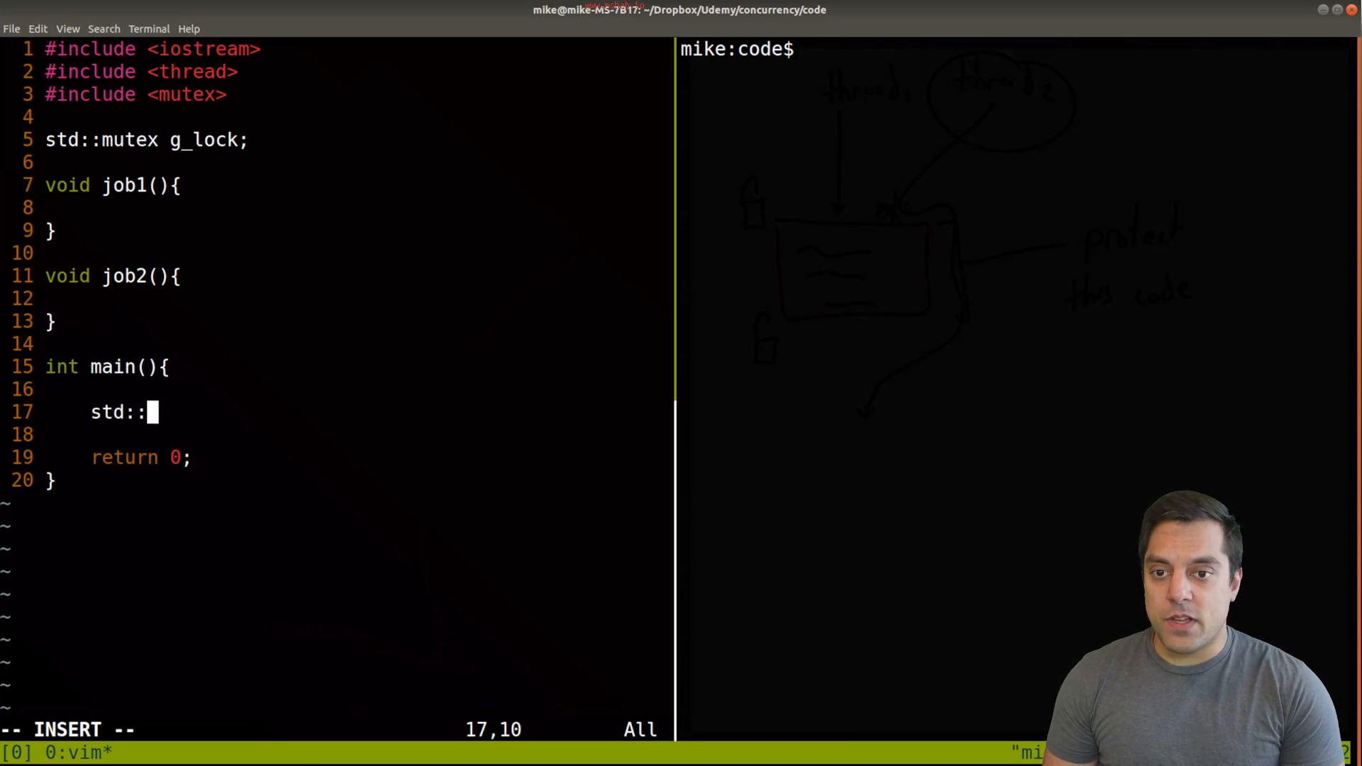
type("thread")
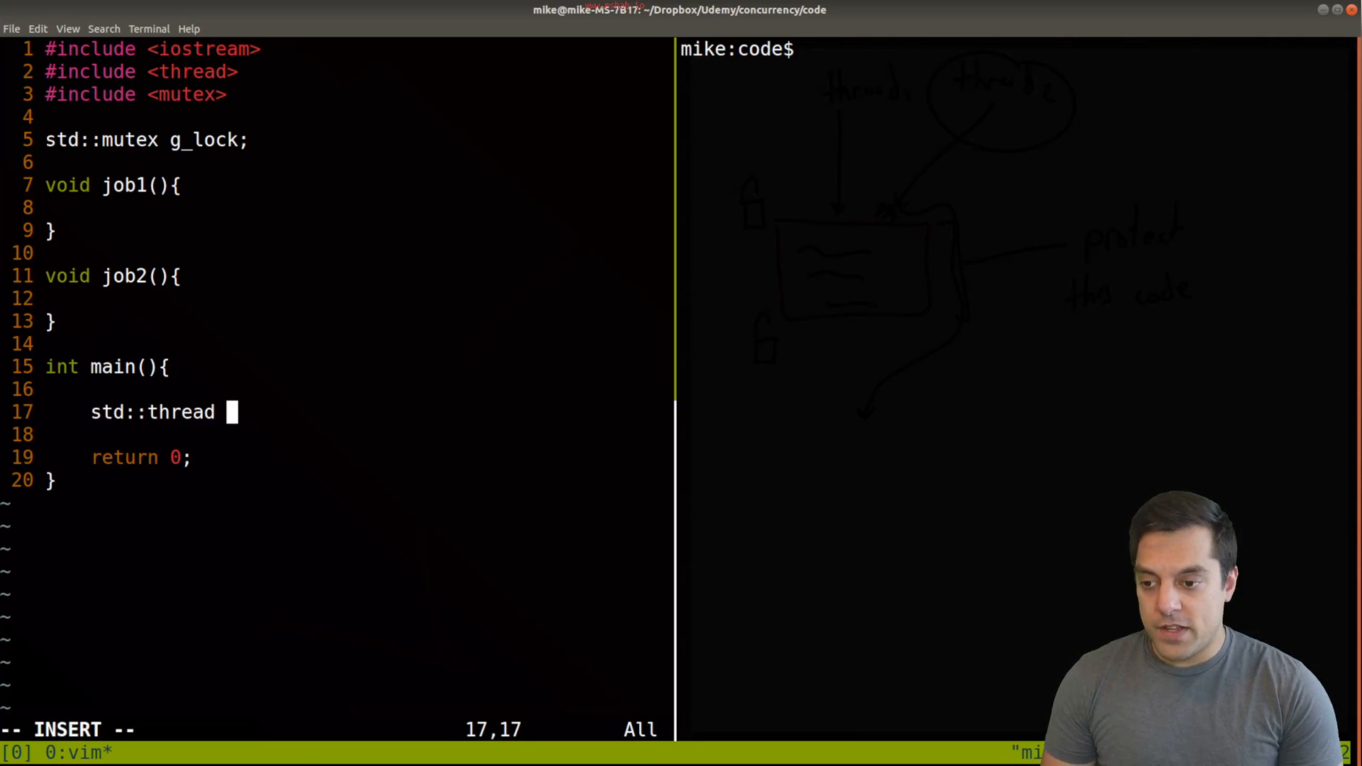
type("thread")
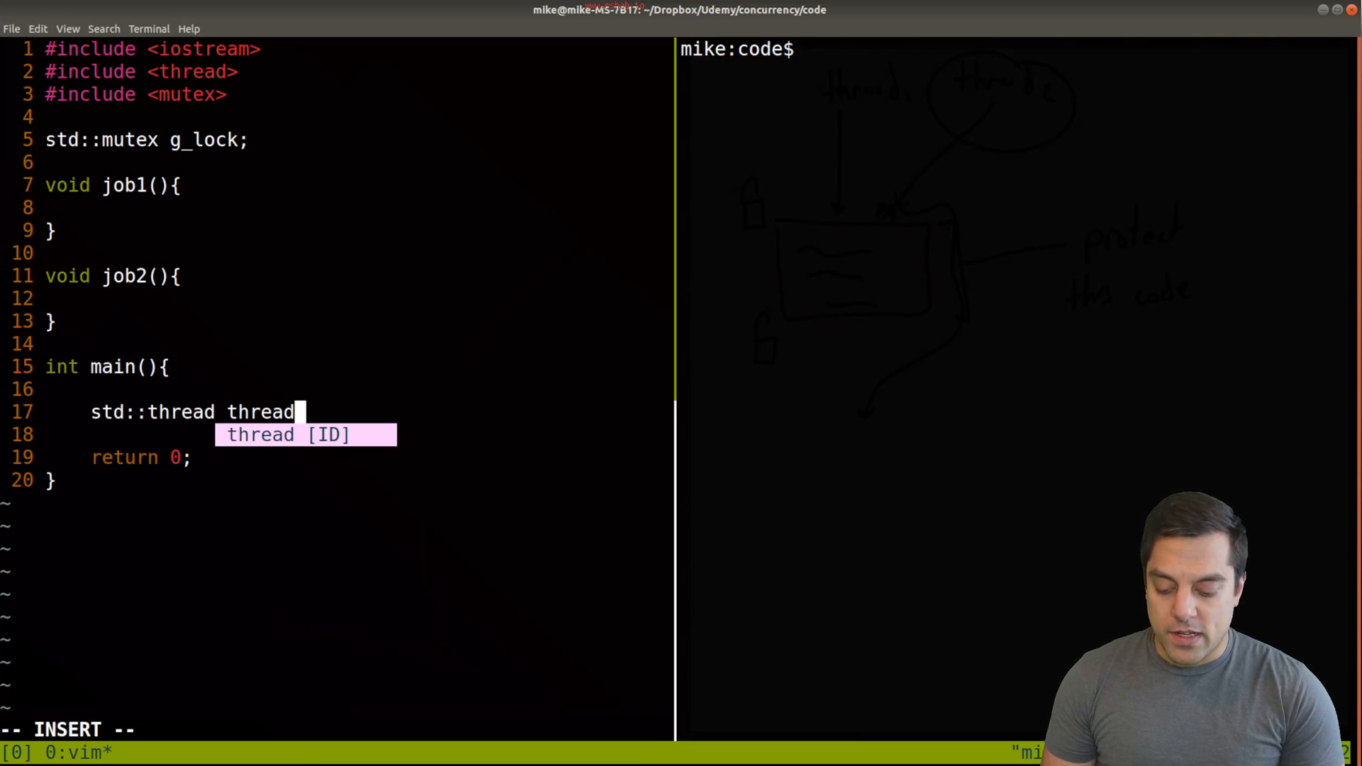
type("1")
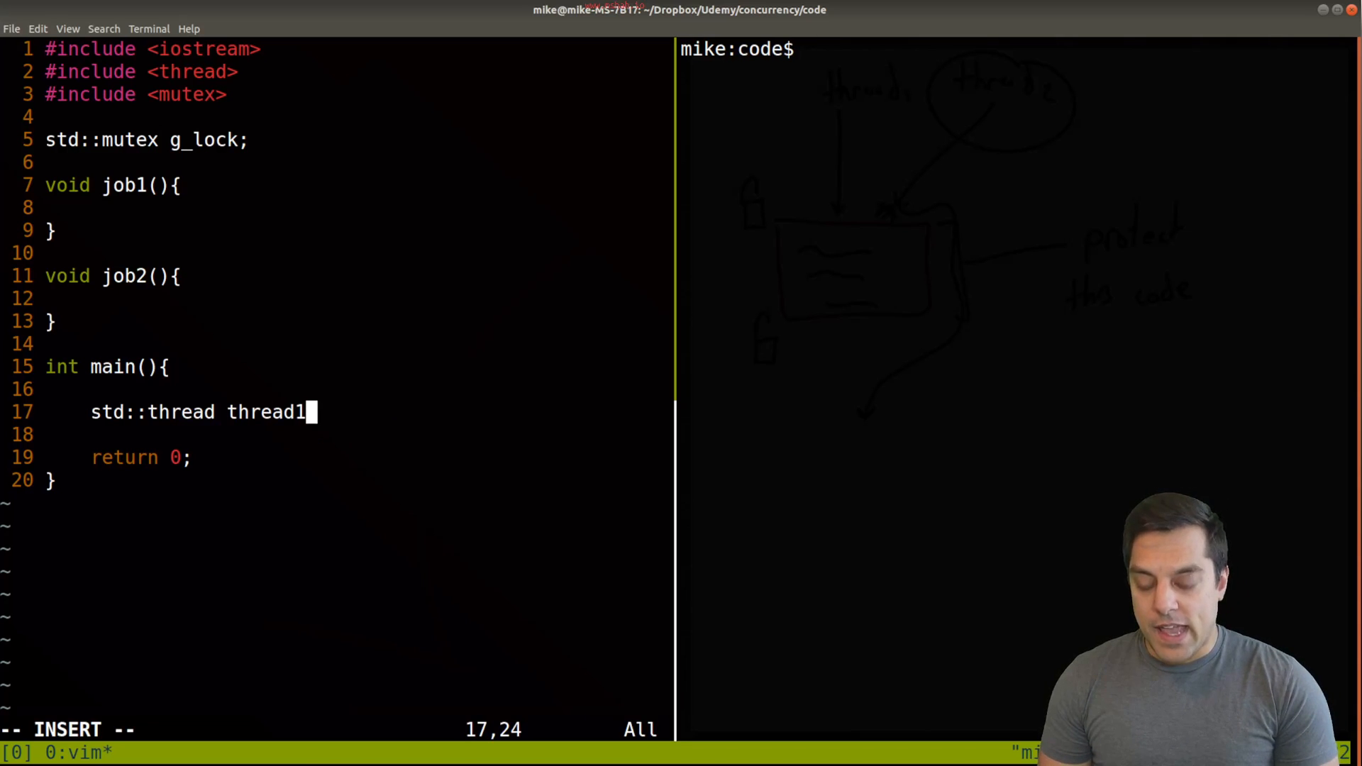
type("(")
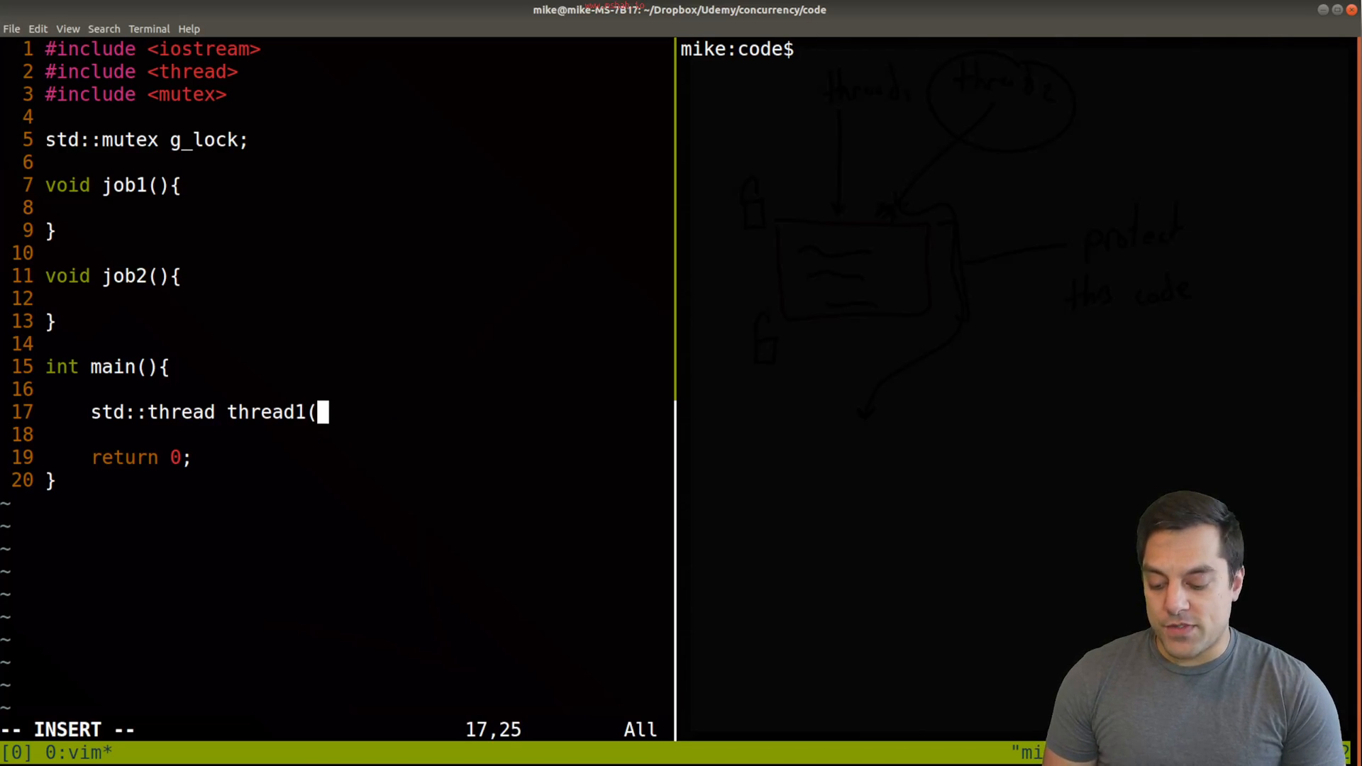
type("job1);")
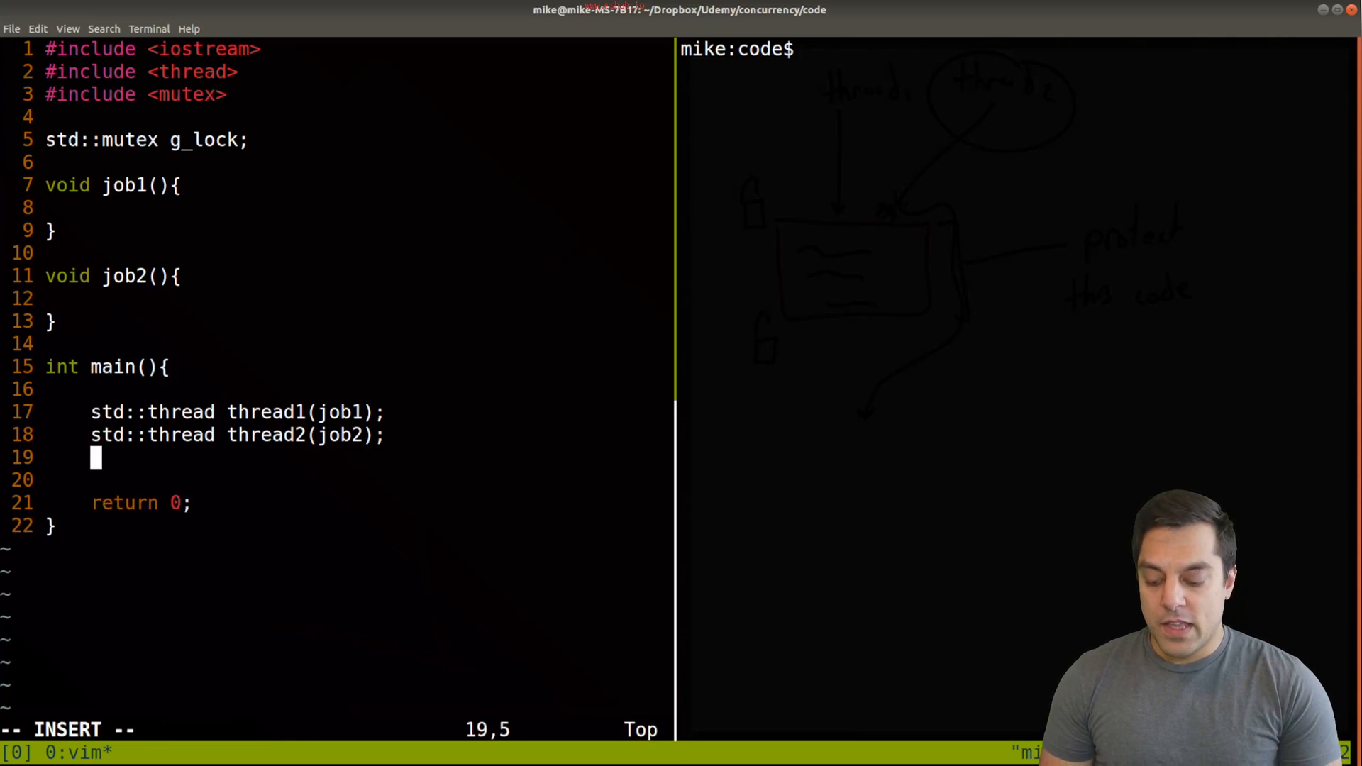
- Join thread2 and have job1 and job2 each print their name with std::cout and std::endl
type("thread1.join();")
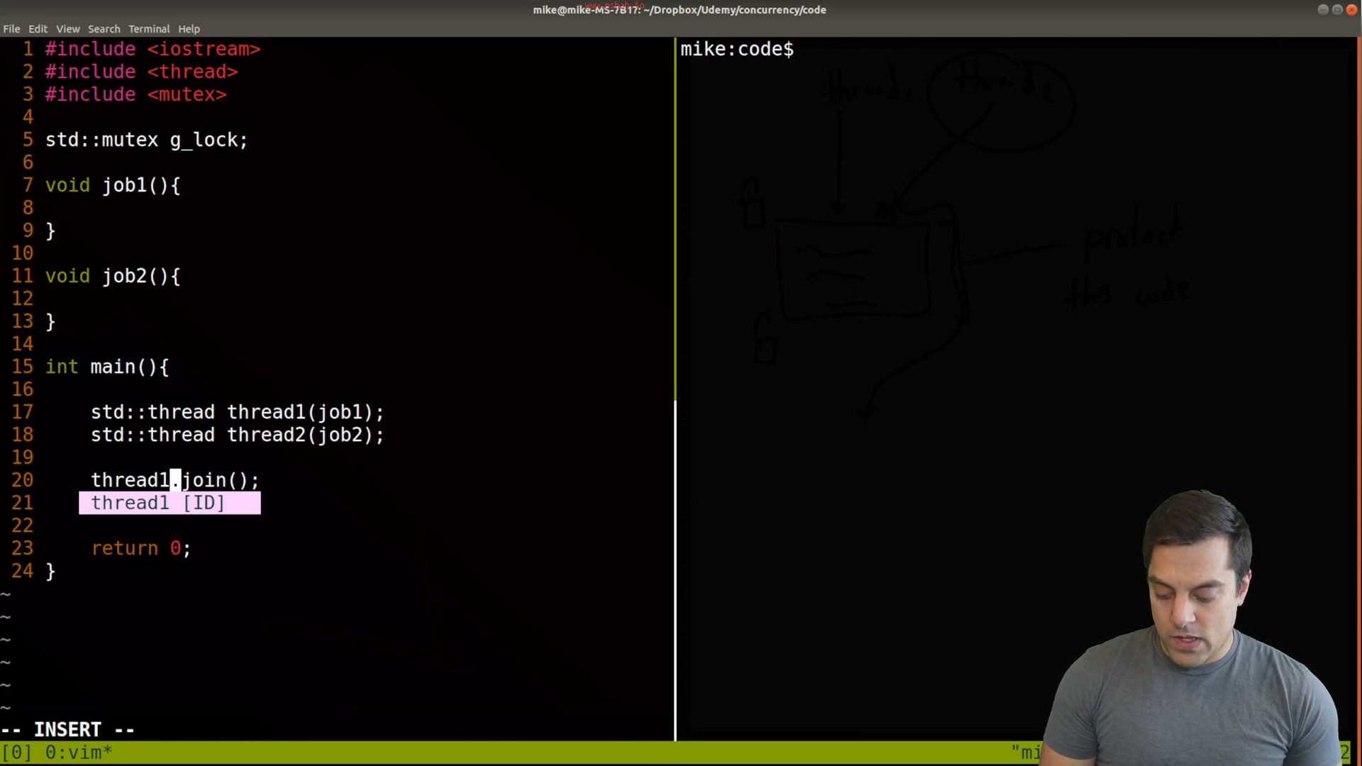
type("thread2.join();")
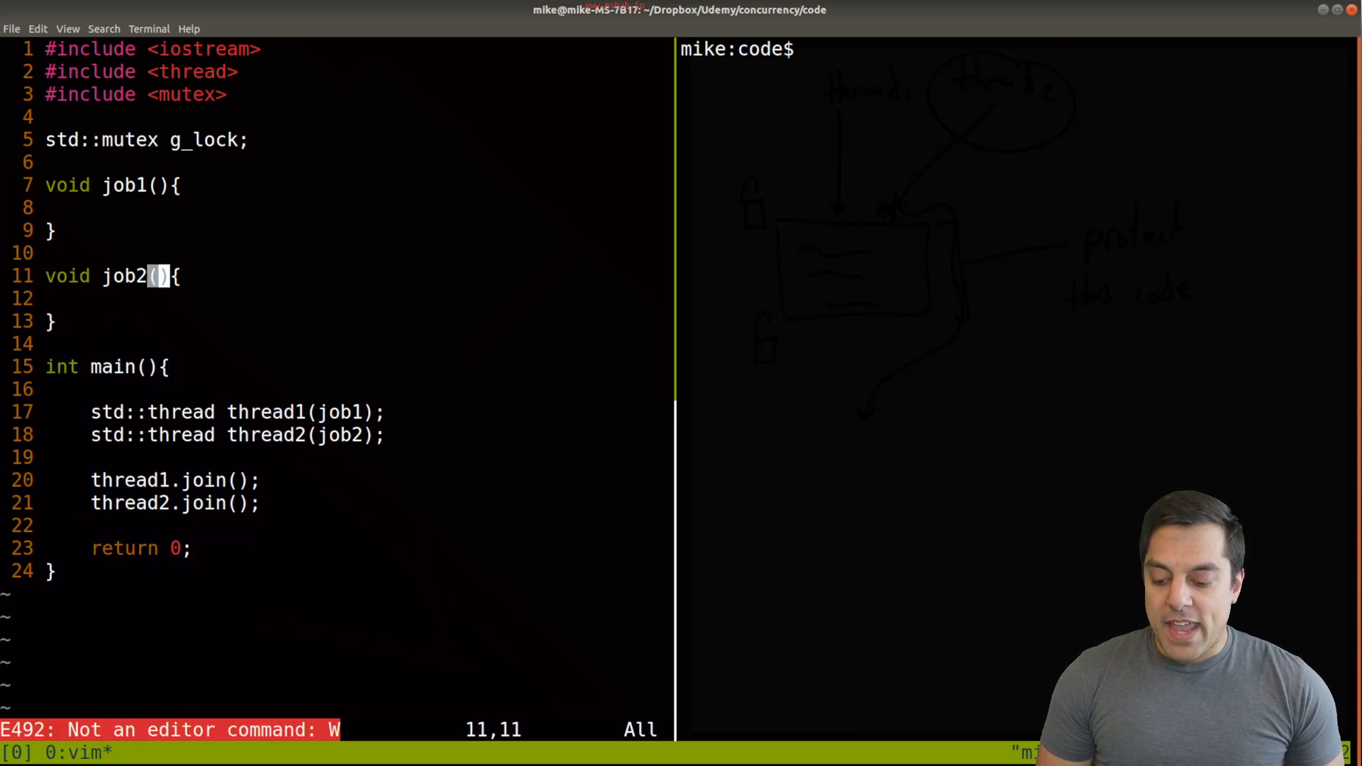
type("std:")
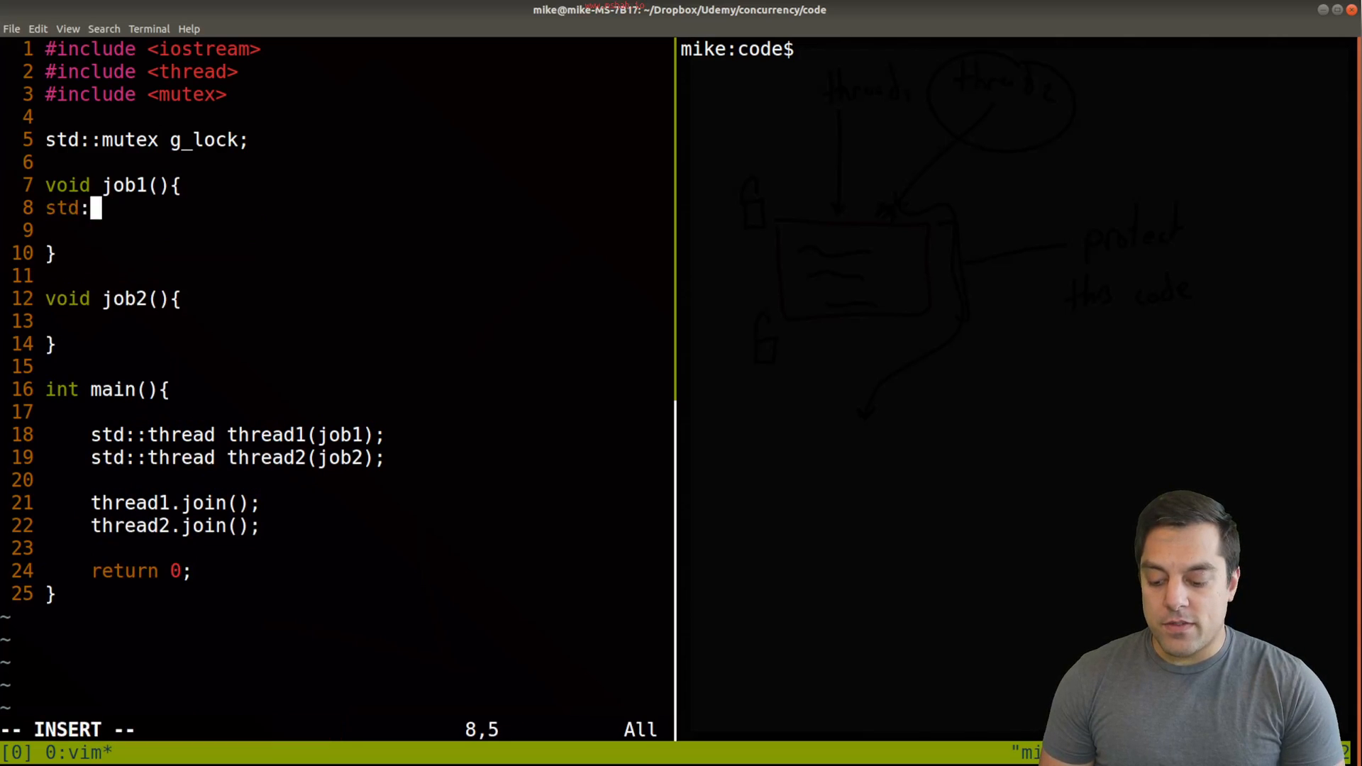
type(":cout << \"job")
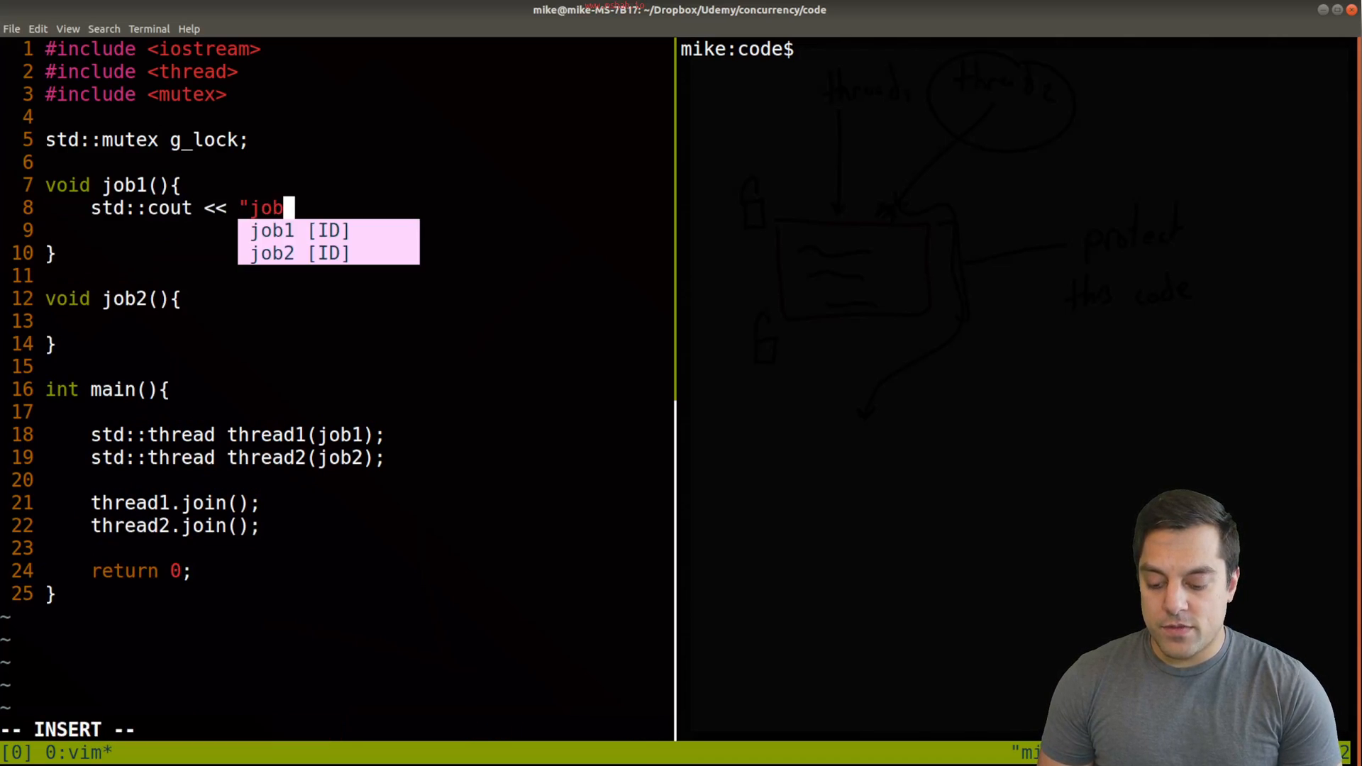
type("1\" << std::endl;")
left_click(338, 729)
type(":w")
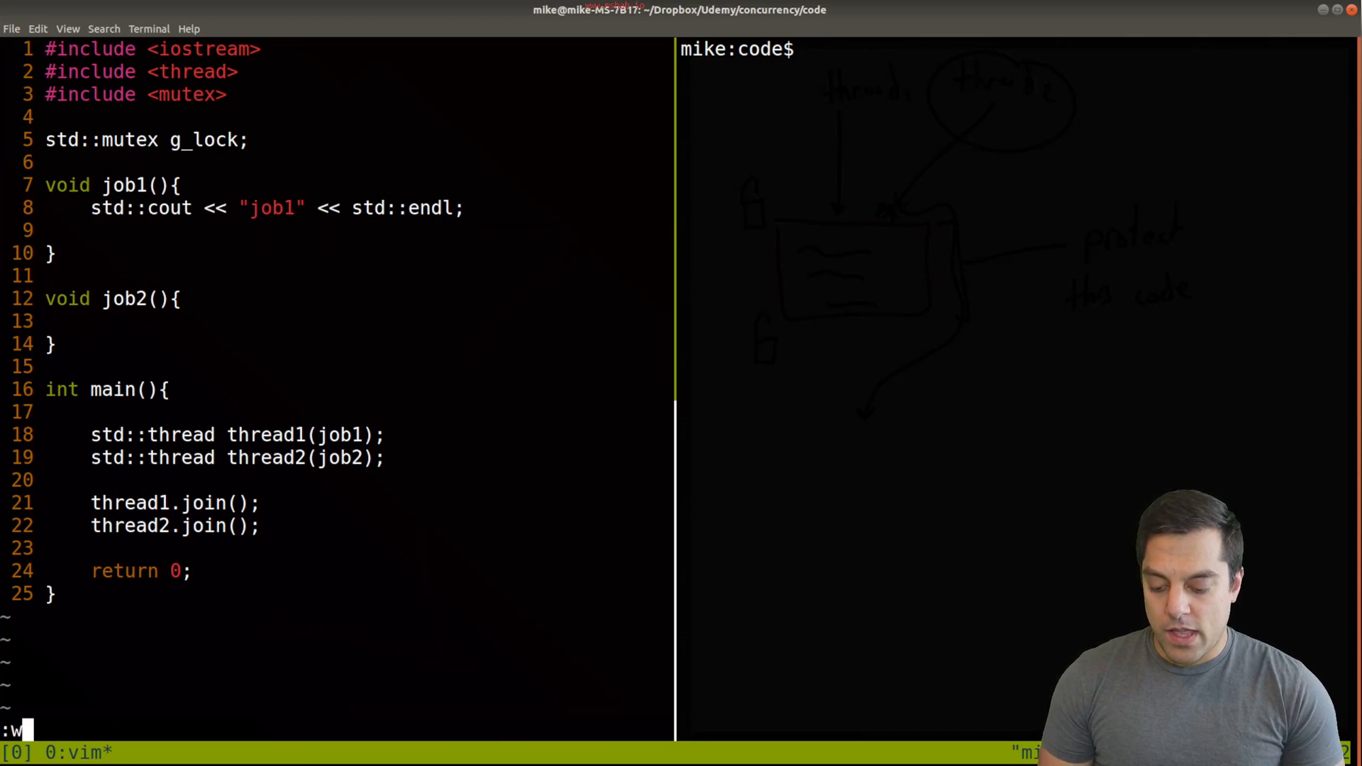
key("Return")
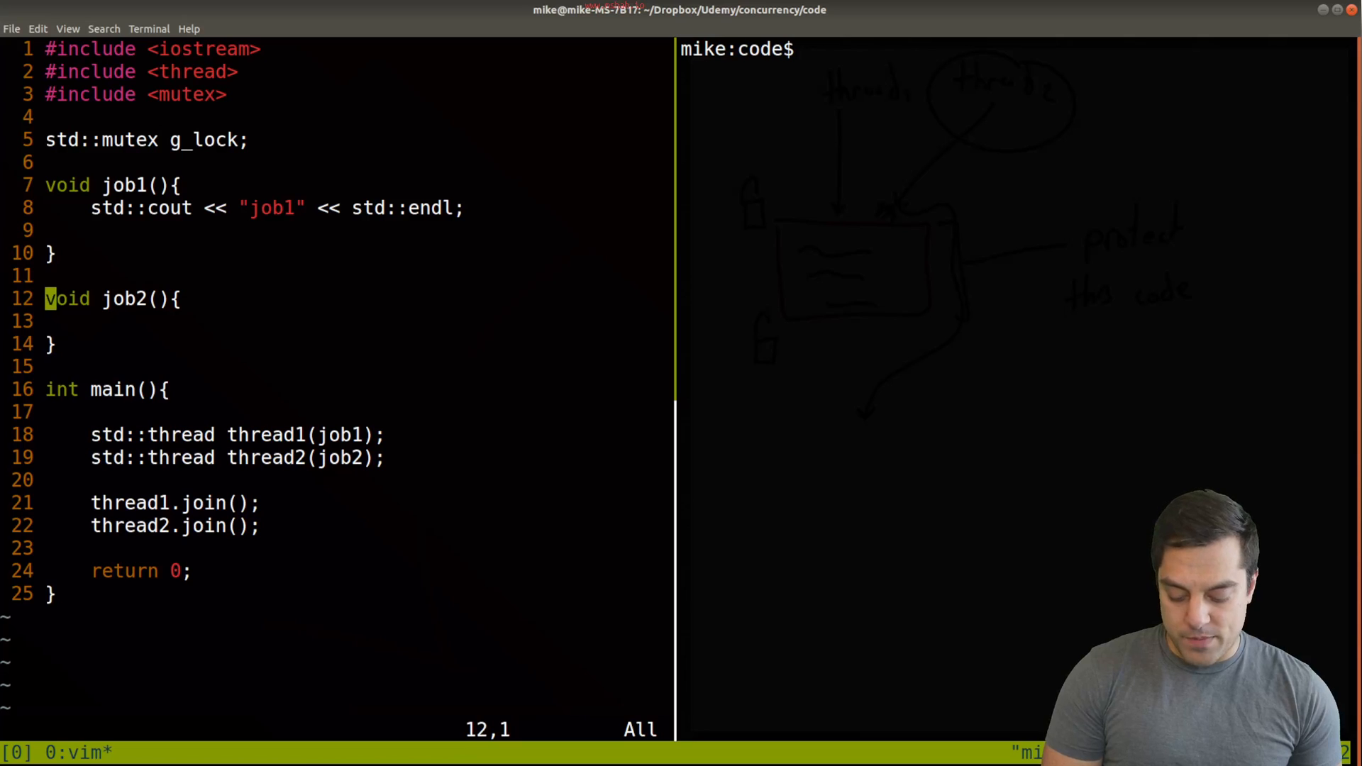
type("std::cout << \"job1\" << std::endl;")
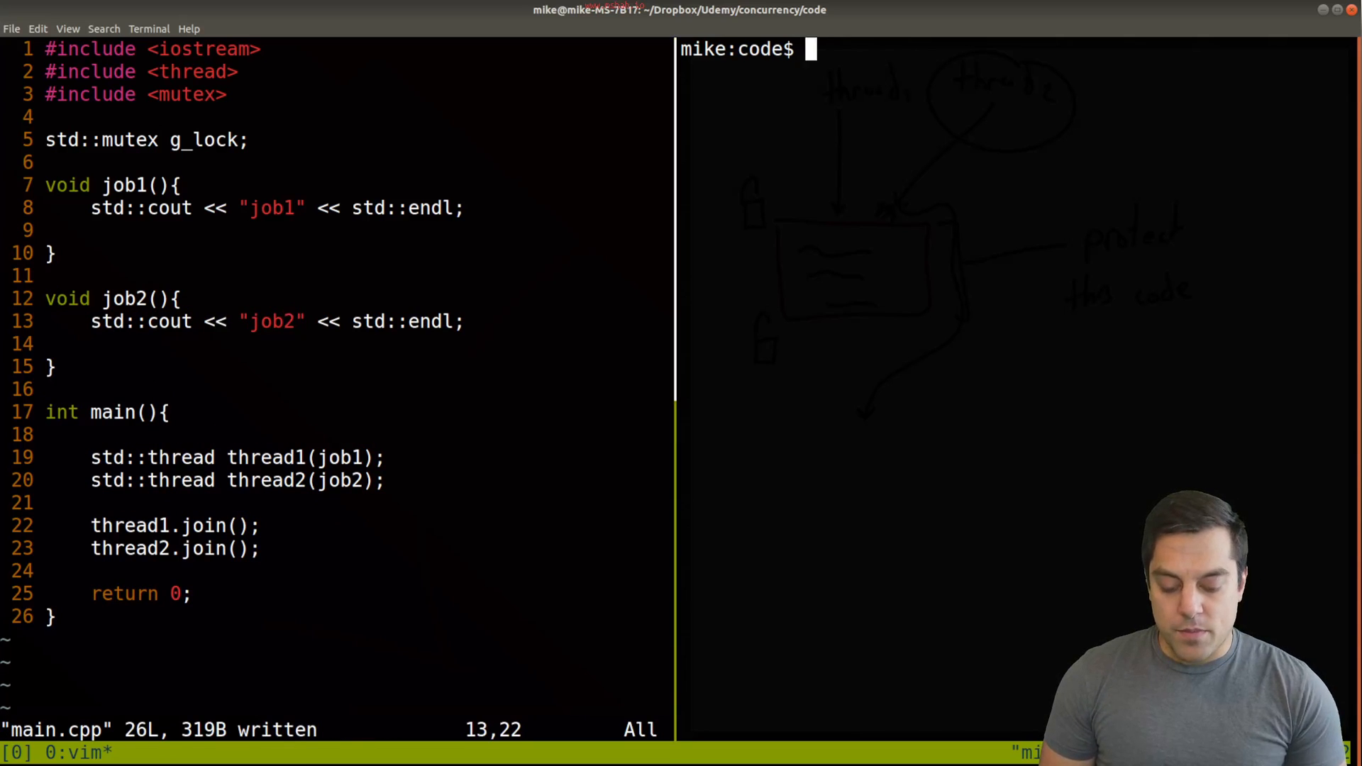
- Compile main.cpp into prog with g++ -std=c++17, adding -lpthread after the first attempt fails
type("g++ -std=c=")
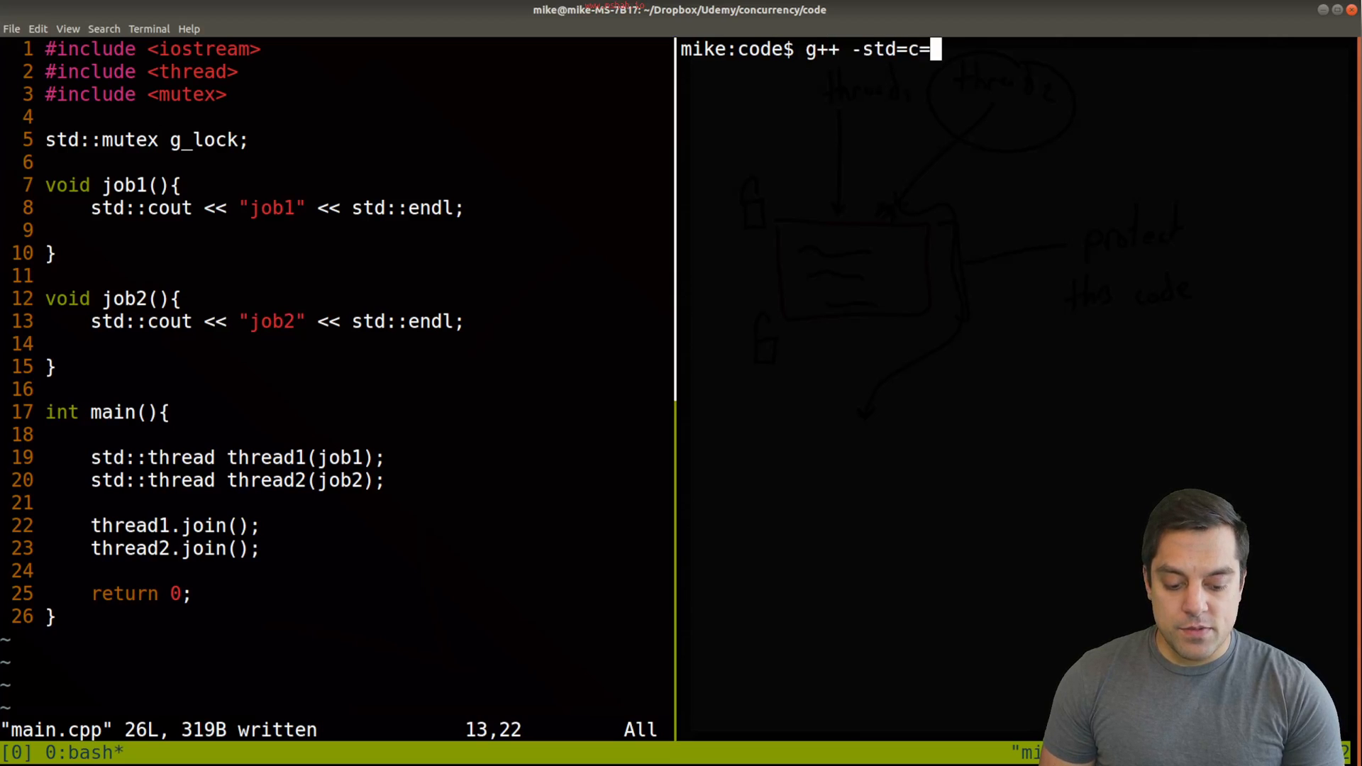
type("++")
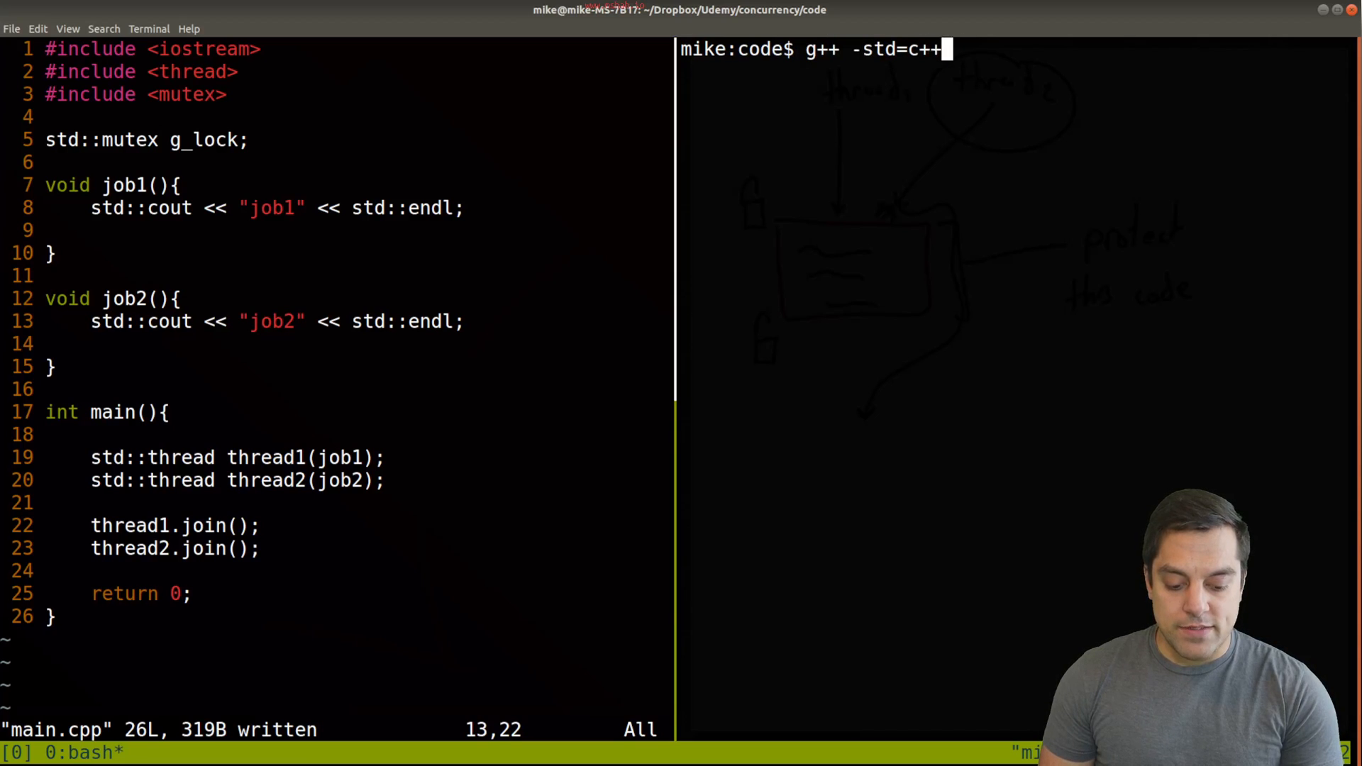
type("17")
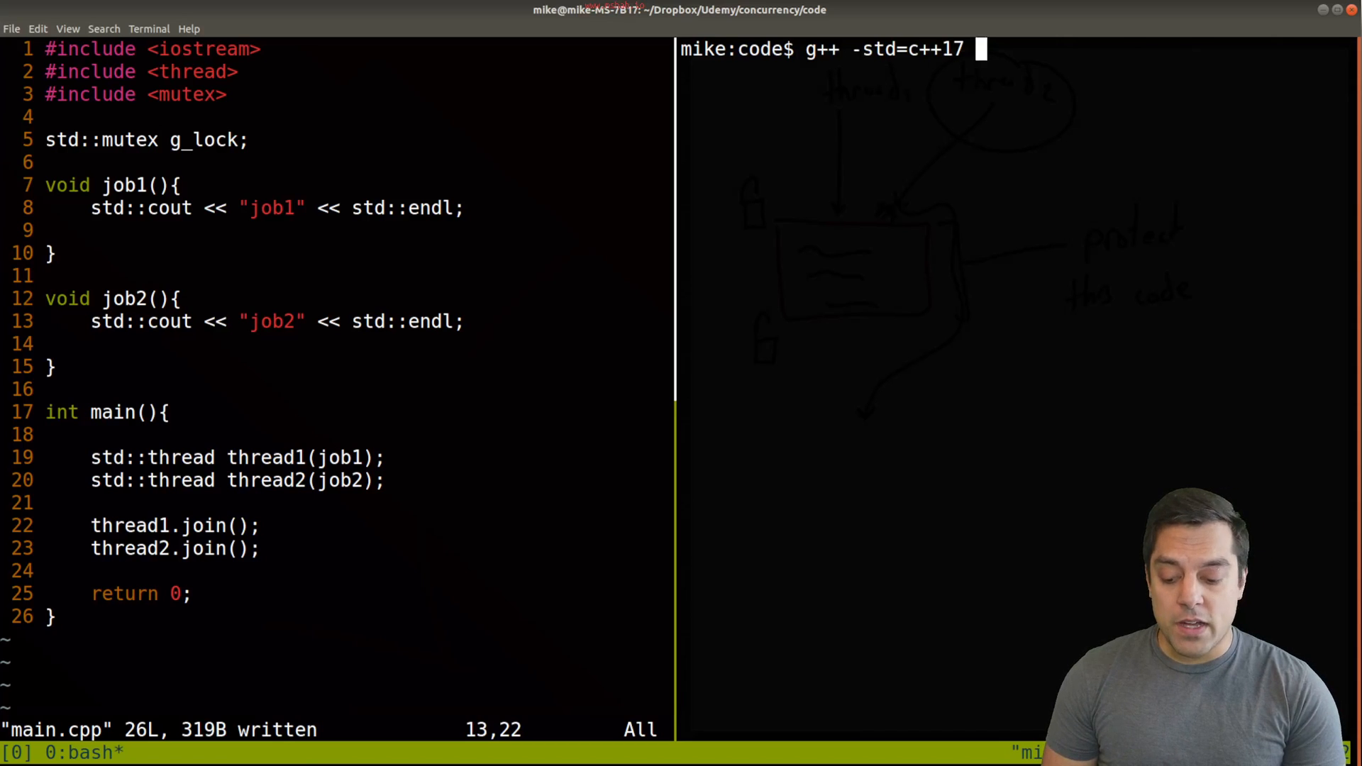
type("main.cpp -o prog")
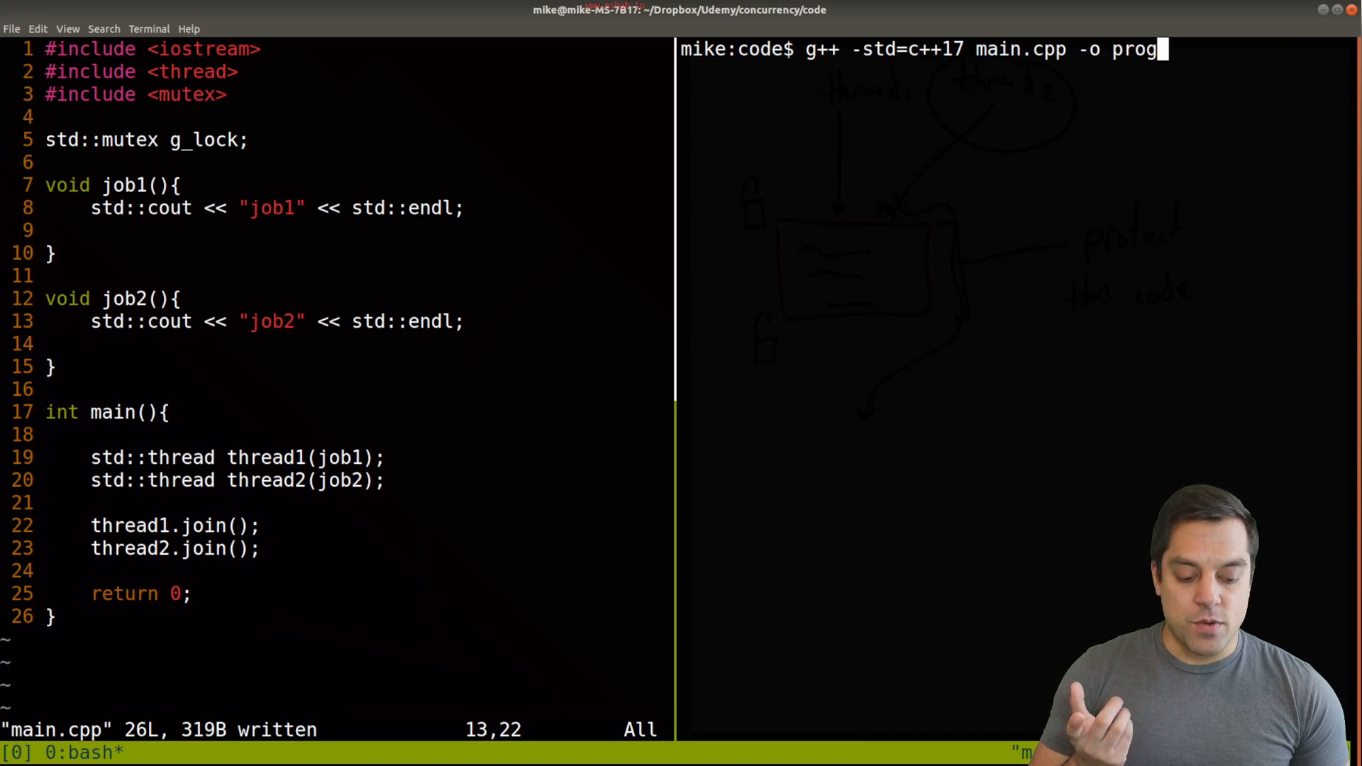
key("Return")
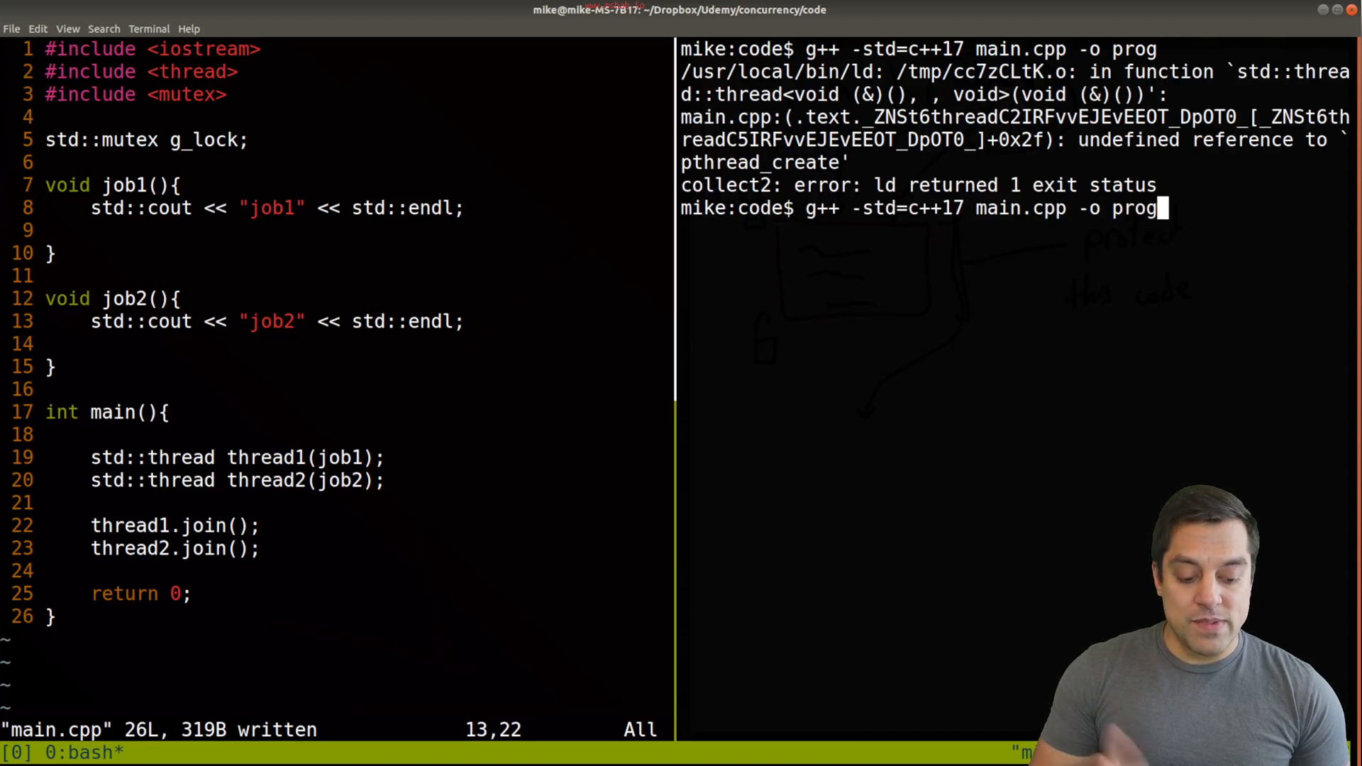
type("-lpth")
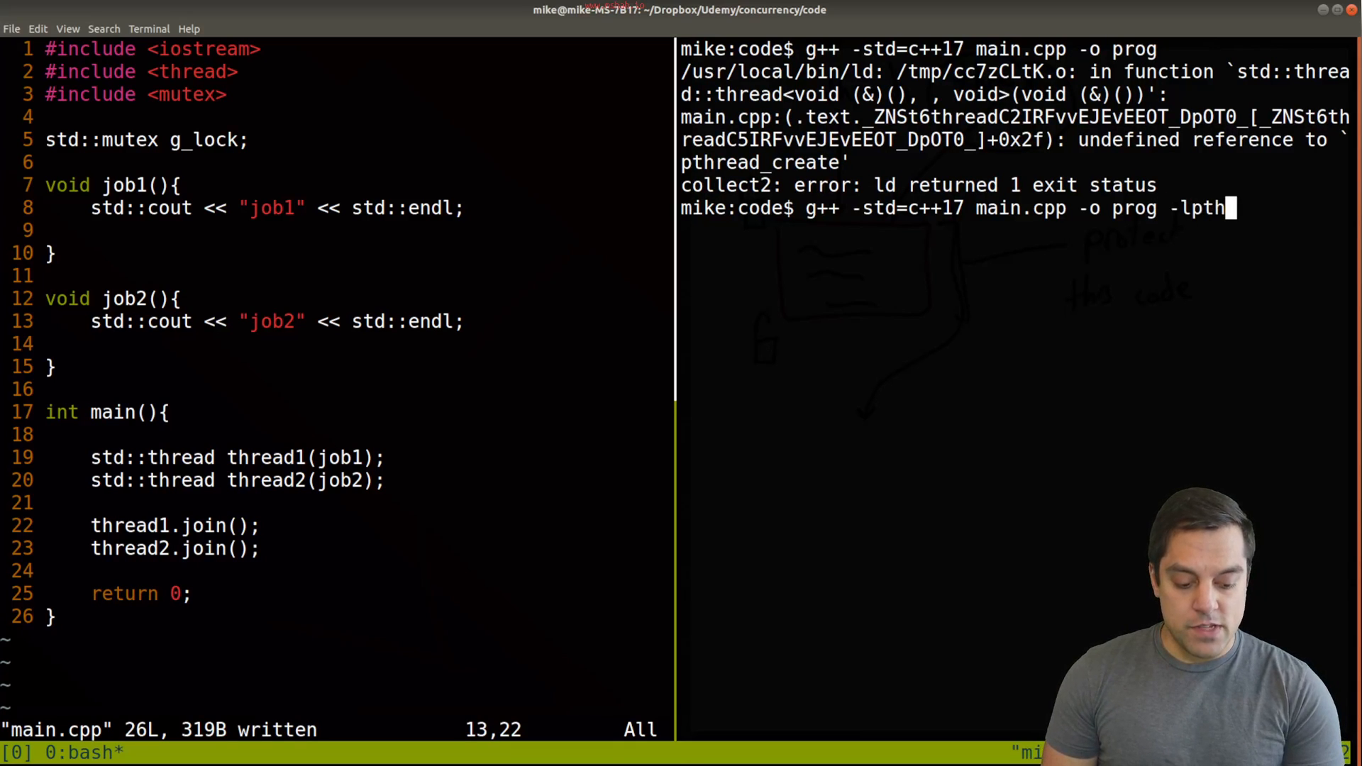
key("Return")
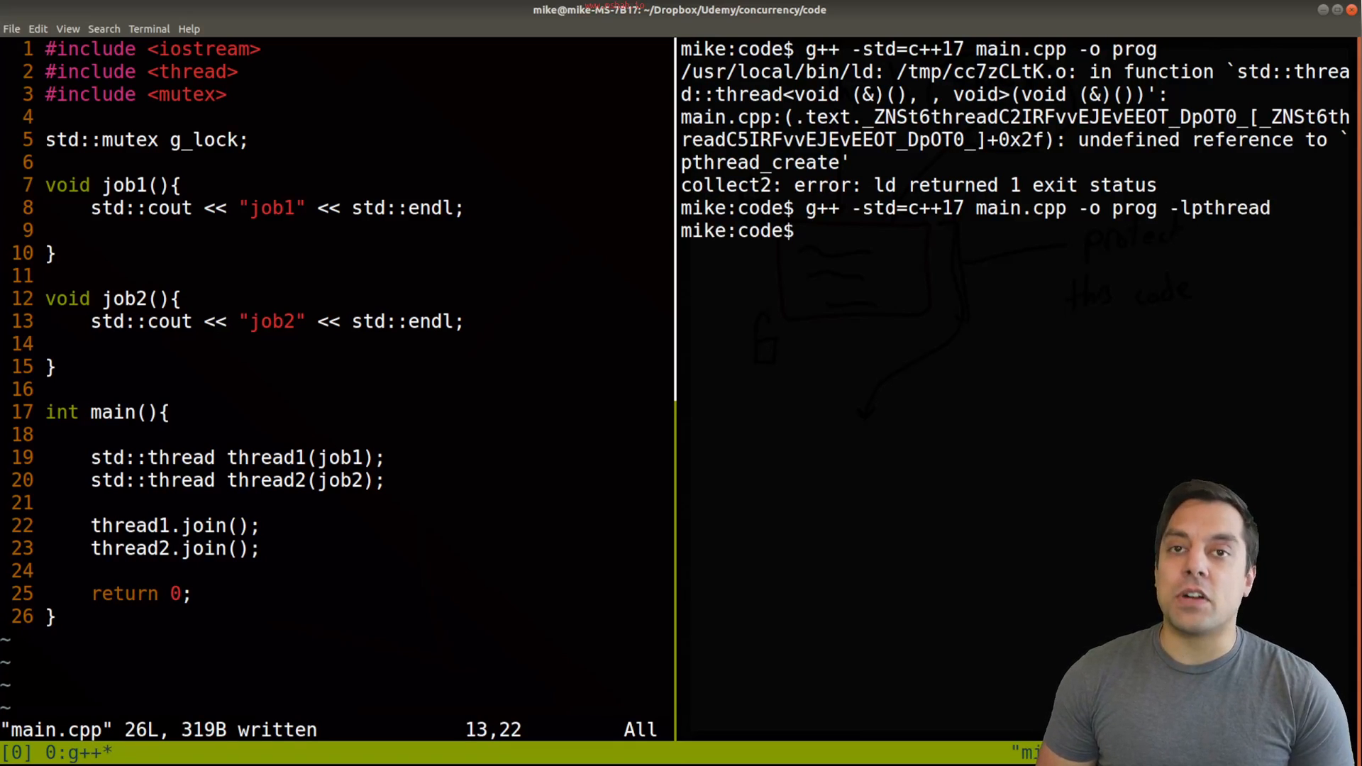
- Run ./prog a couple of times, then make room for new lines inside job1 in Vim
type("./prog")
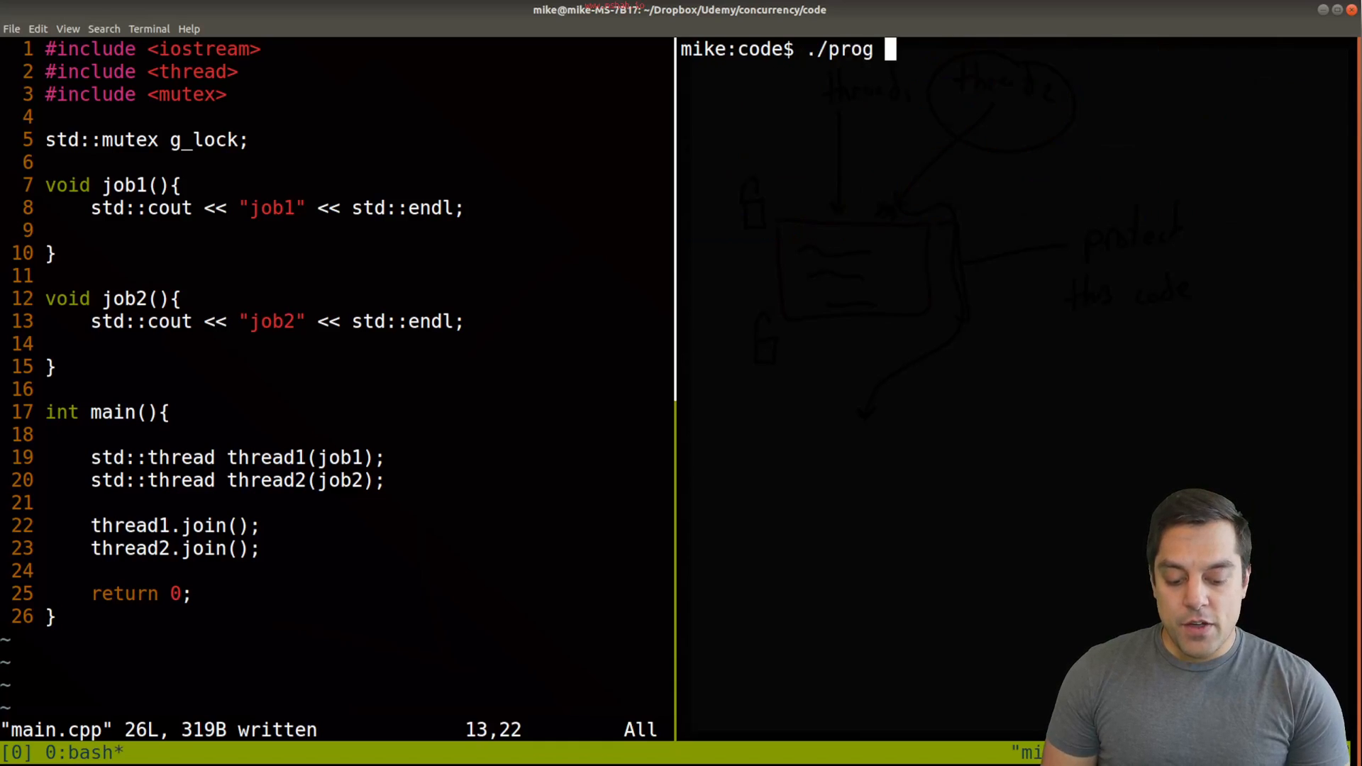
key("Return")
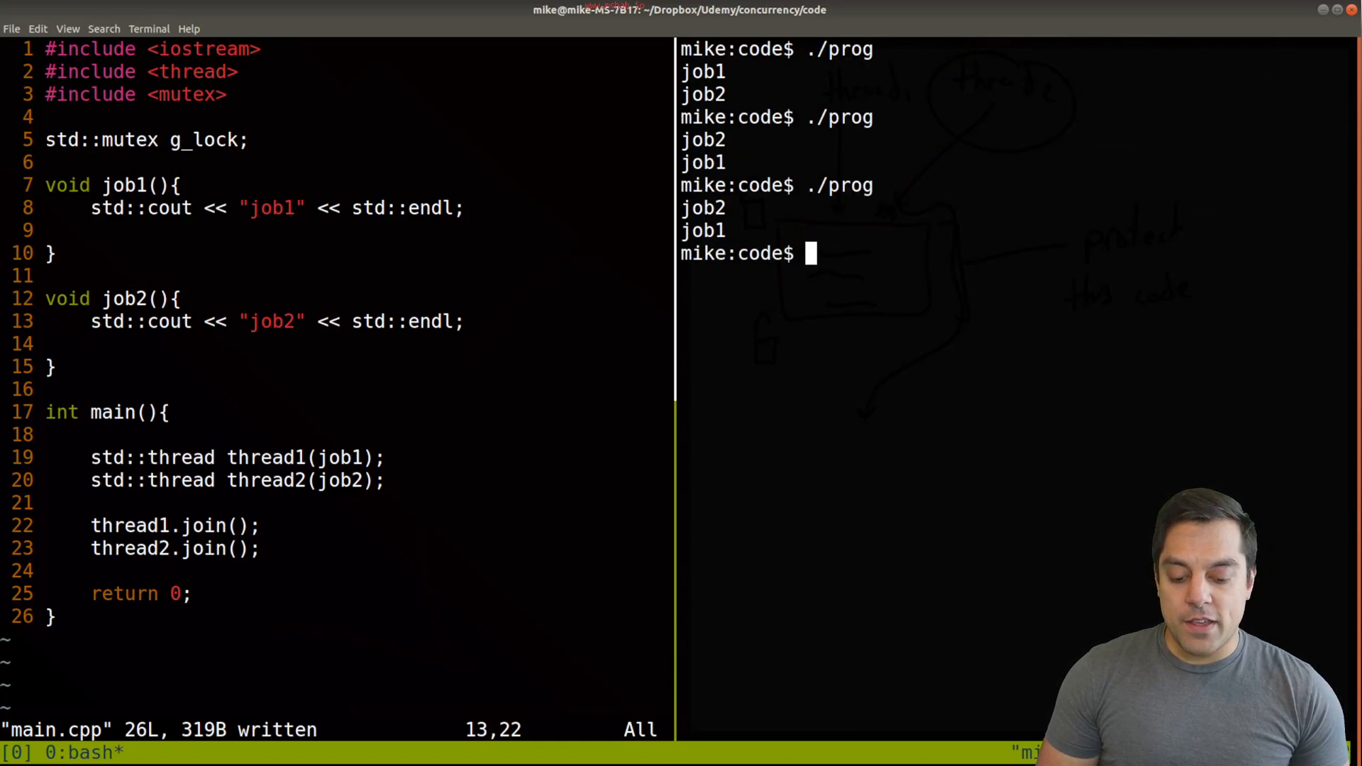
key("Return")
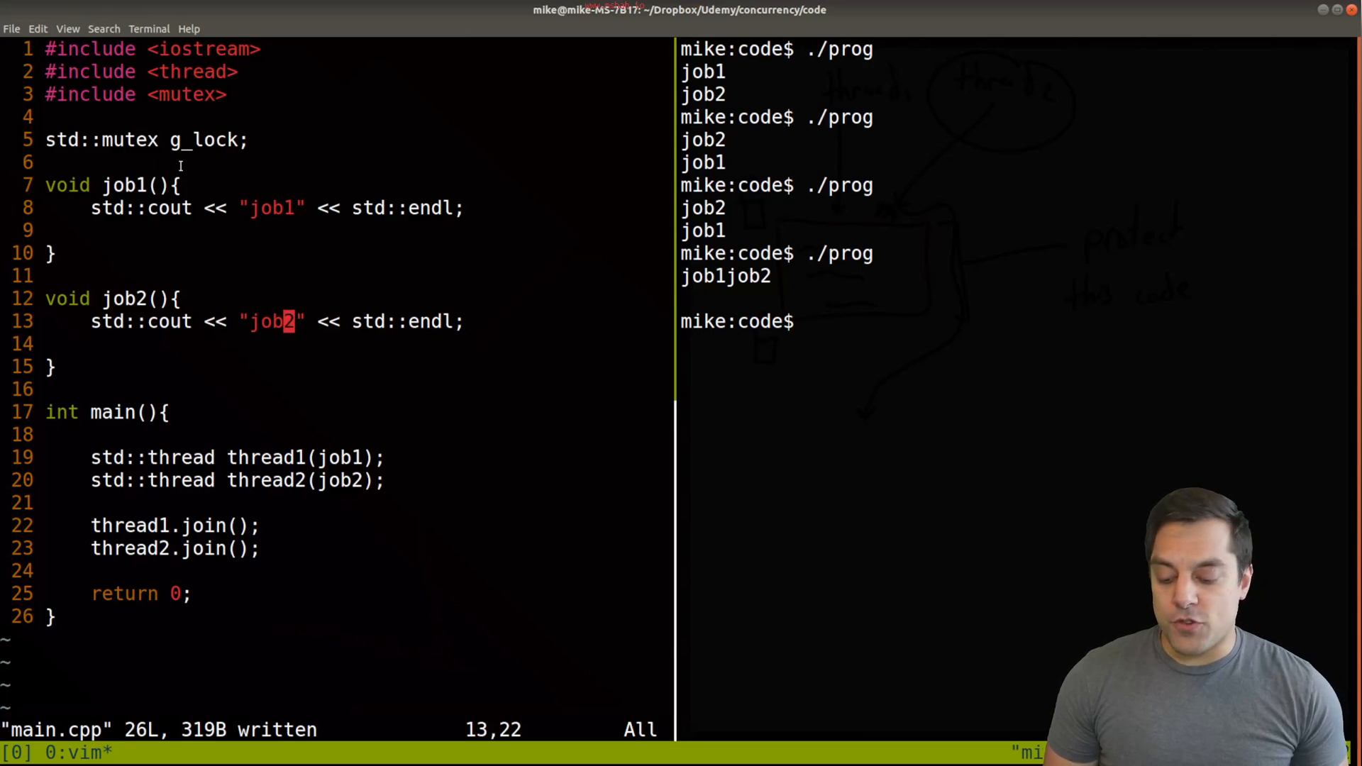
key("o")
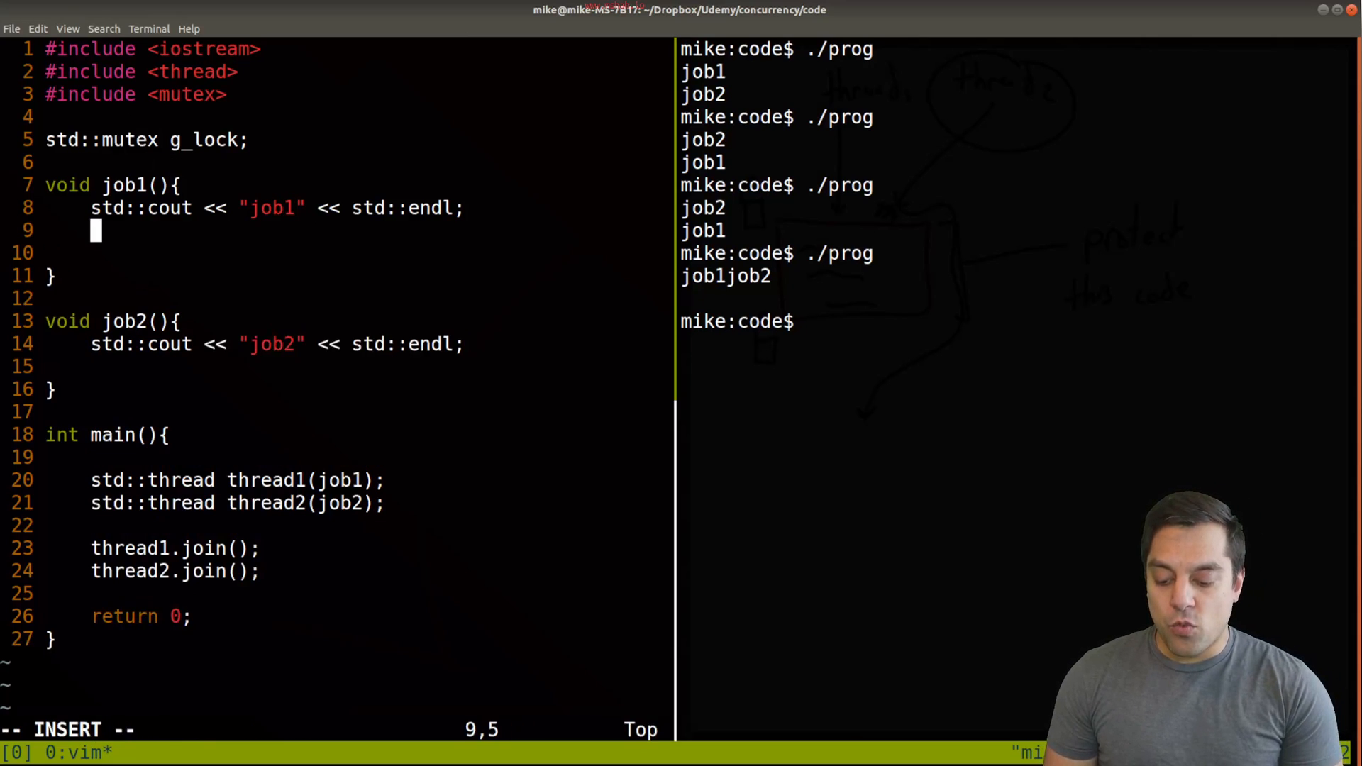
key("Up")
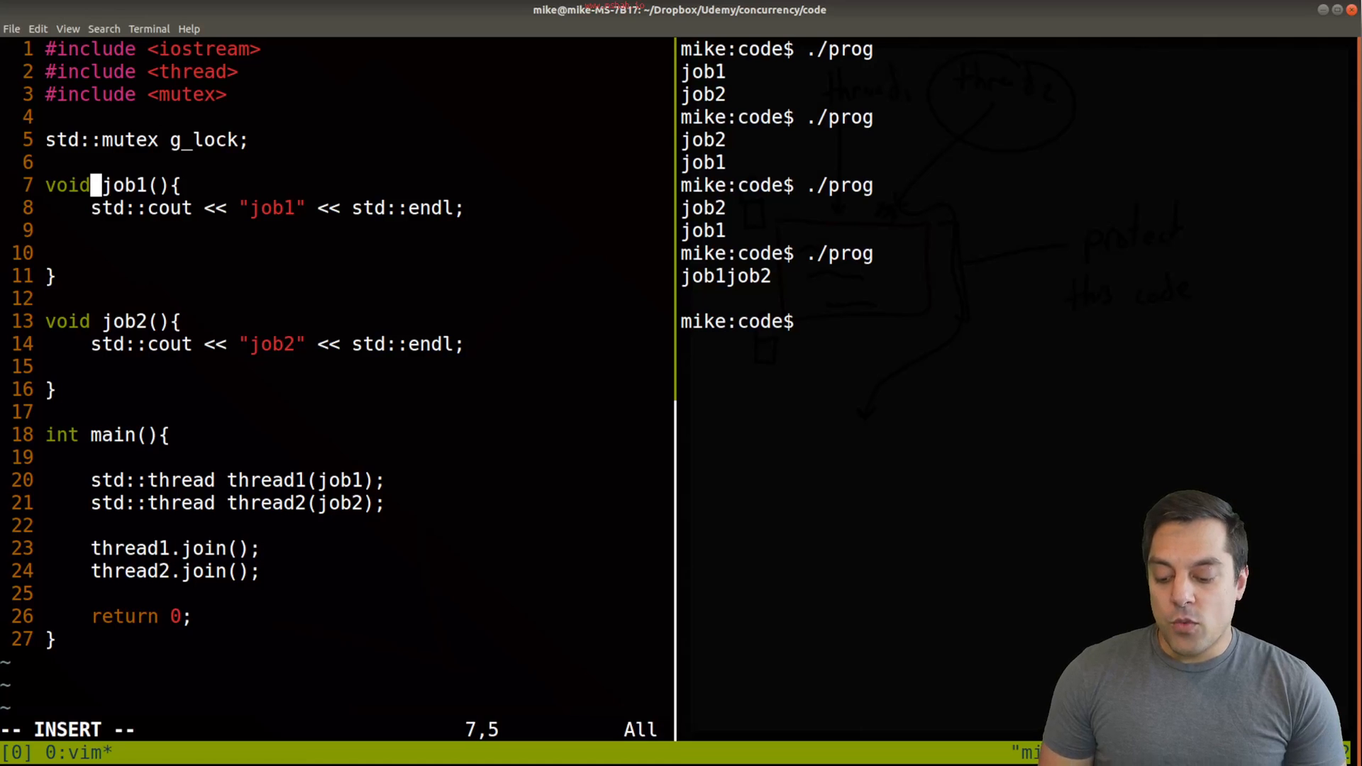
key("Return")
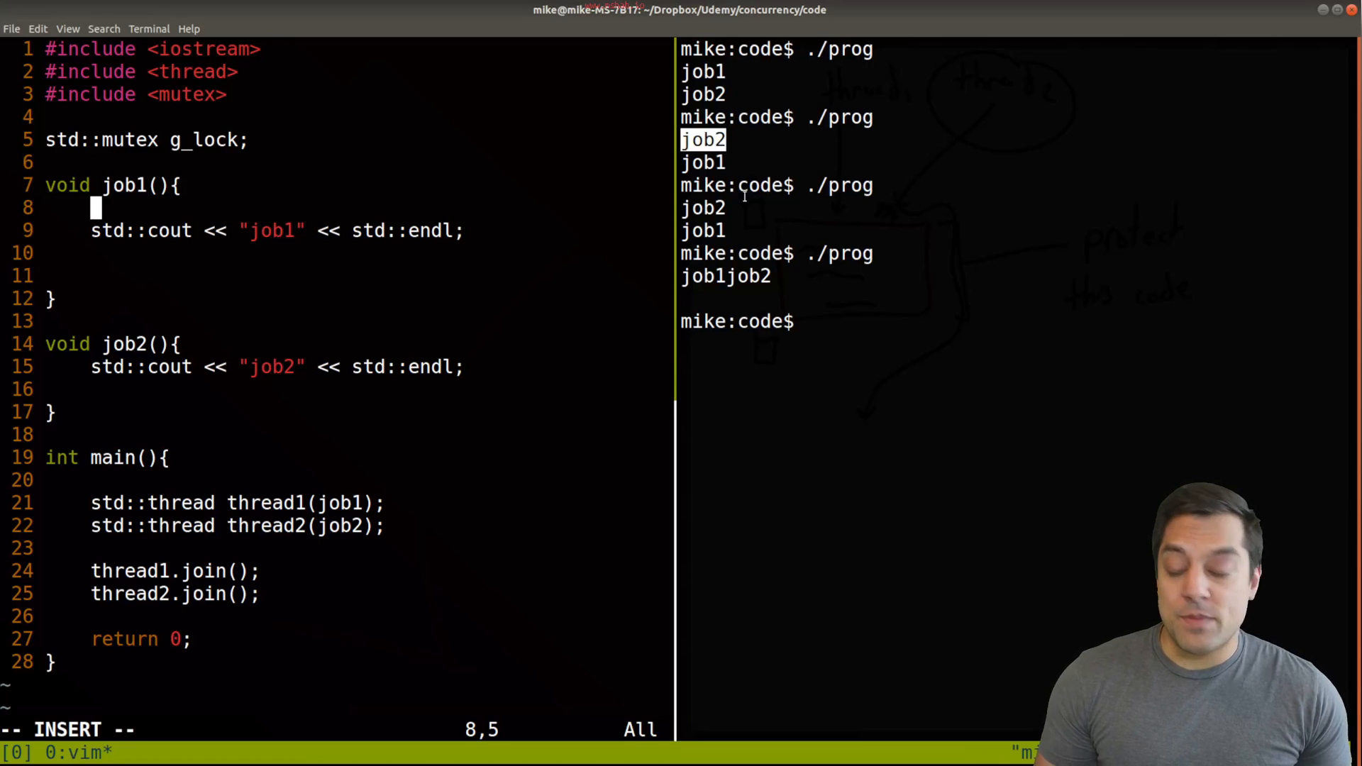
mouse_move(495, 195)
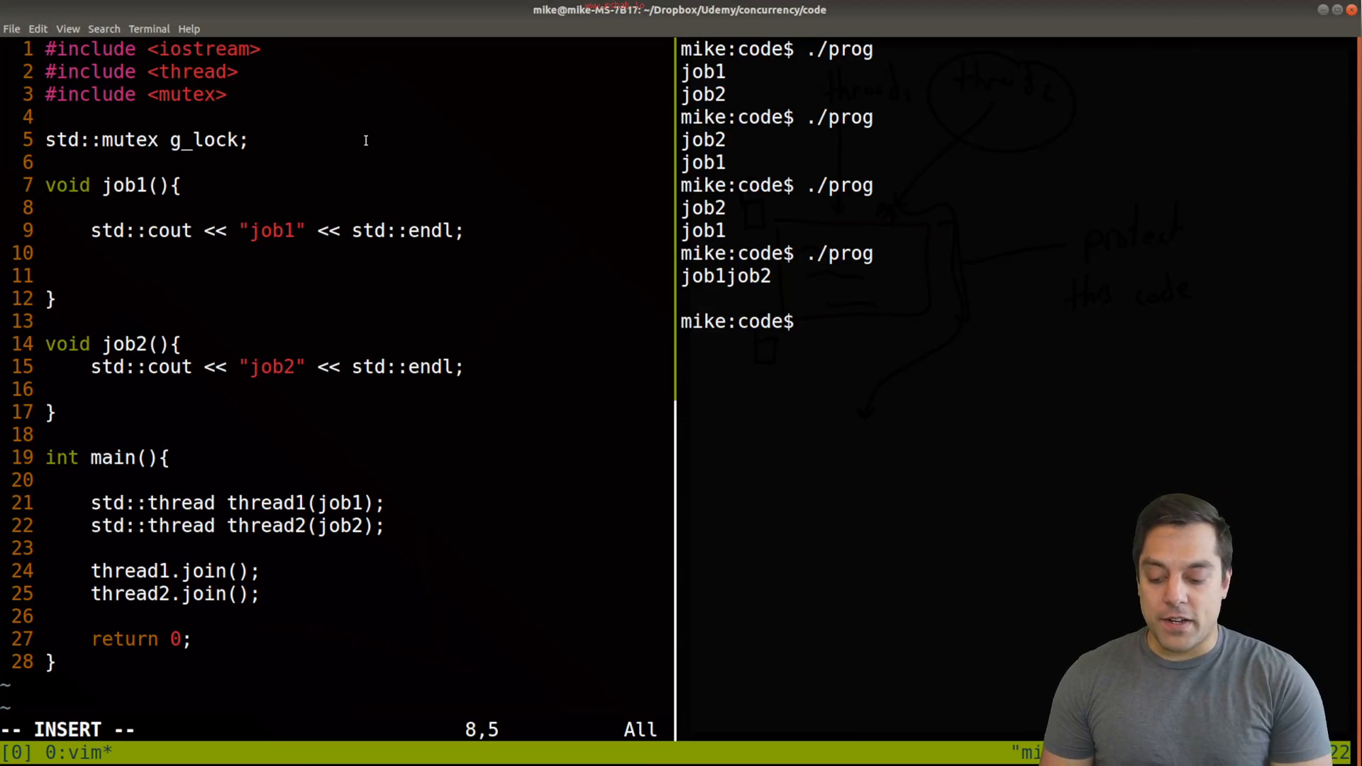
- Wrap each job's print in if(mutex.try_lock()){ ... mutex.unlock(); } with 'jobN is executed' messages
type("mute")
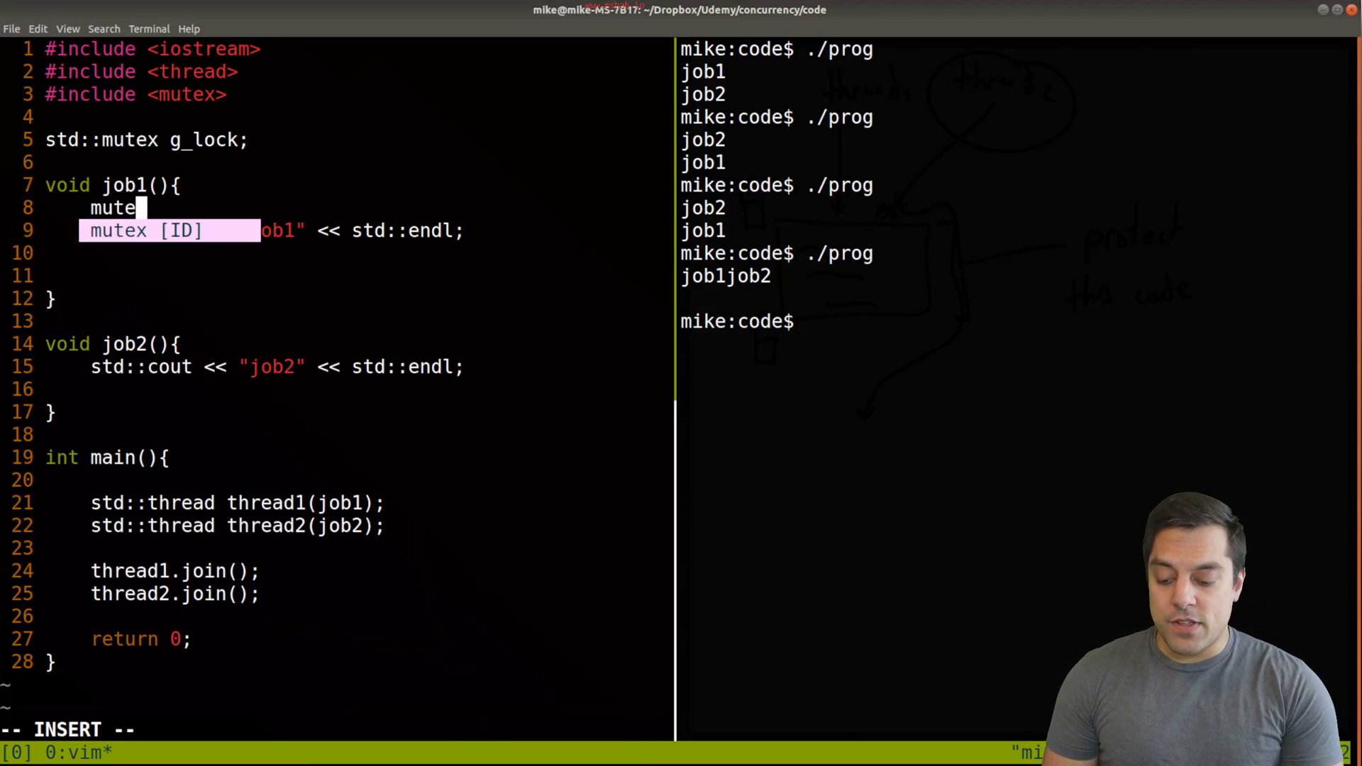
type("x.")
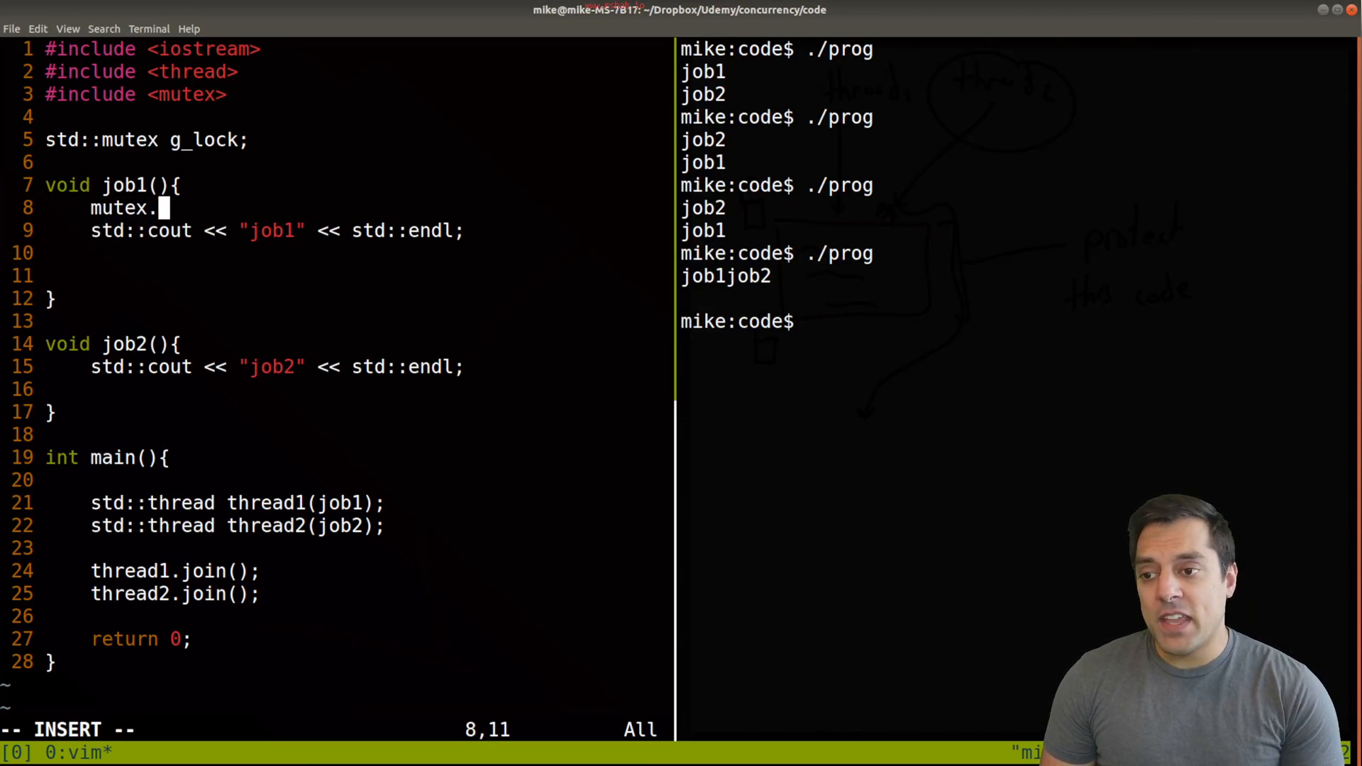
type("lock")
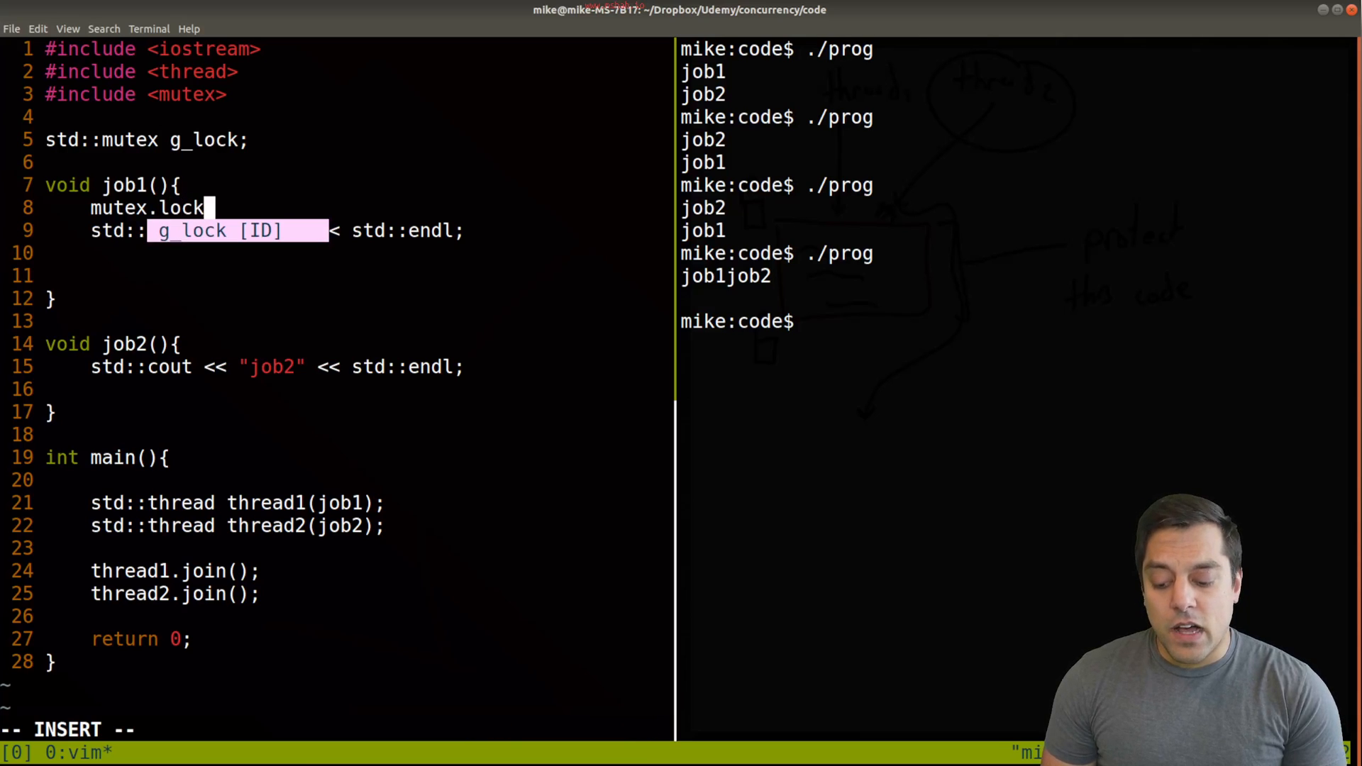
type("try_")
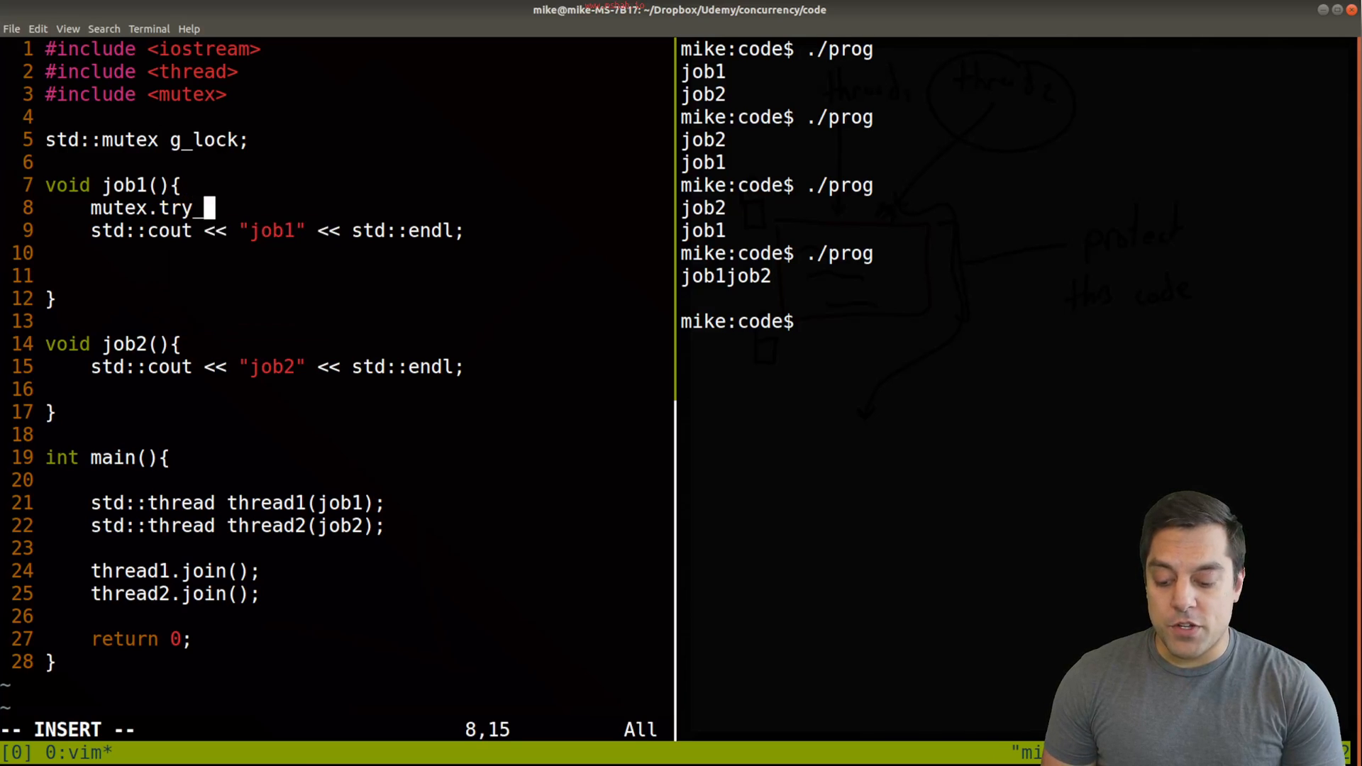
type("lock()")
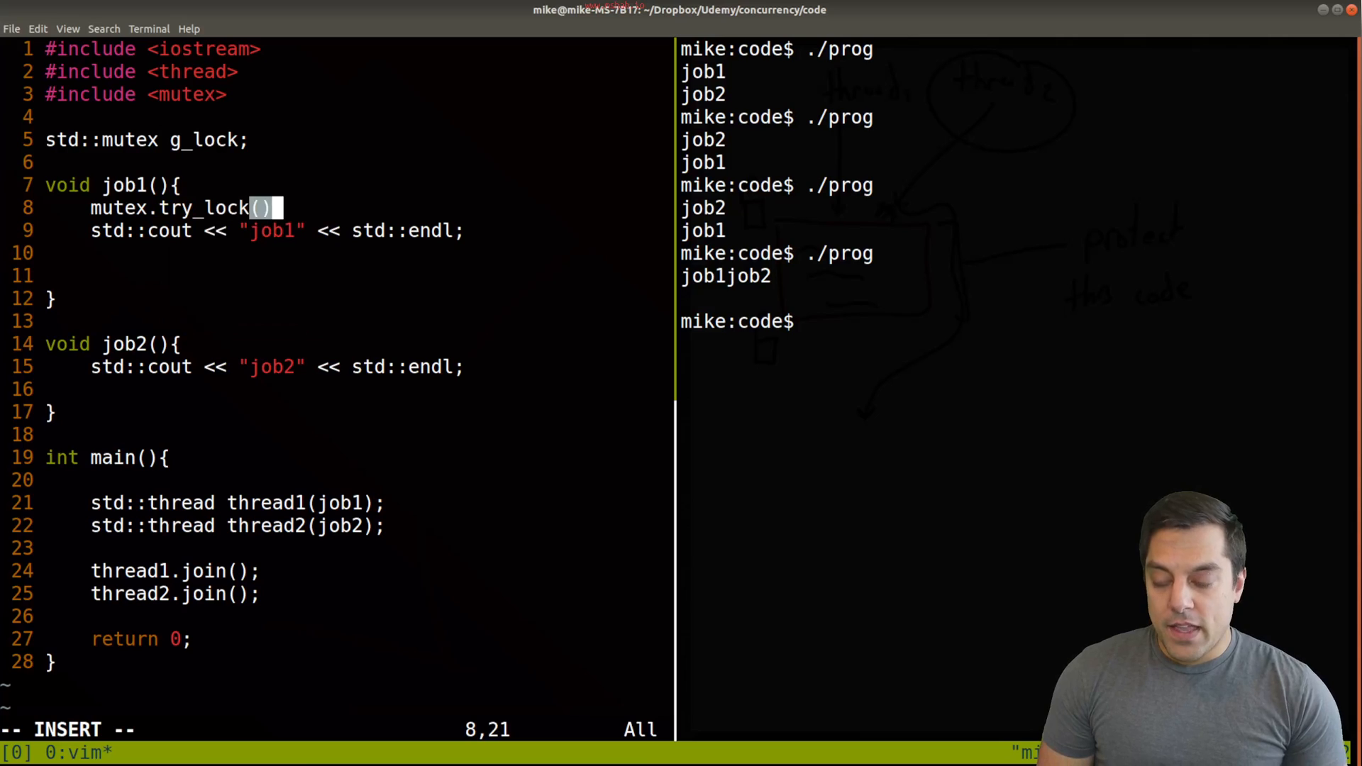
type(";")
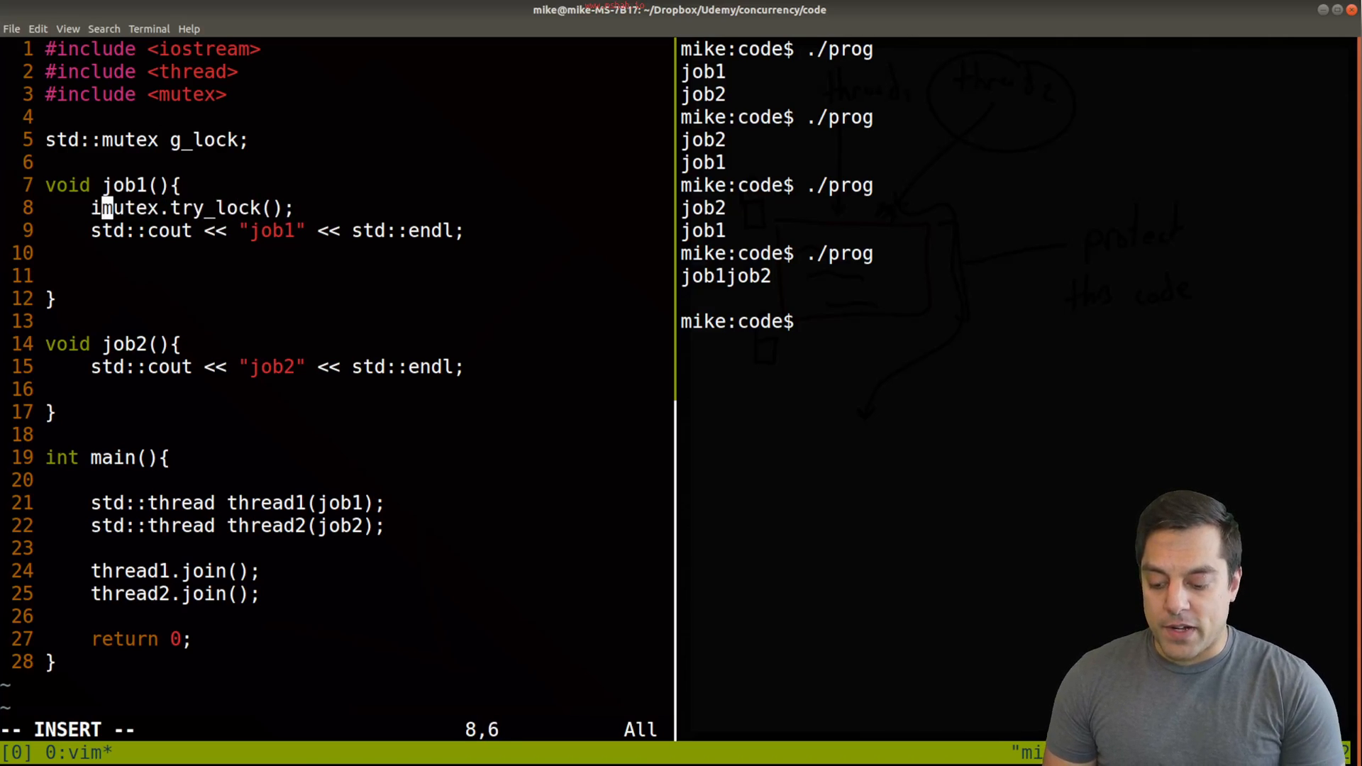
type("f(")
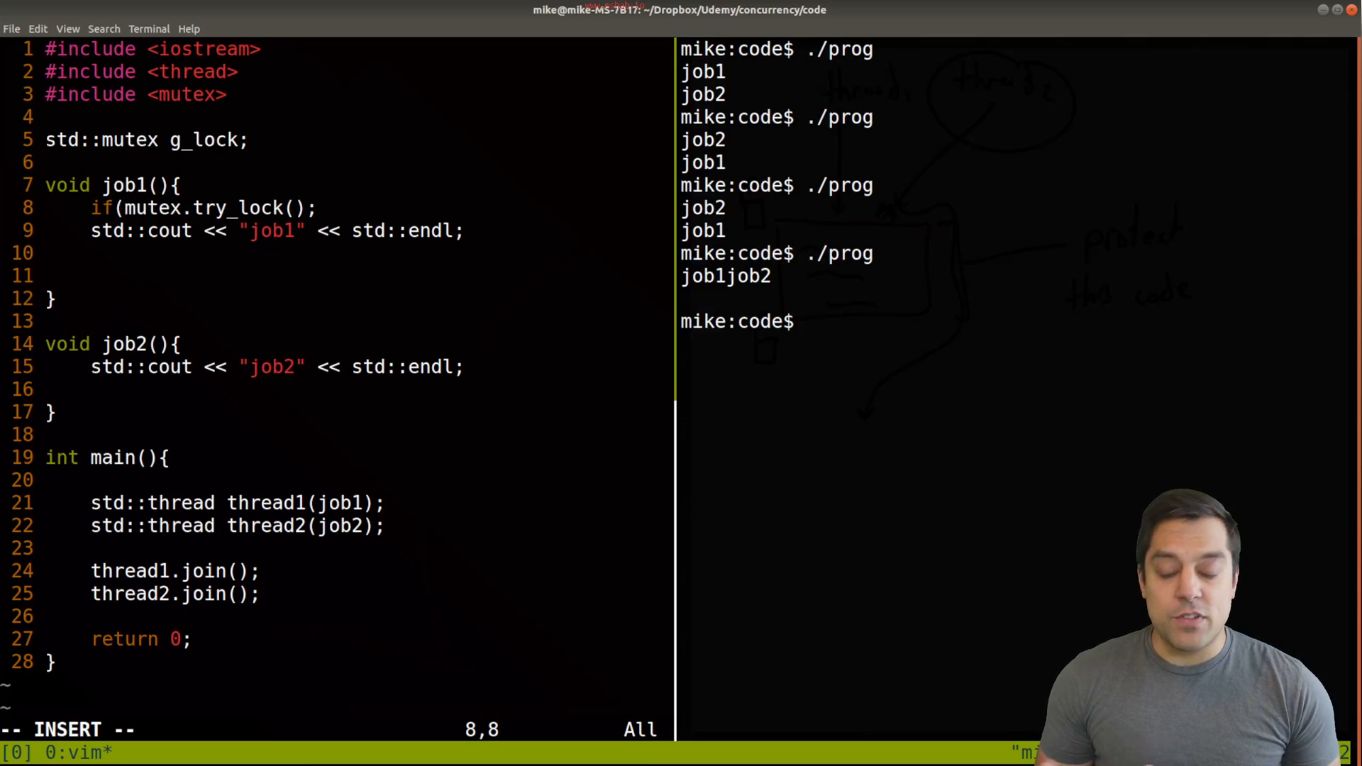
type("){")
left_click(278, 230)
type(" is executed")
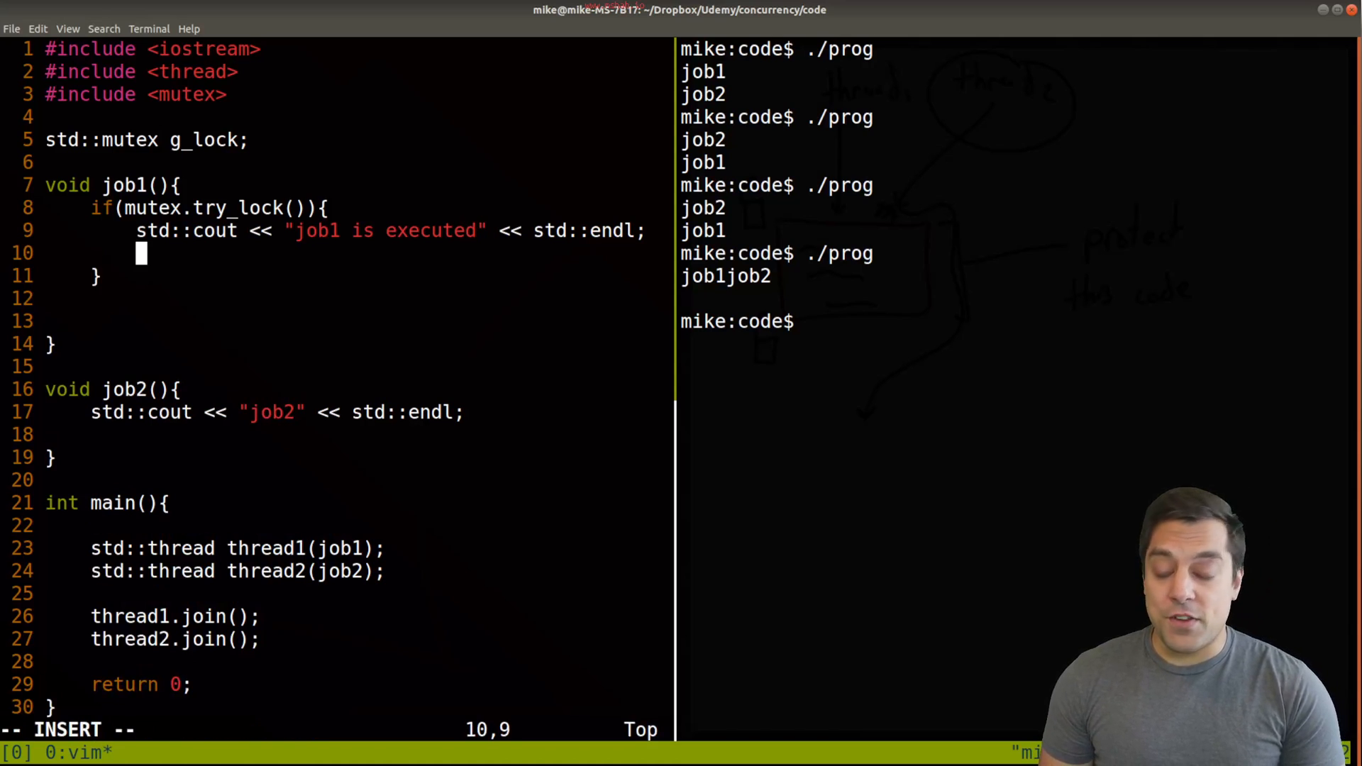
type("mutex.unlock();")
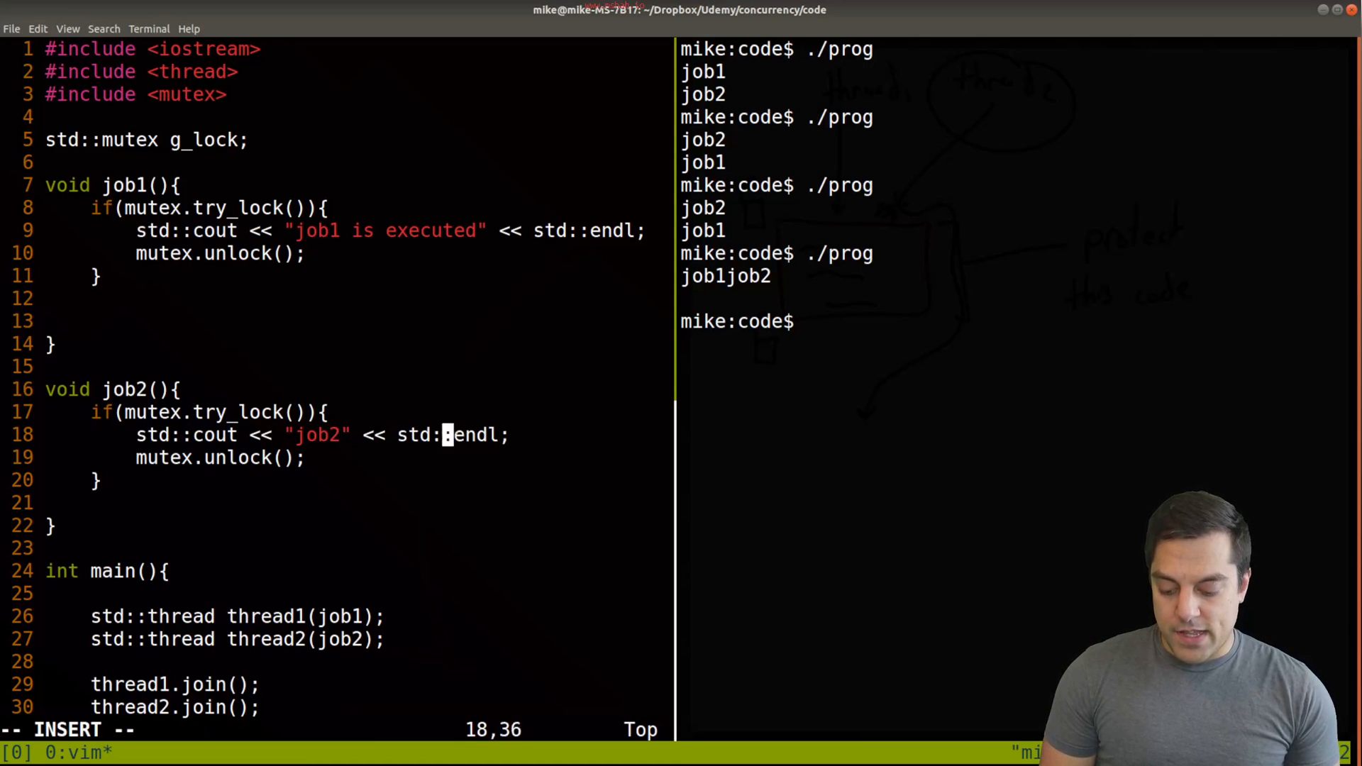
type("is executed")
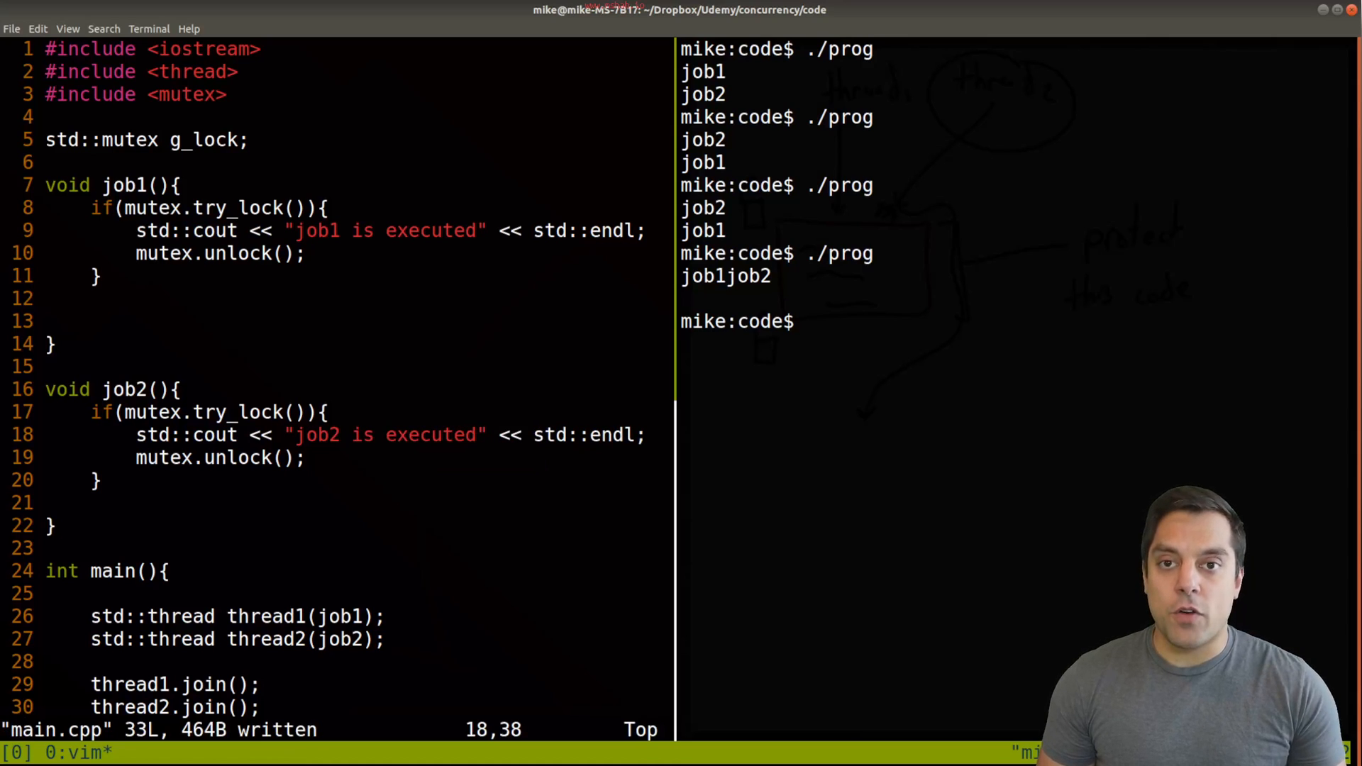
mouse_move(469, 434)
type("./prog")
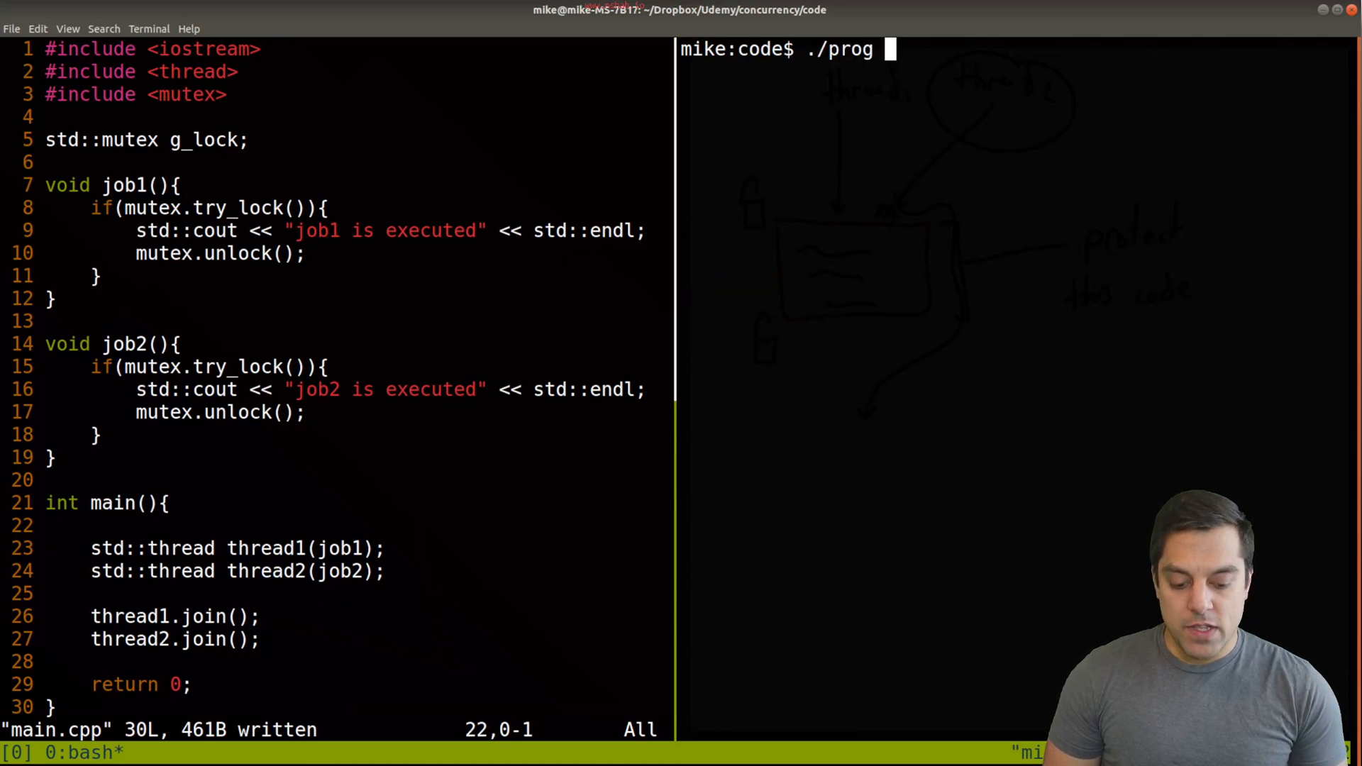
- After the undeclared-mutex compile error, substitute mutex with g_lock across both job functions
key("Return")
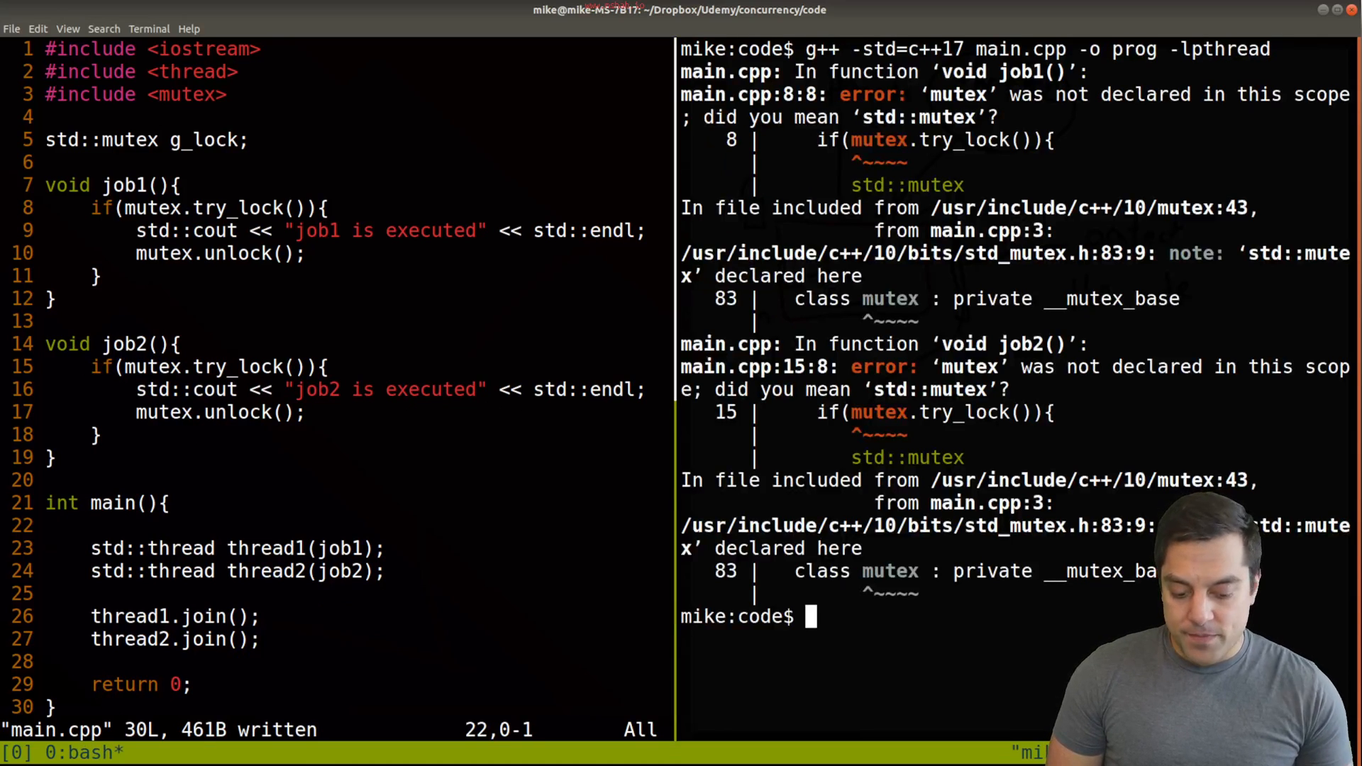
double_click(204, 139)
type(":'<,'>")
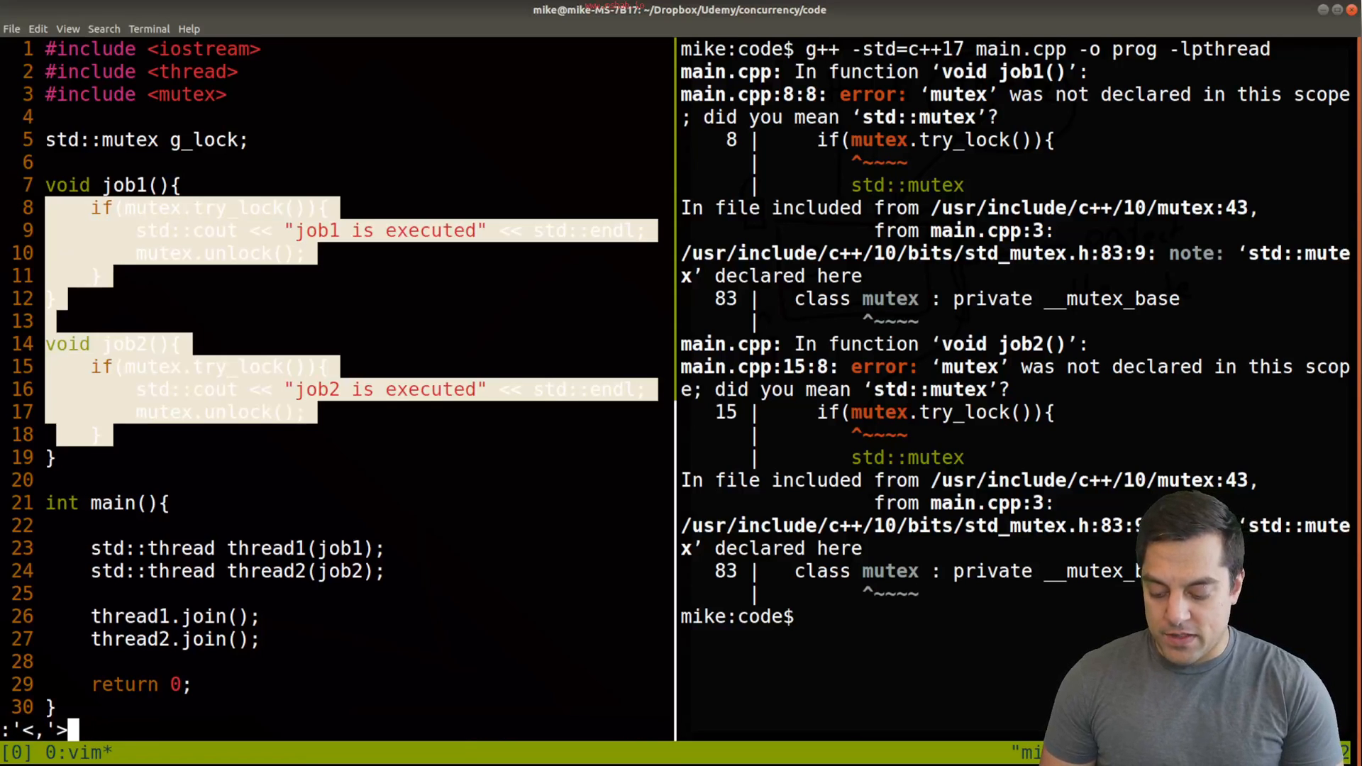
type("s/mutex/g")
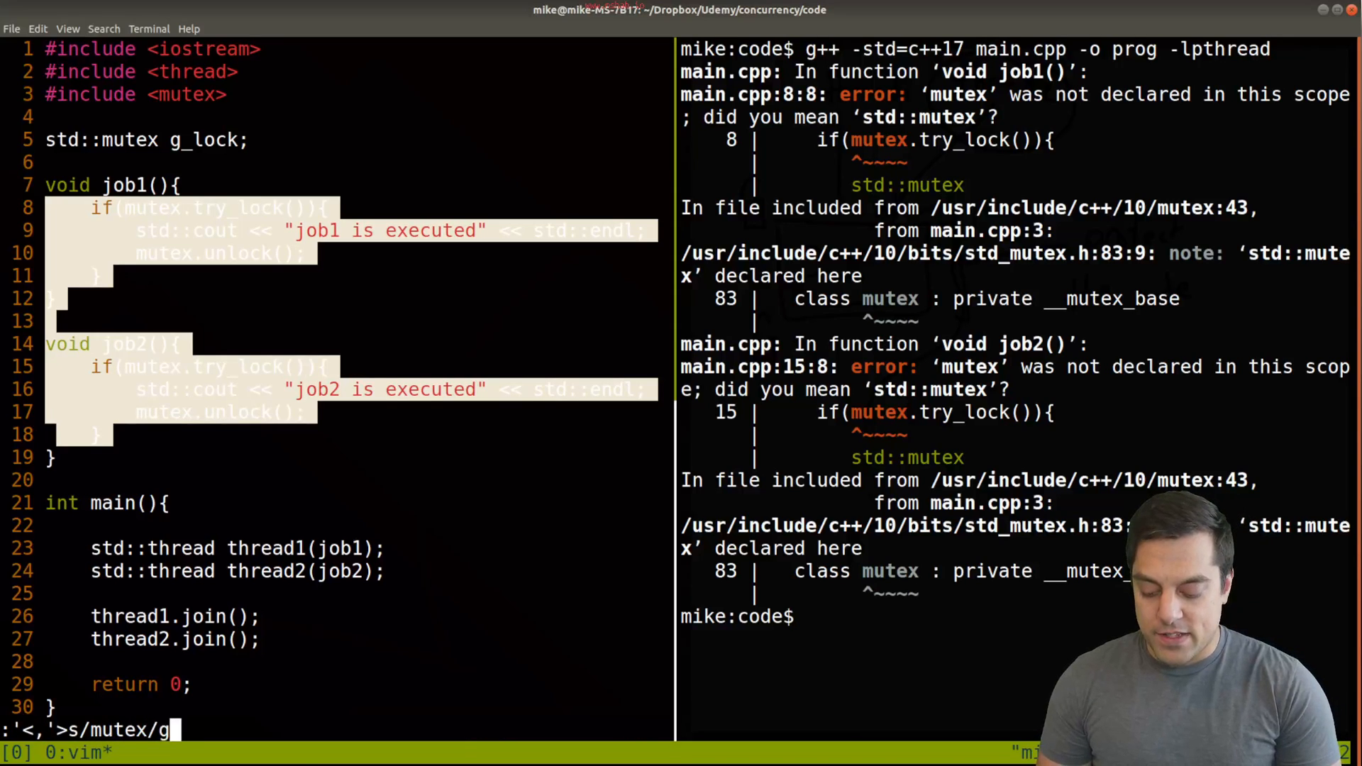
key("Return")
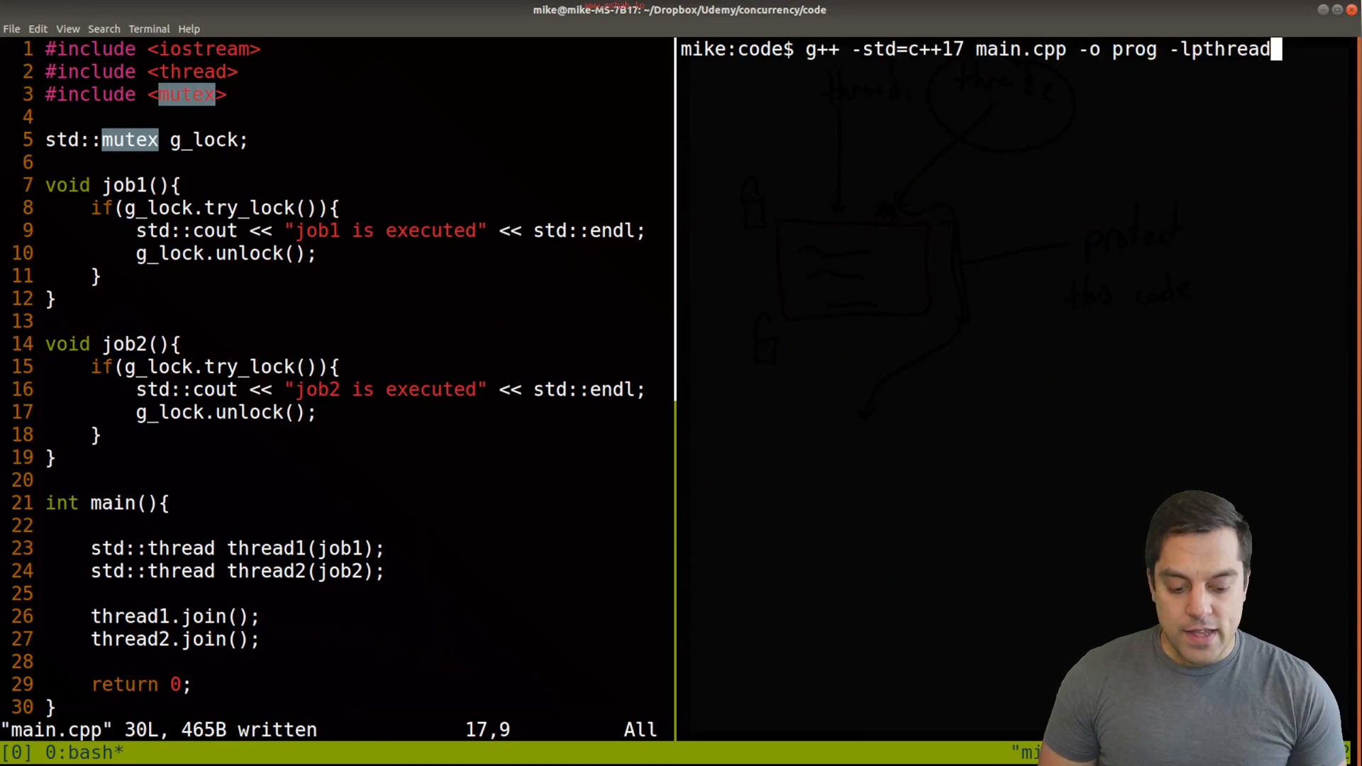
- Recompile and rerun ./prog repeatedly until both job1 and job2 report executed
key("Return")
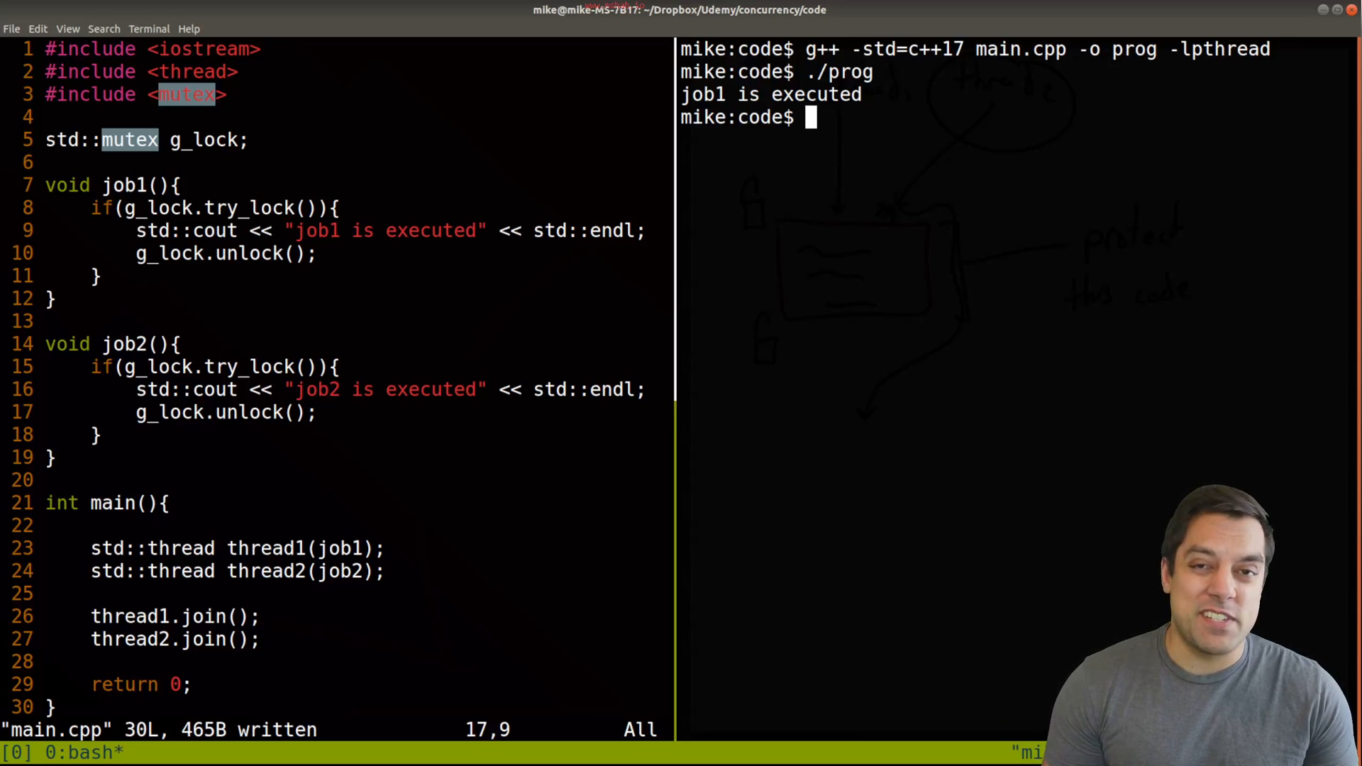
type("./prog")
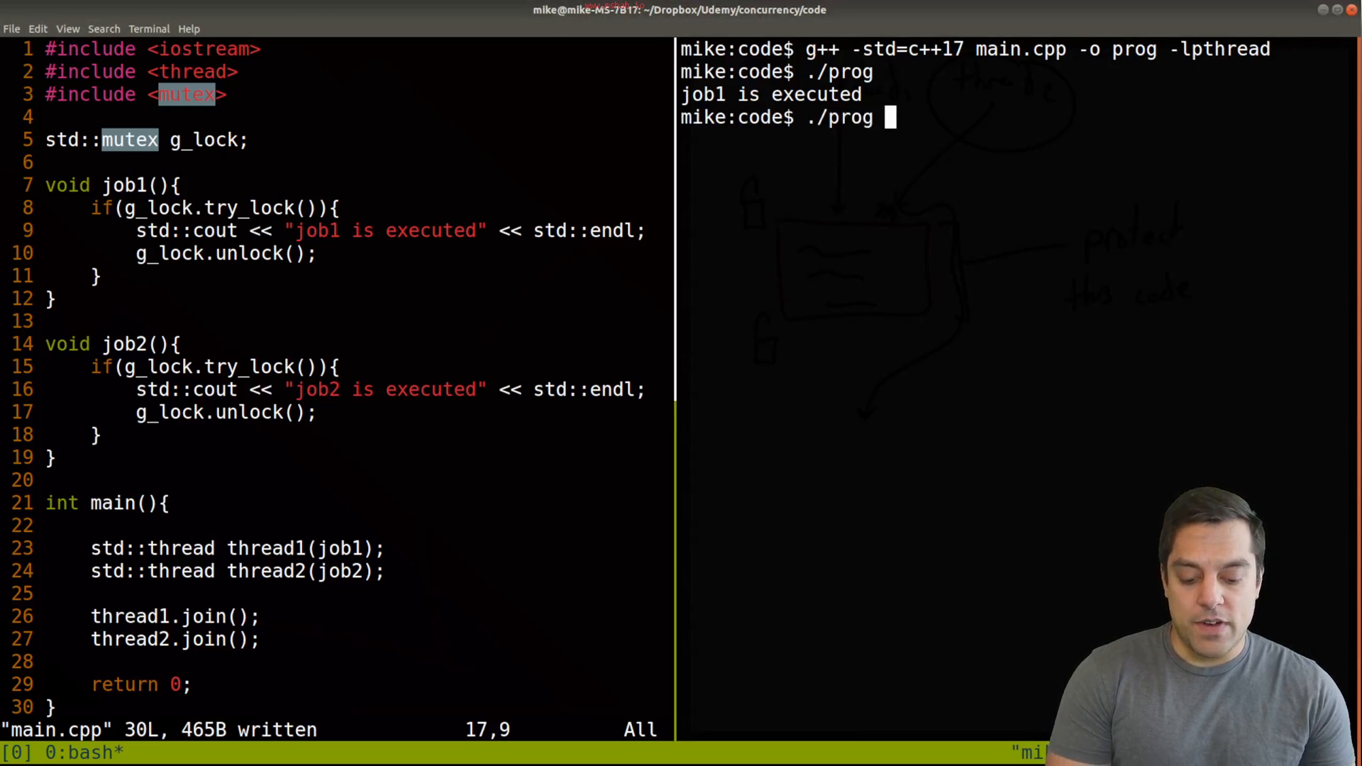
key("Return")
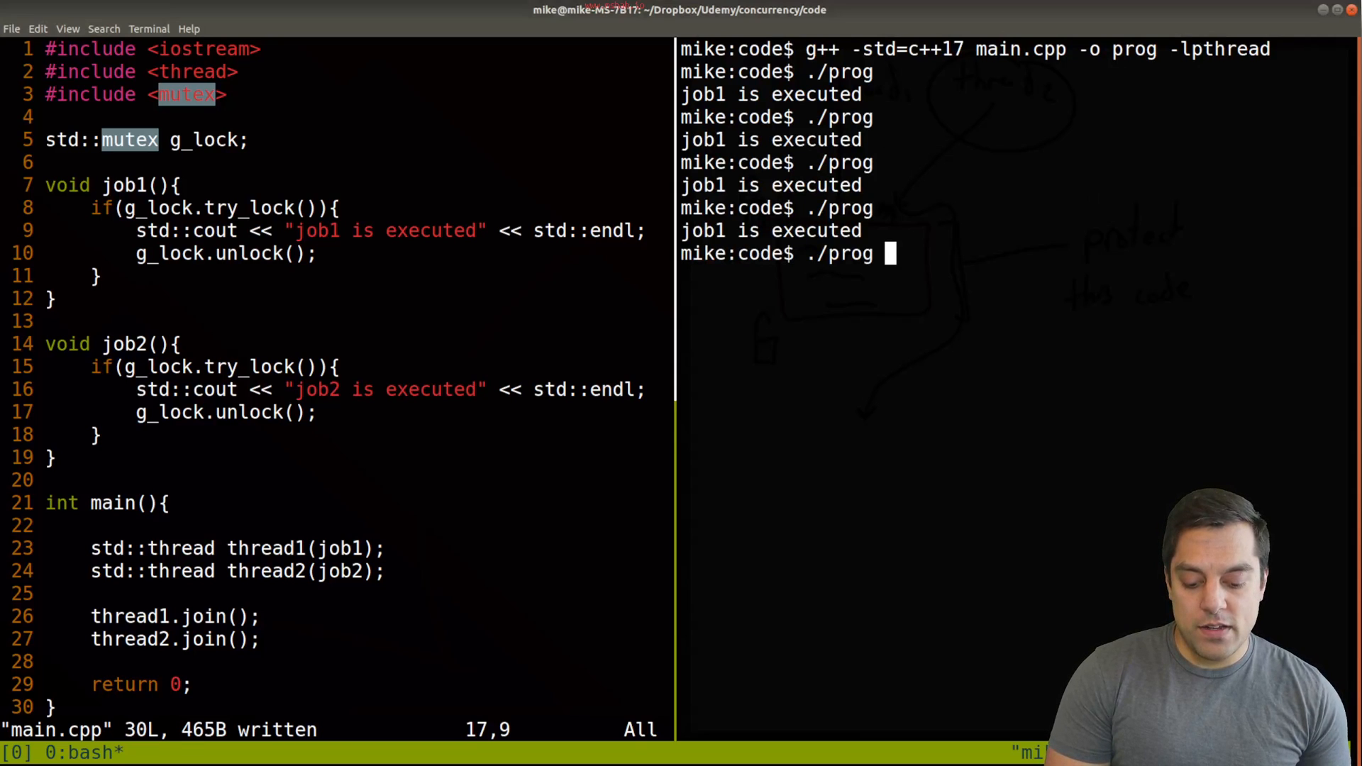
key("Return")
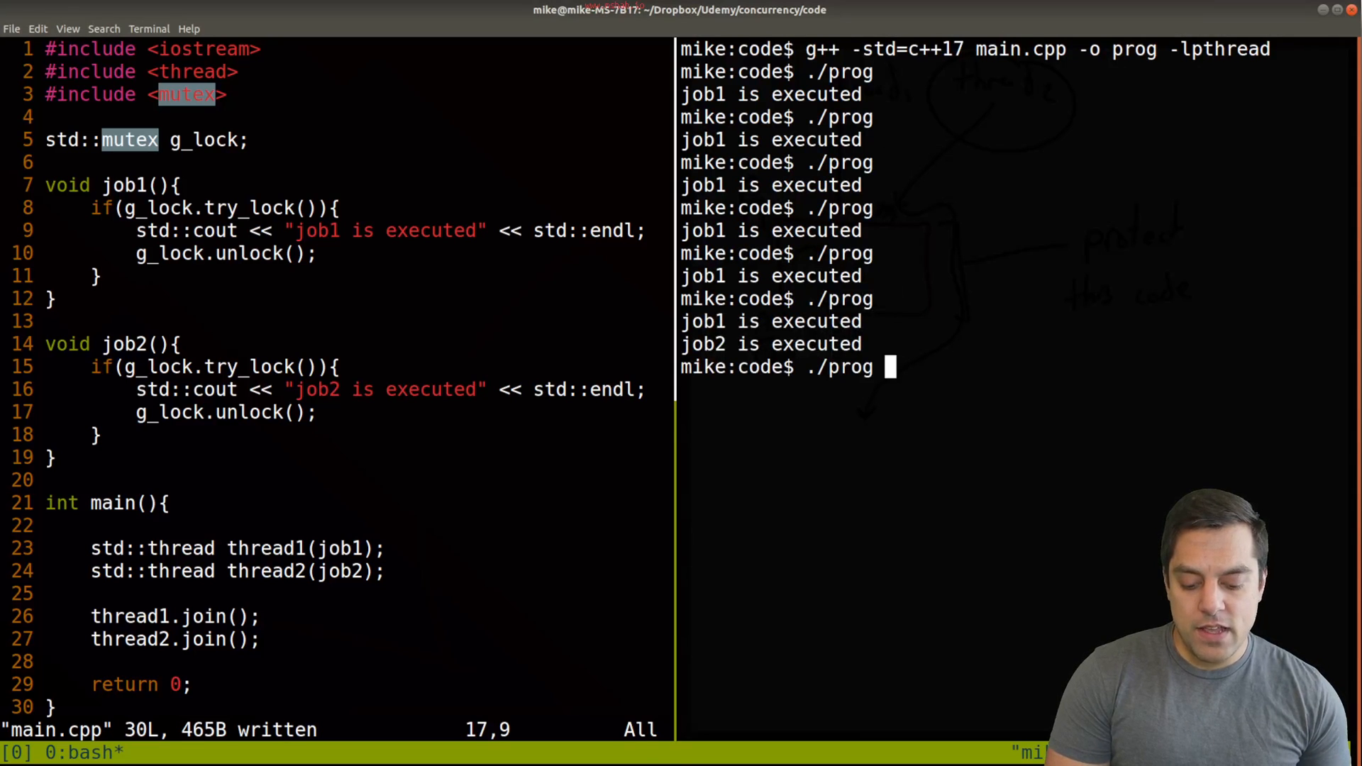
key("Return")
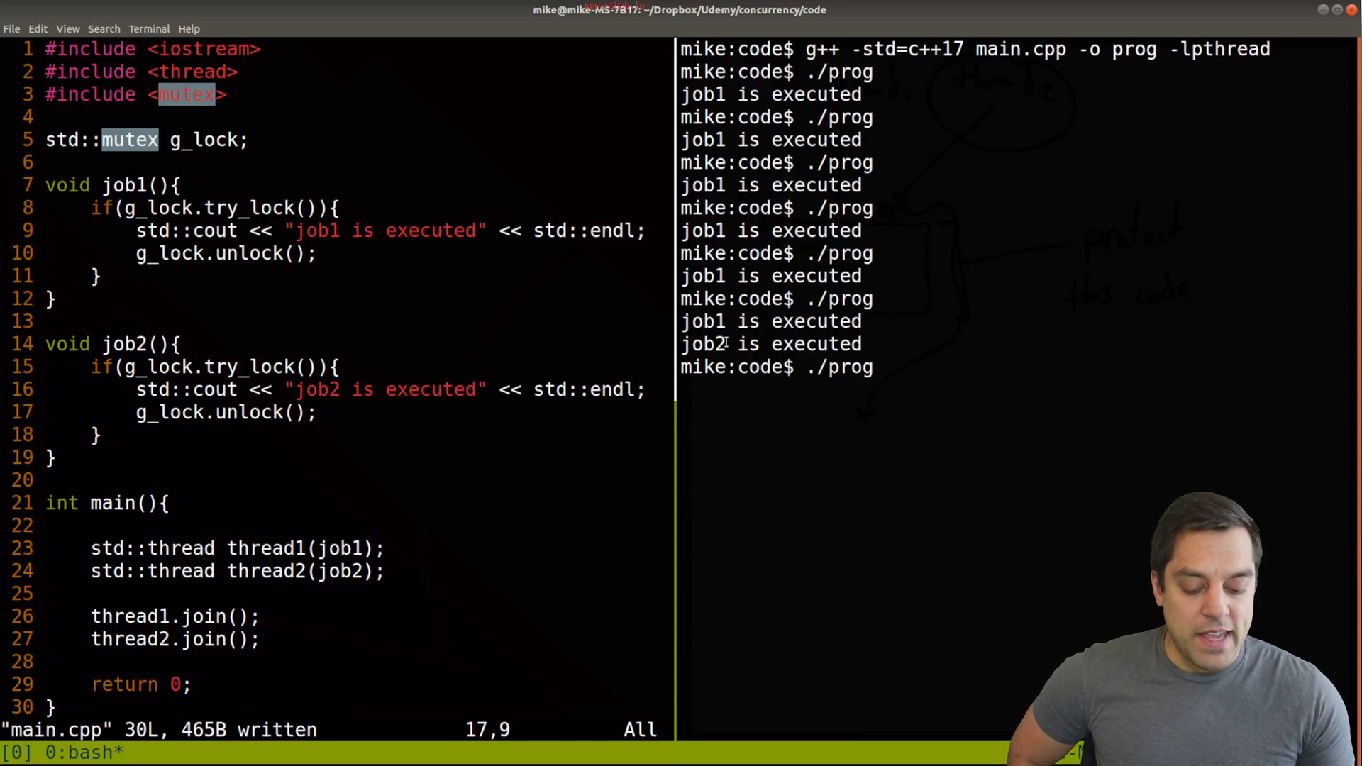
key("Return")
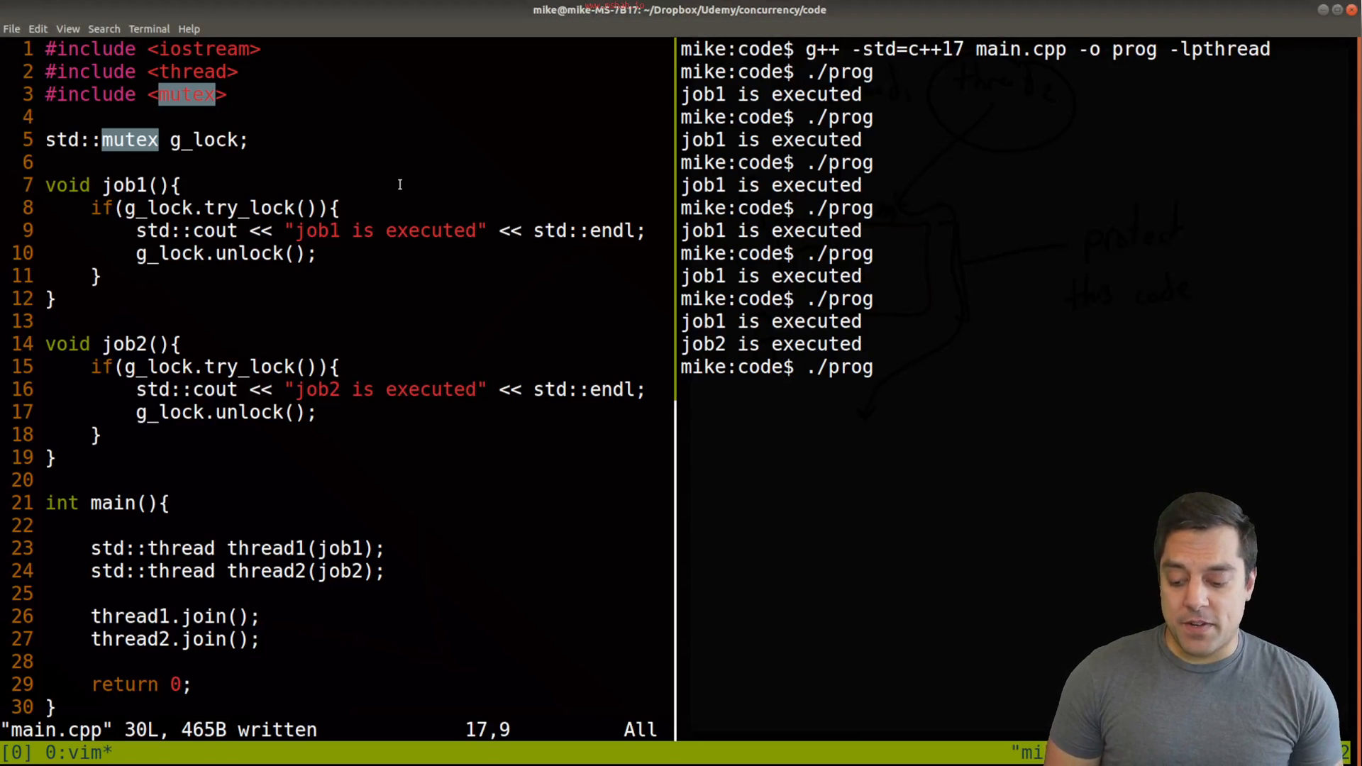
- Replace job1's try_lock condition with an unconditional g_lock.lock(); then rebuild and run
key("Up")
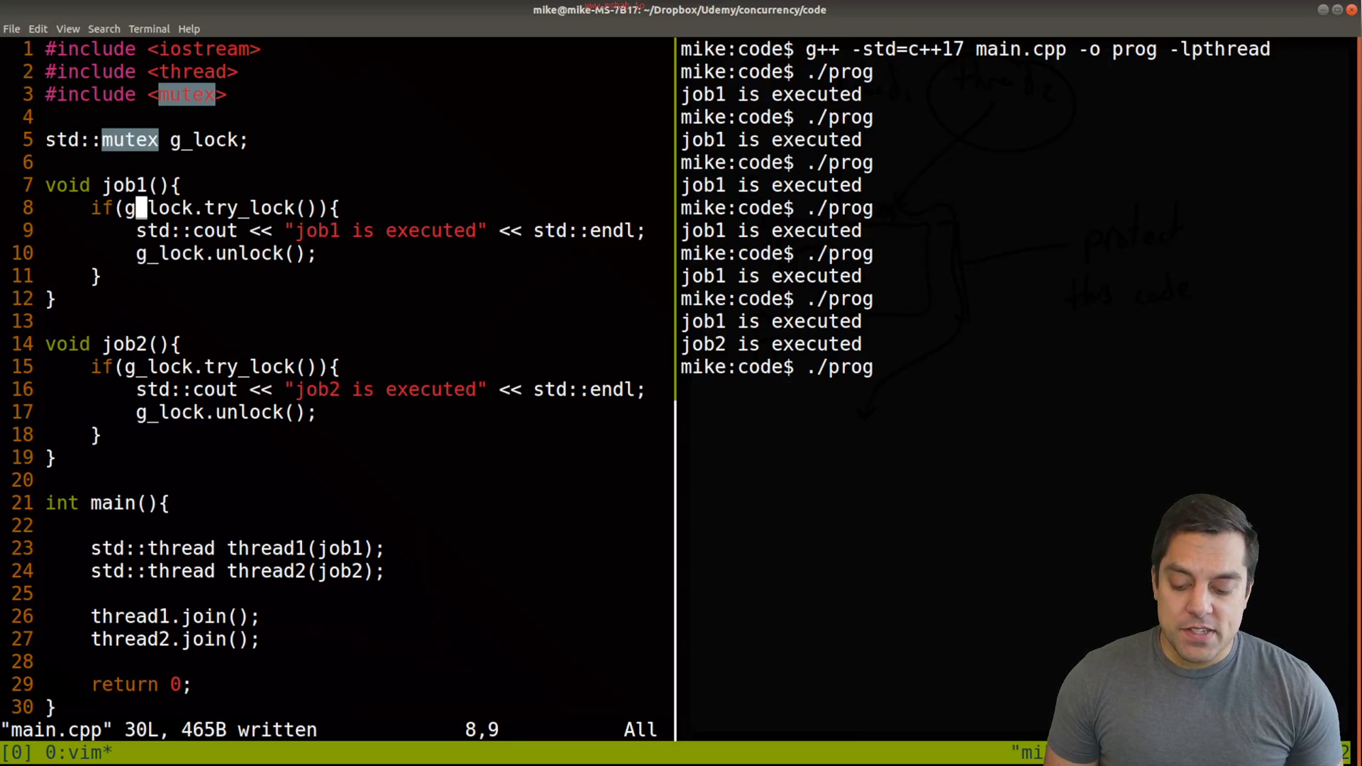
key("dd")
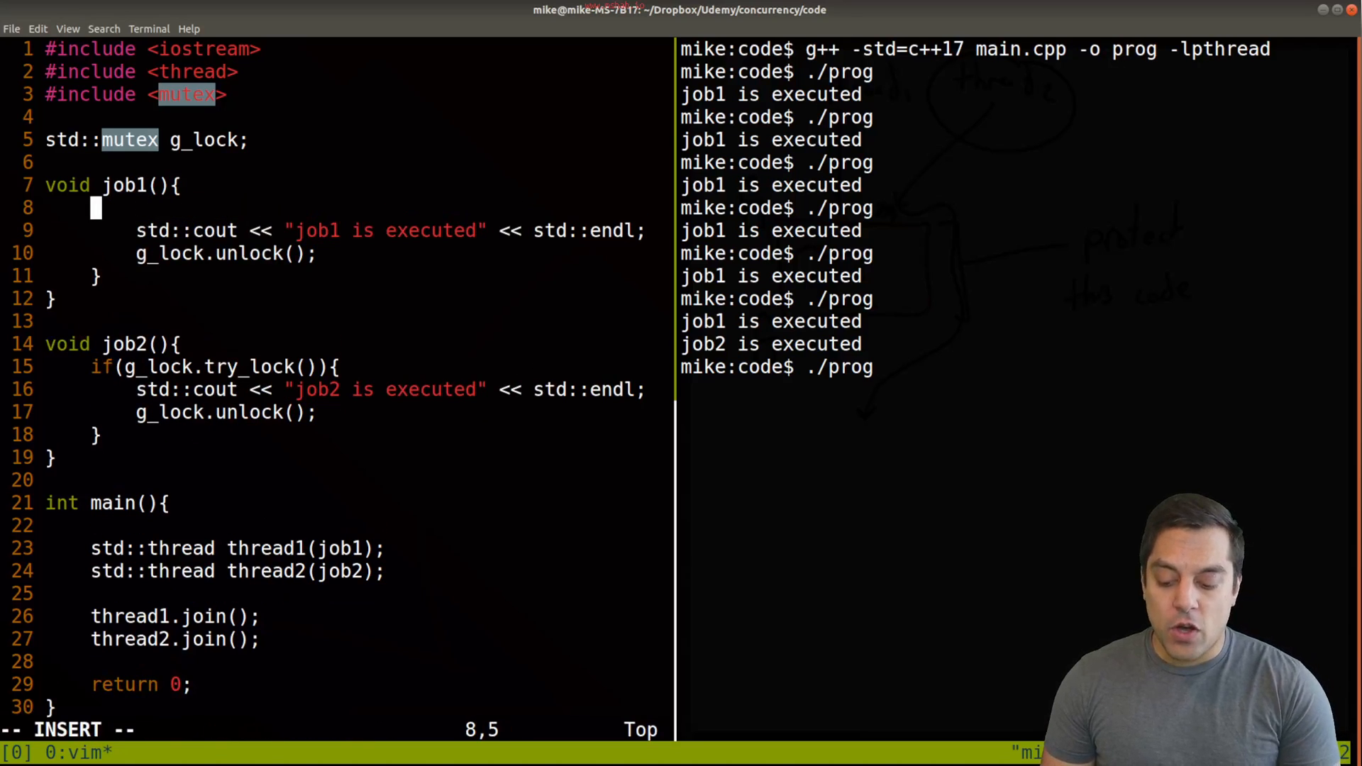
type("g_lock.")
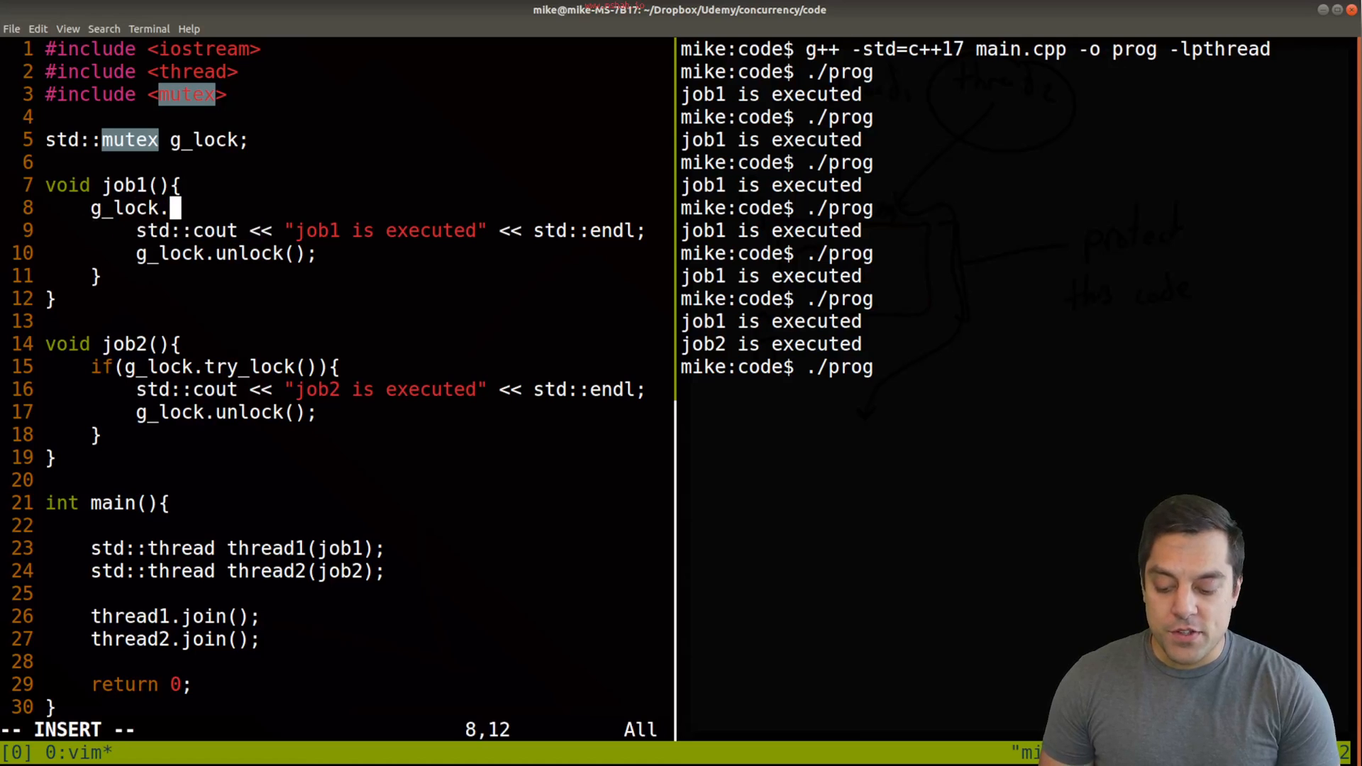
type("lock();")
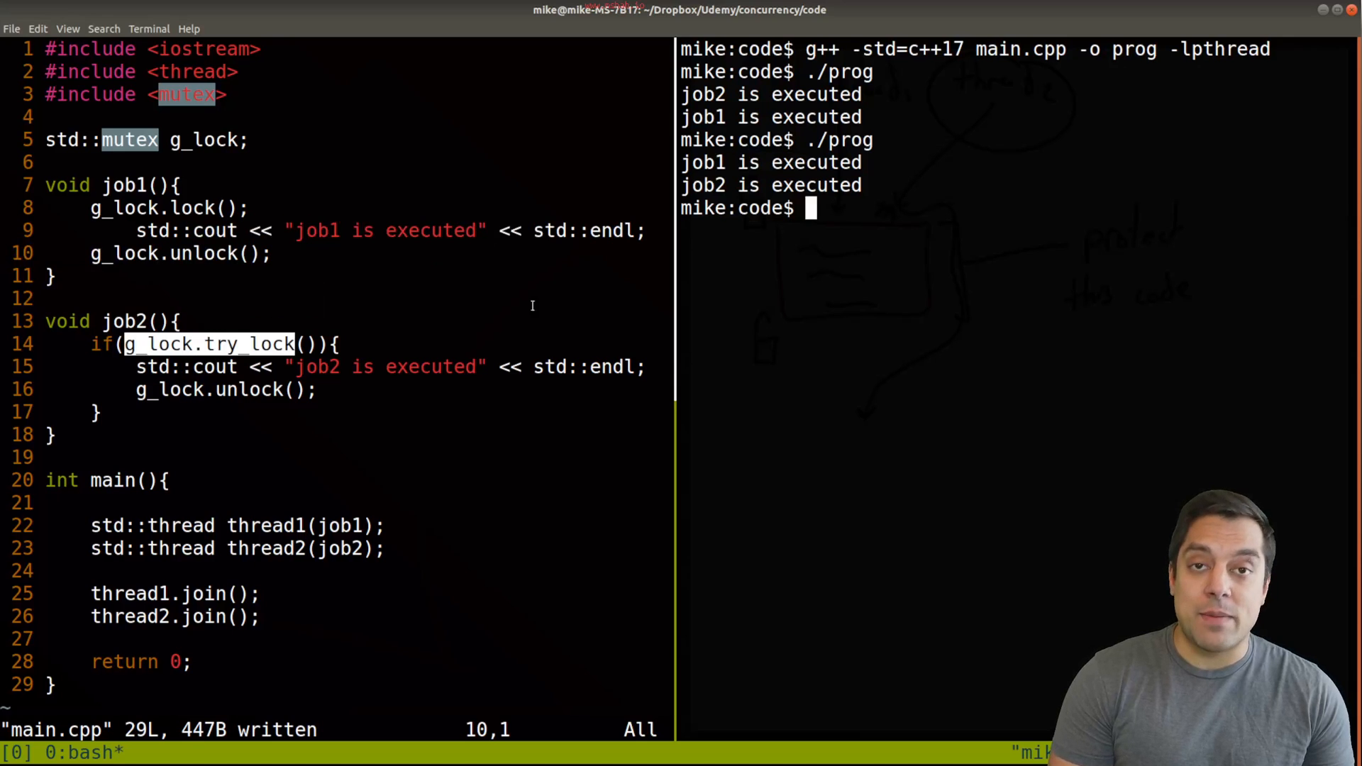
key("Return")
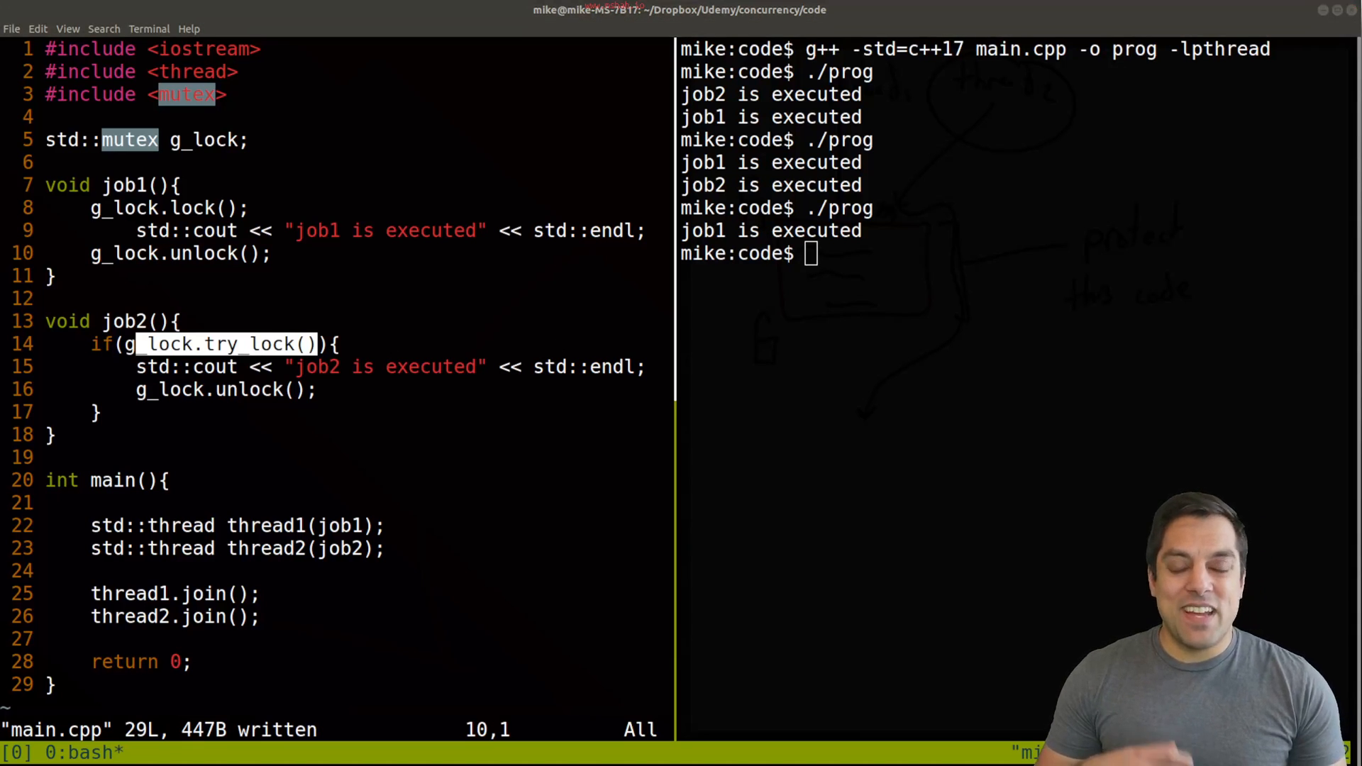
mouse_move(588, 258)
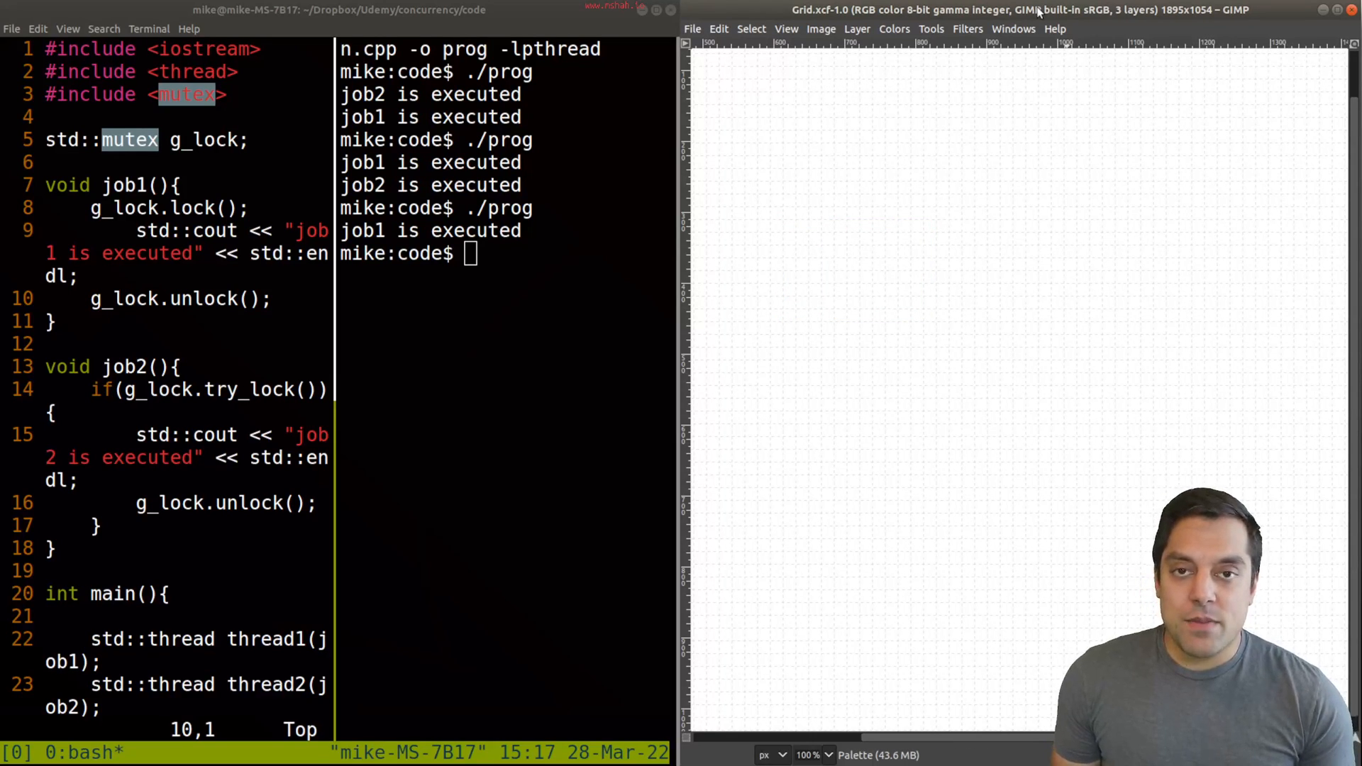
mouse_move(817, 169)
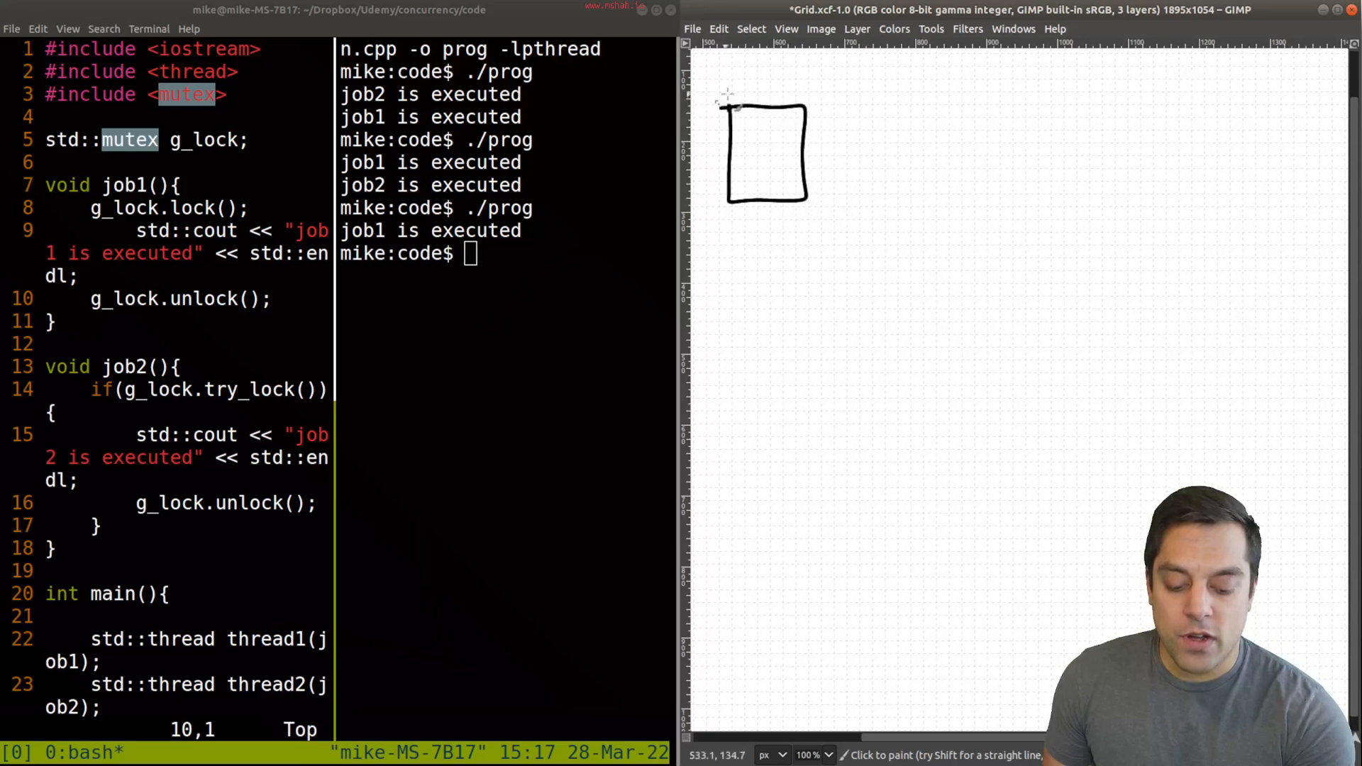
mouse_move(753, 87)
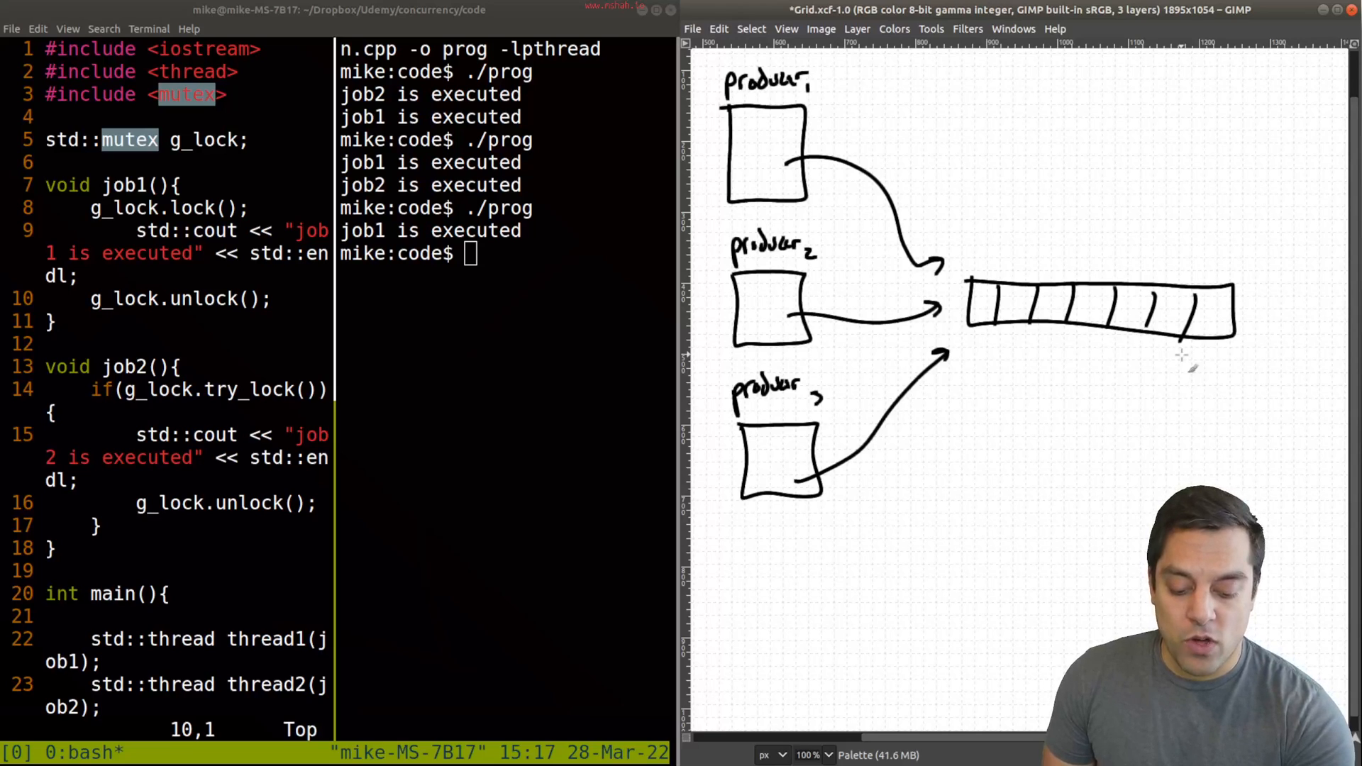
mouse_move(1216, 396)
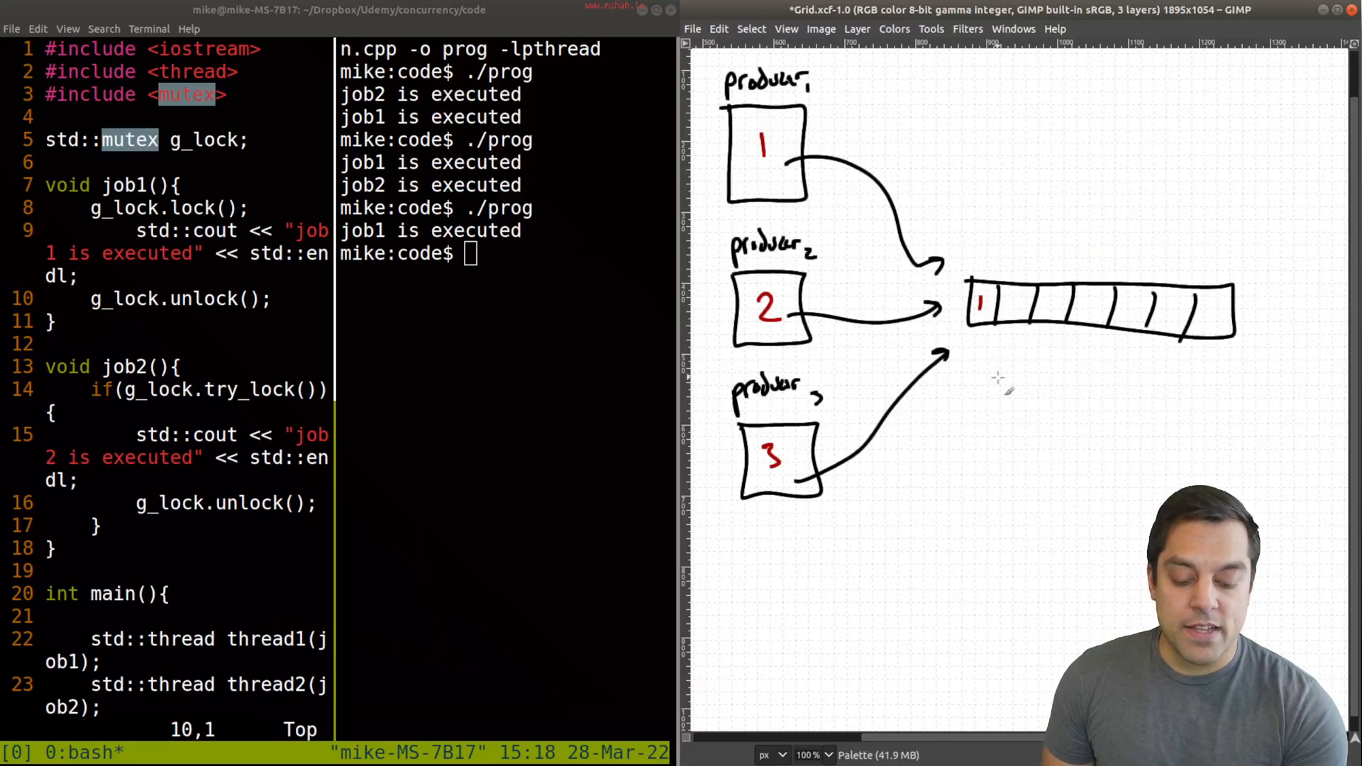
- Paint the lock/unlock labels and write producer numbers 1 3 2 1 3 2 into the buffer slots
left_click(976, 253)
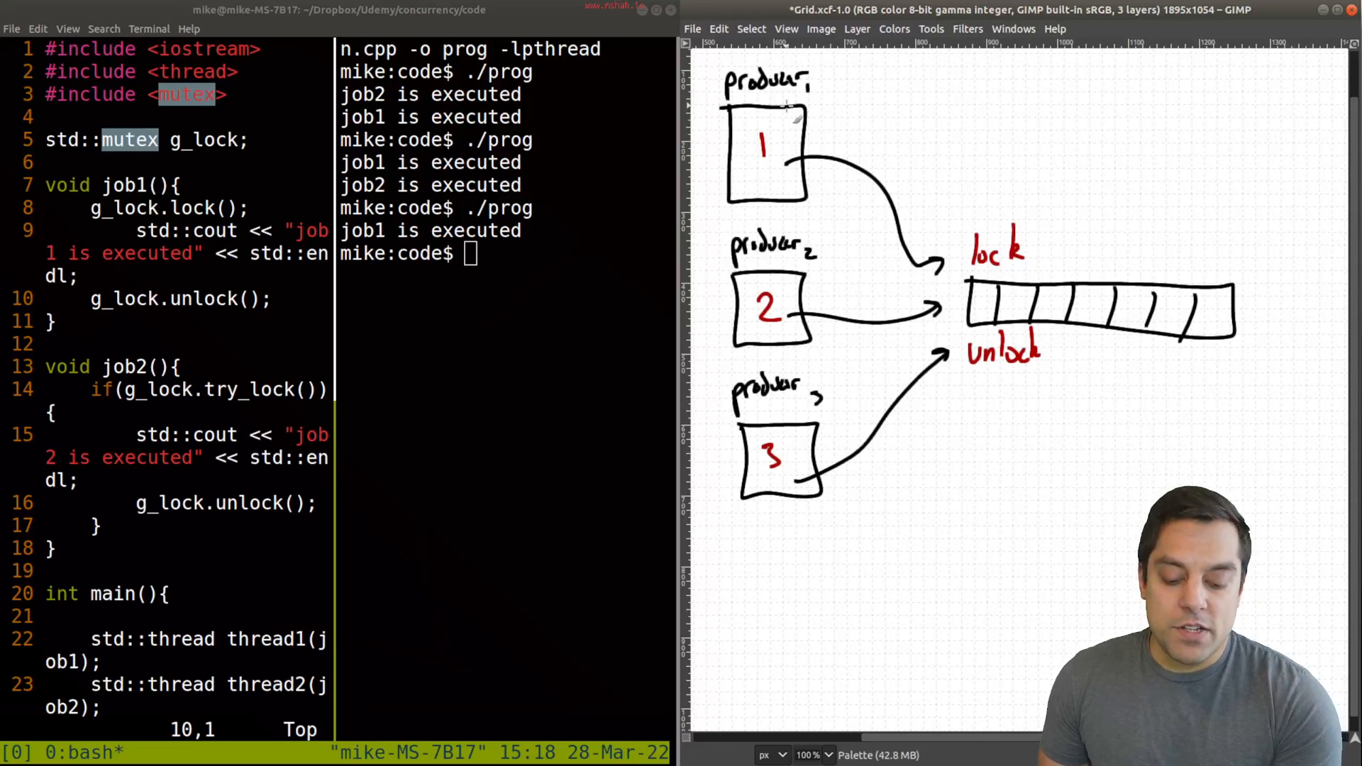
mouse_move(1081, 278)
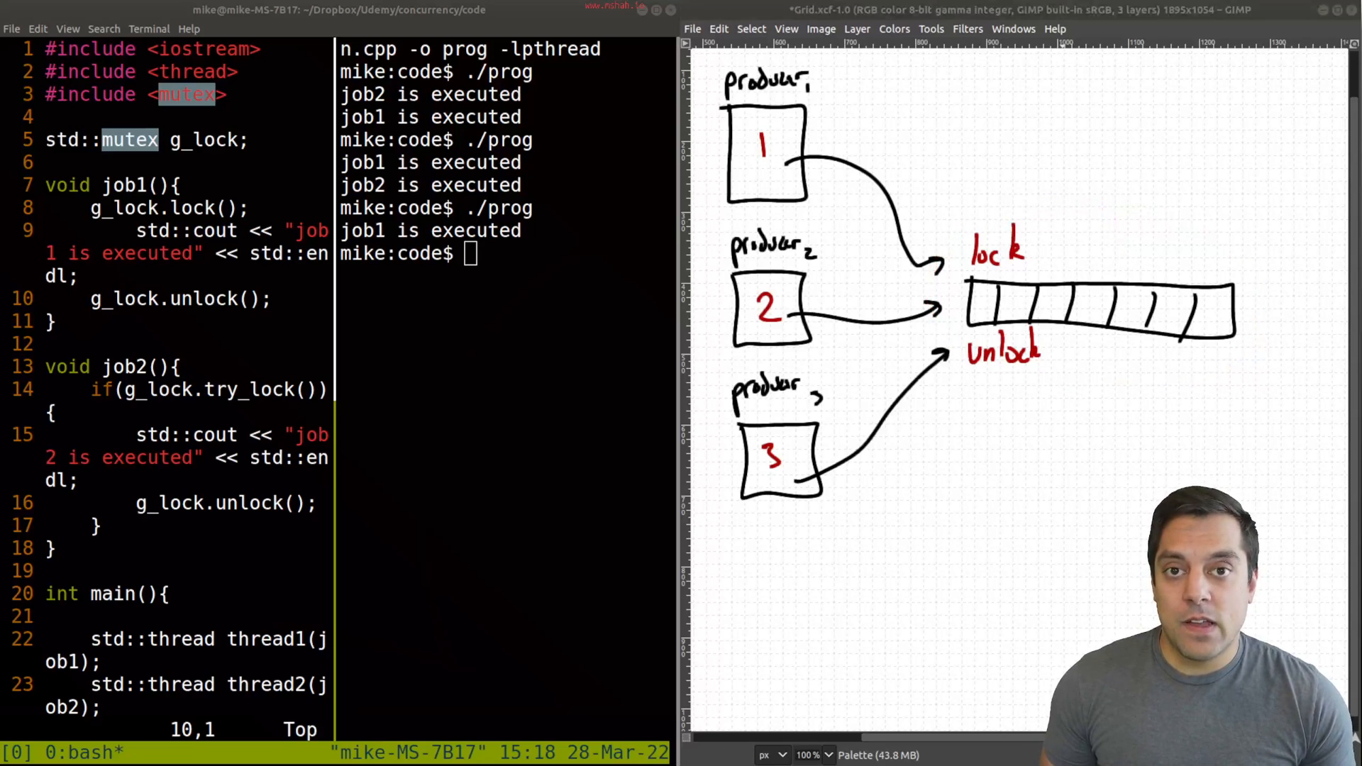
left_click(982, 303)
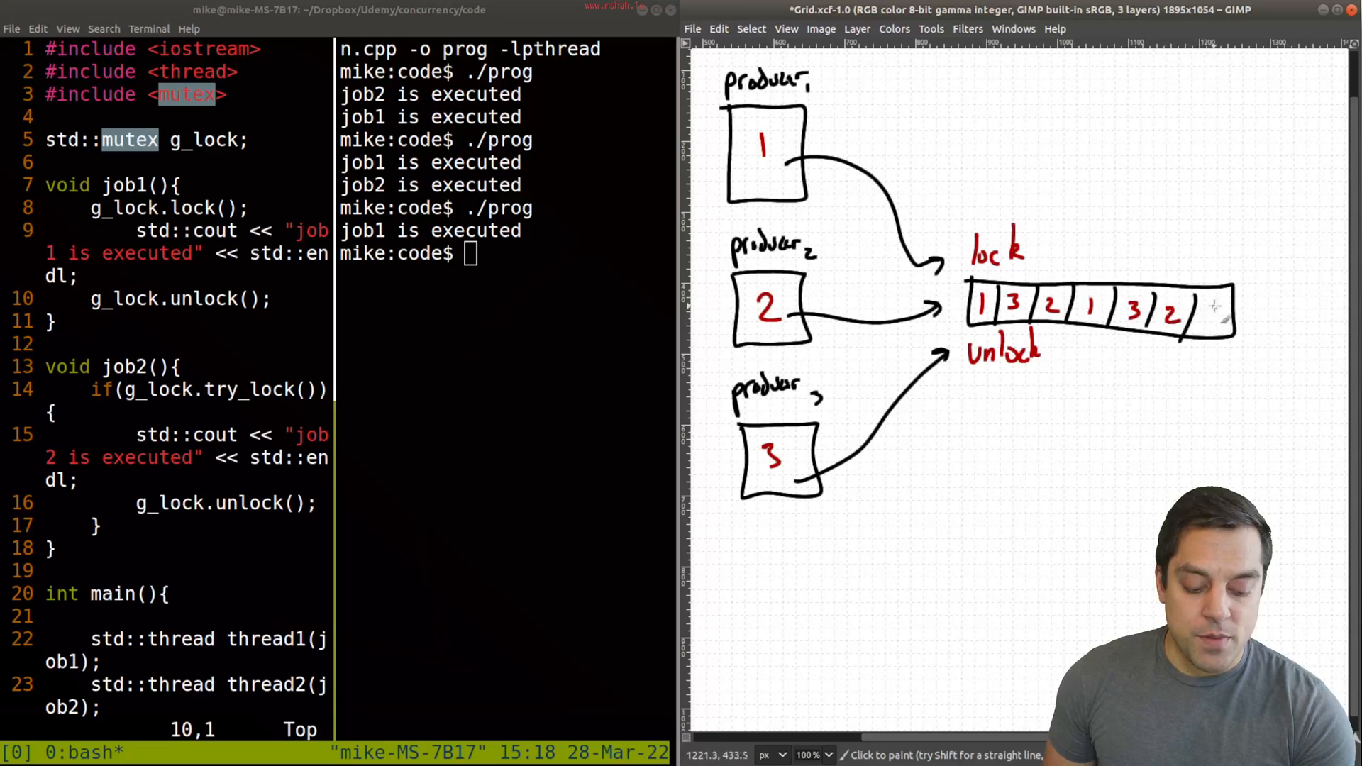
left_click(1212, 317)
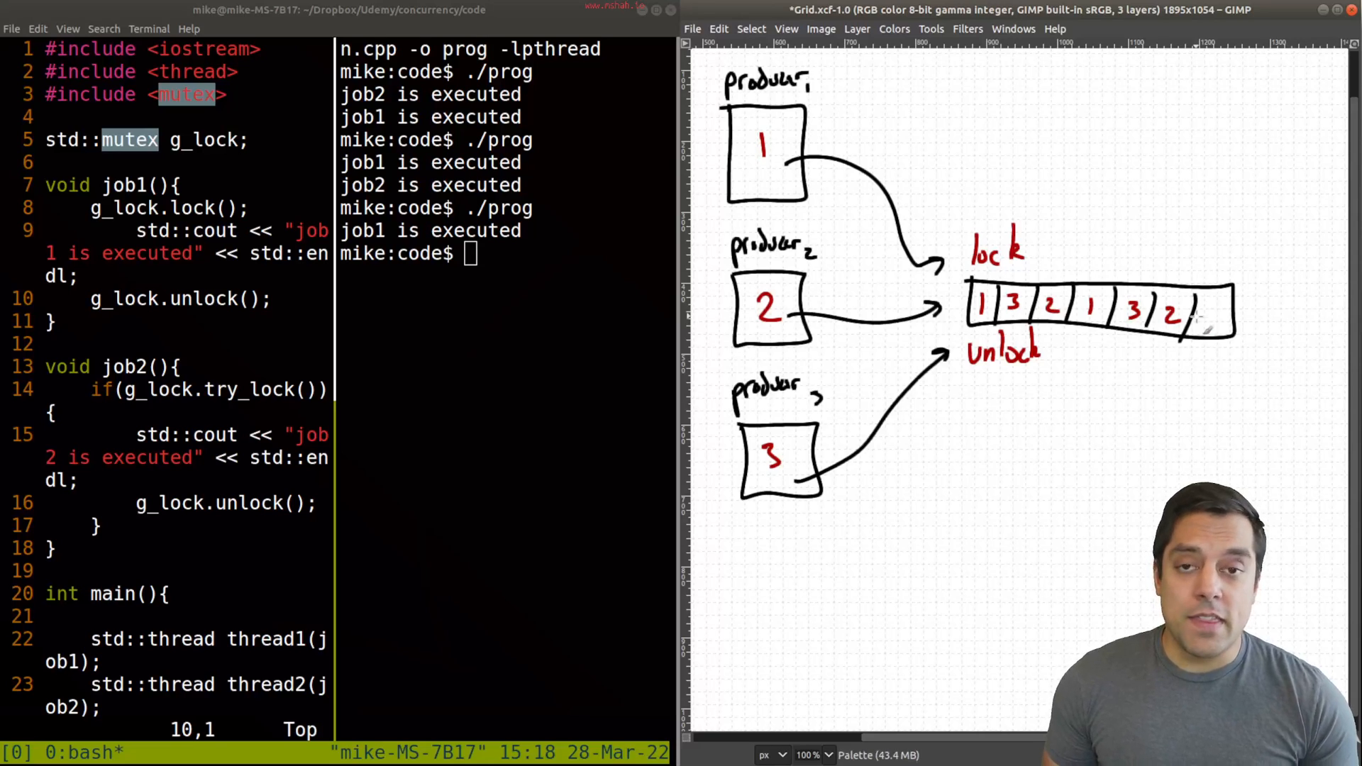
mouse_move(1240, 90)
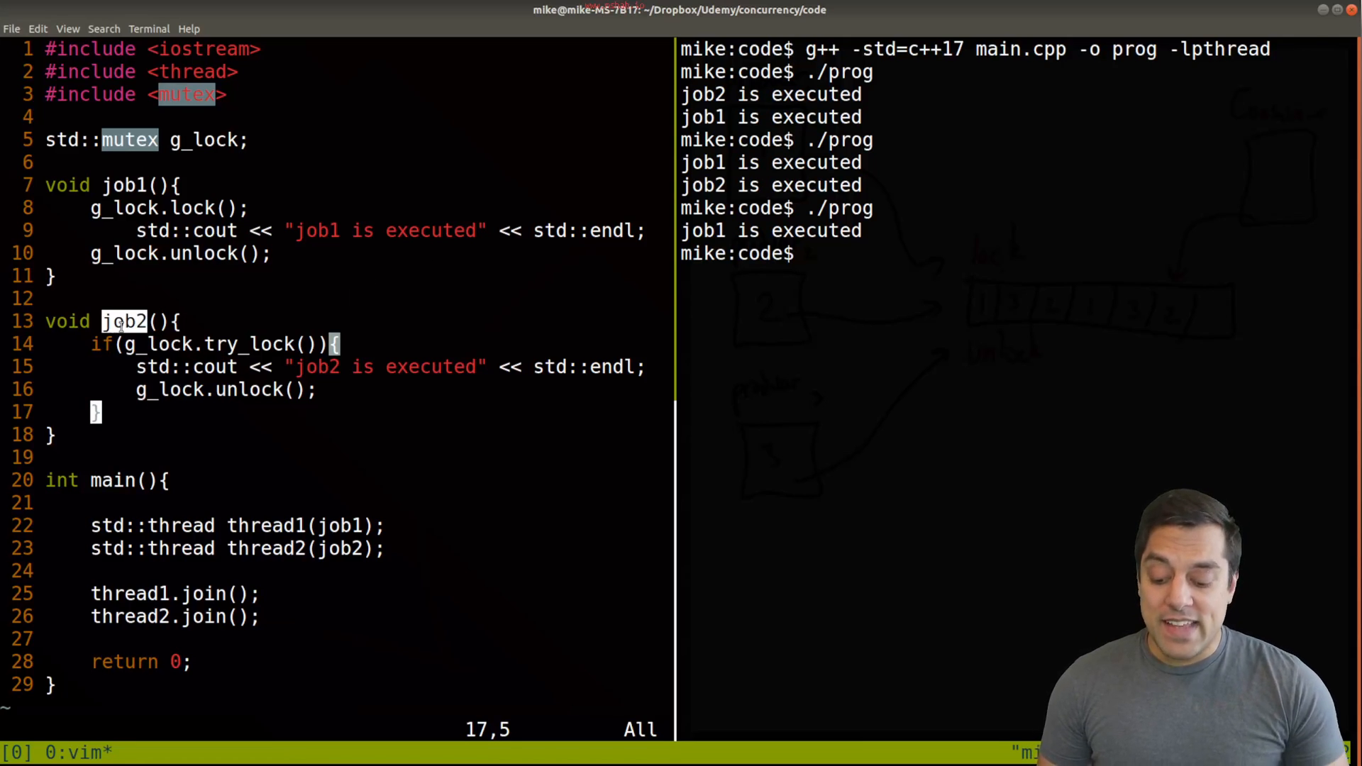
- Add an else branch to job2 that calls std::this_thread::sleep_for(5)
type("else{")
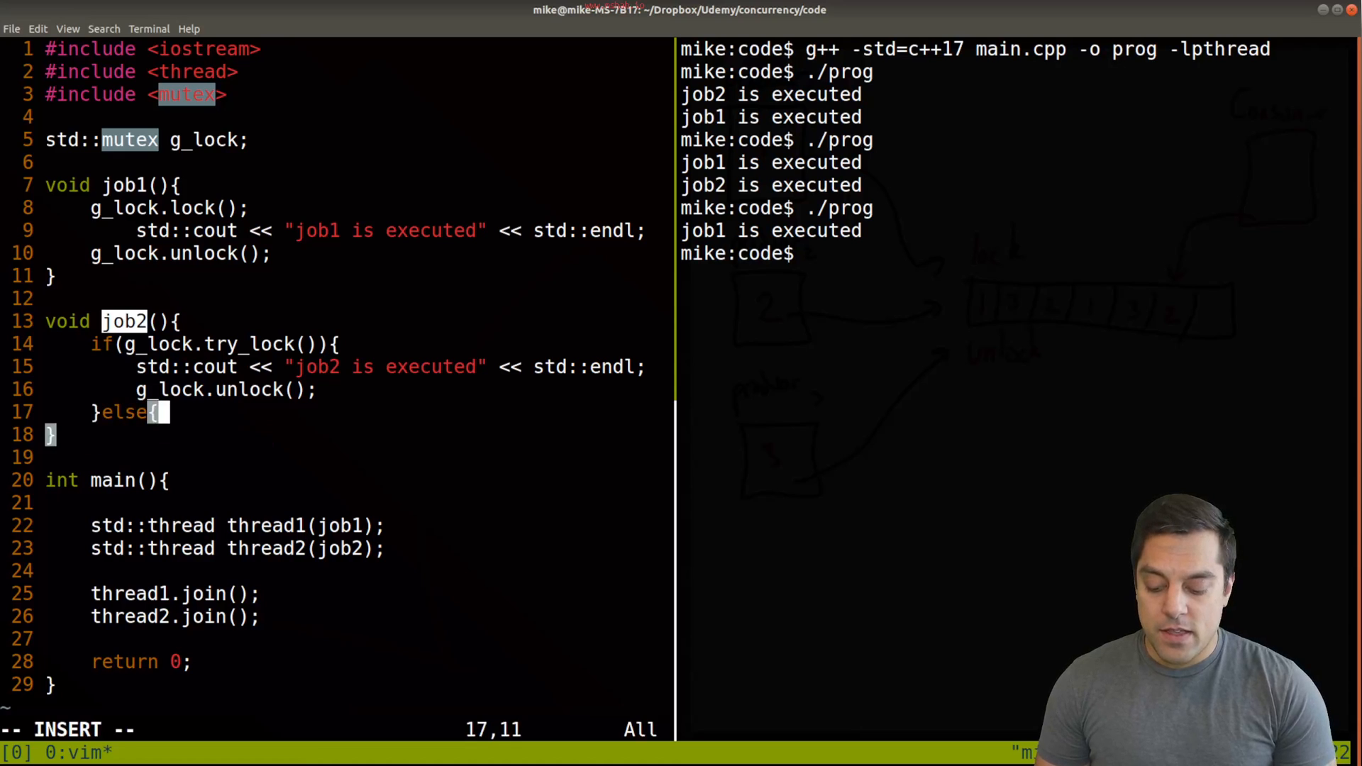
key("Return")
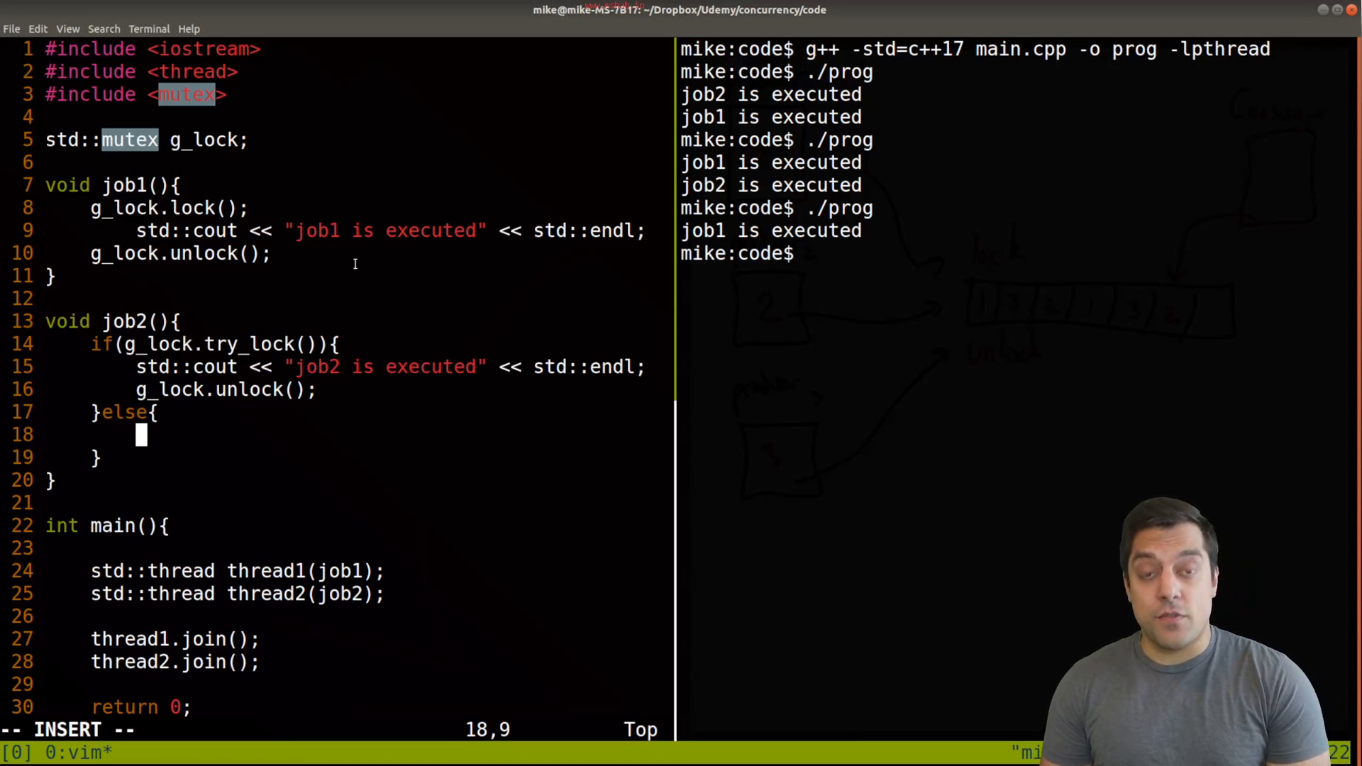
type("std::")
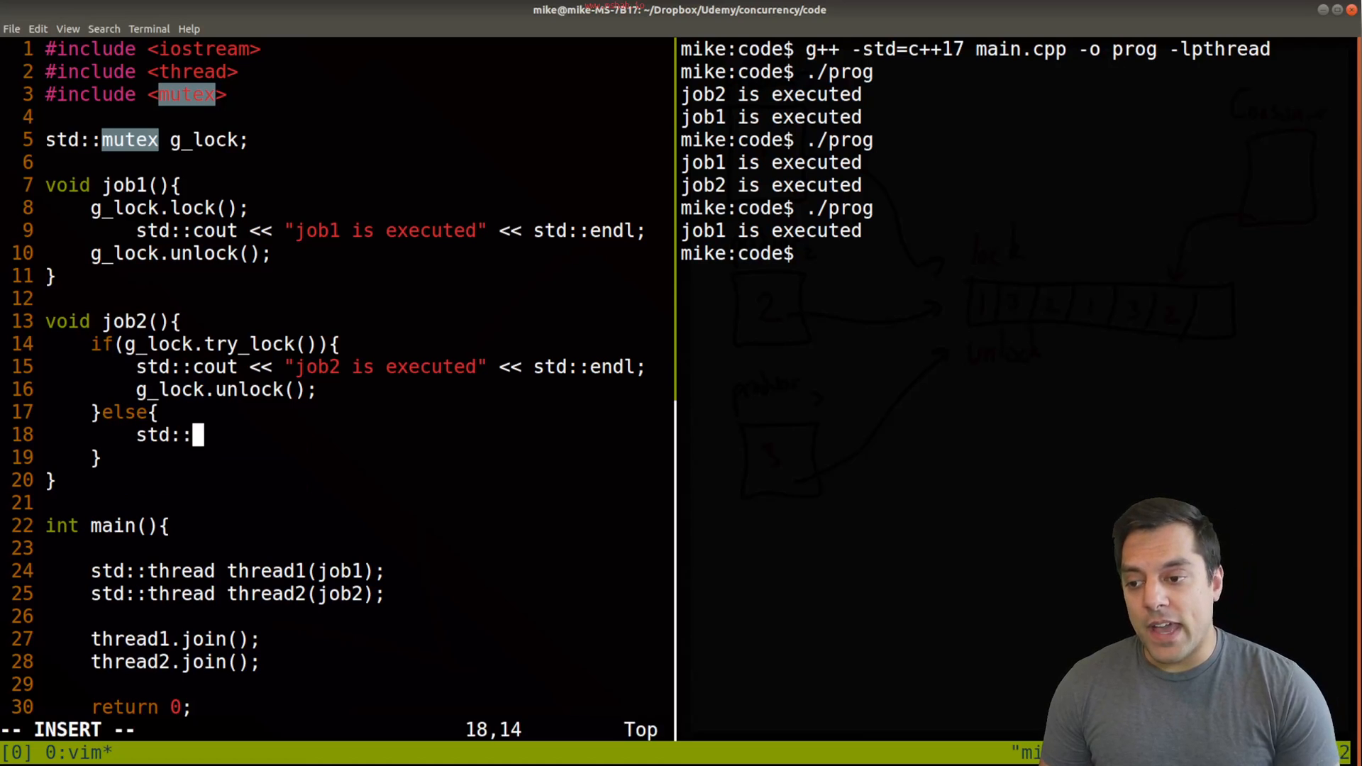
type("this_thread")
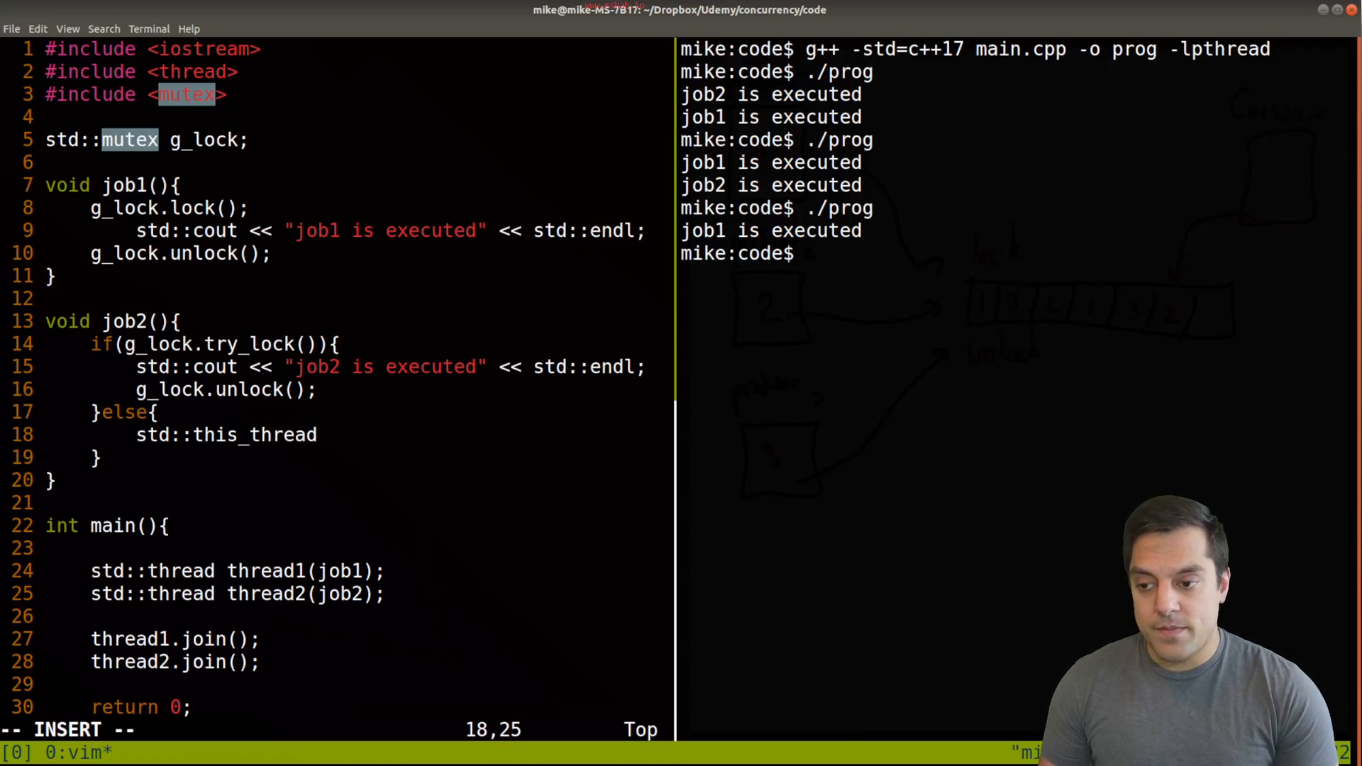
type("::sleep(")
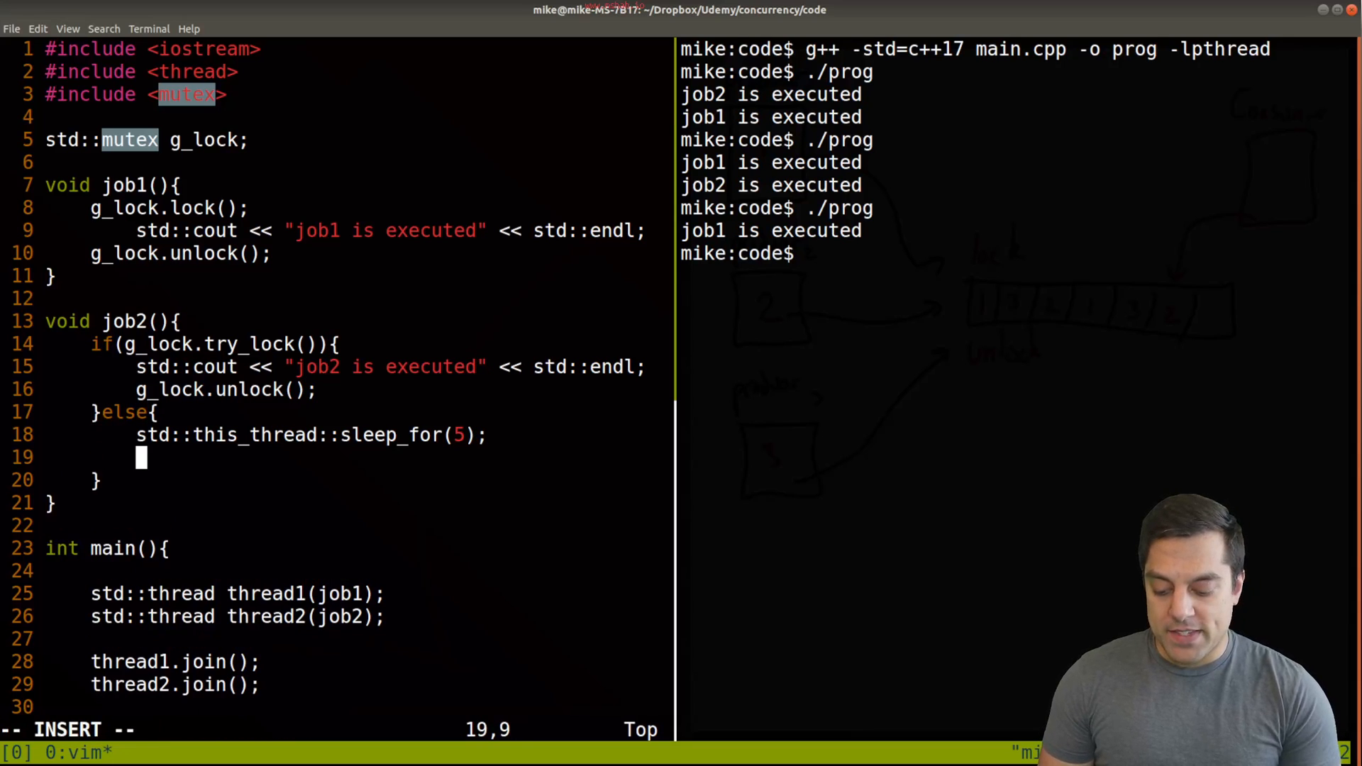
- Inside the else, retry g_lock.try_lock(), print "job2 exectued on 2nd try" and unlock
type("g_lco")
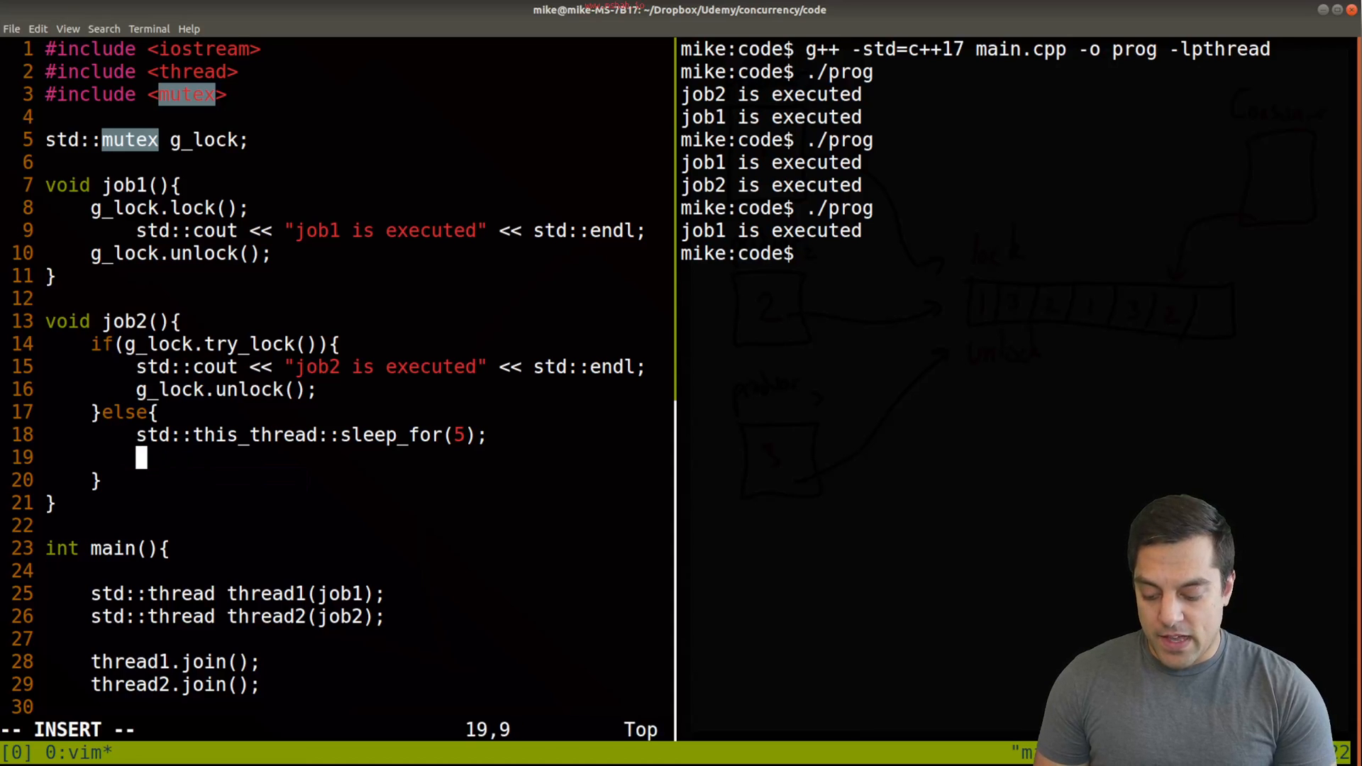
type("if(g_lock.")
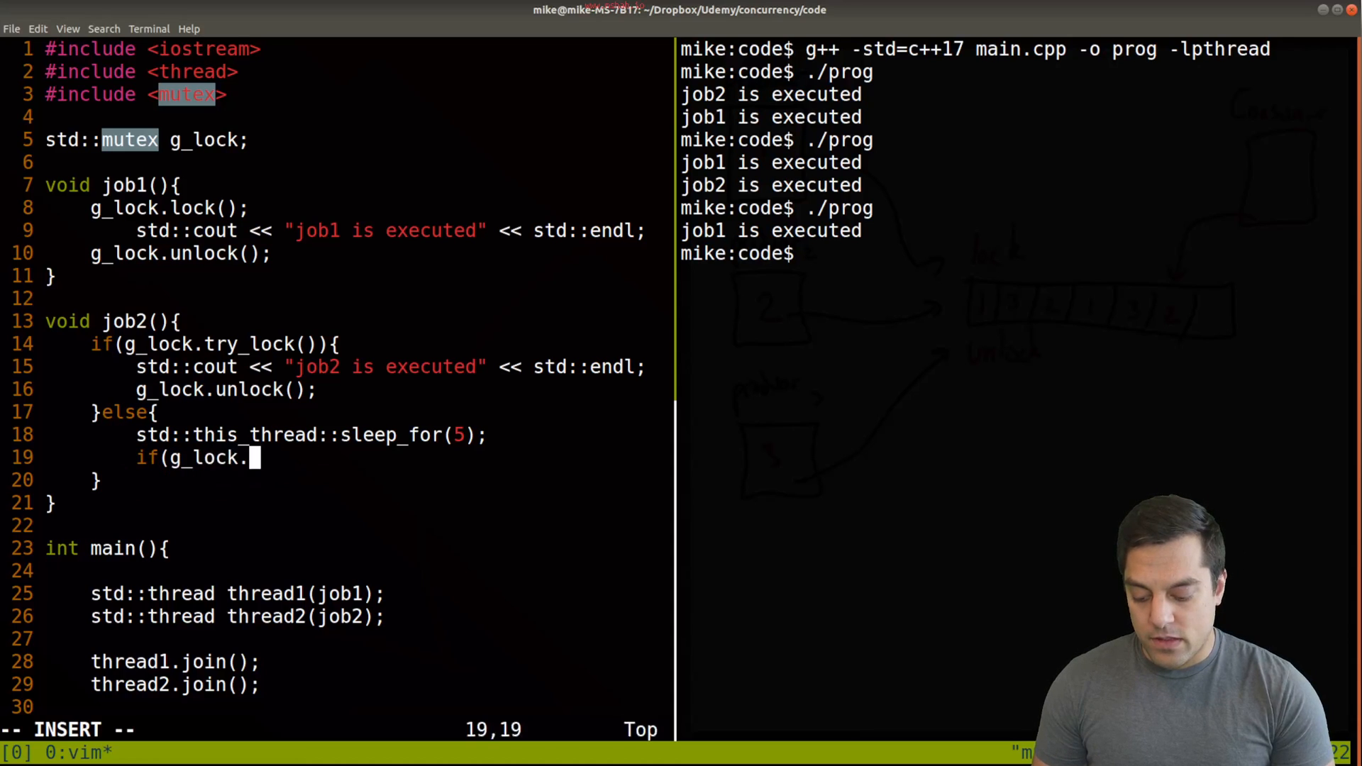
type("try_lock()){")
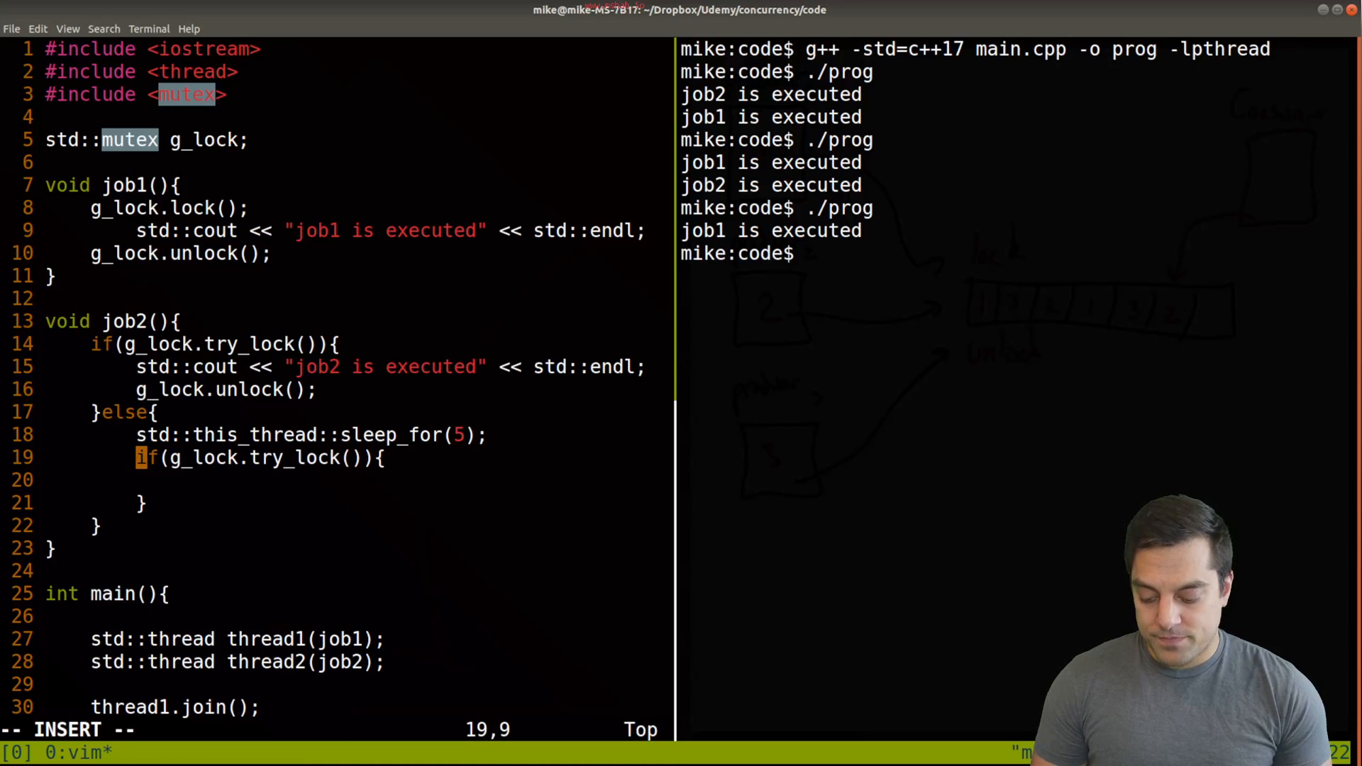
type("g_lock.unlock();")
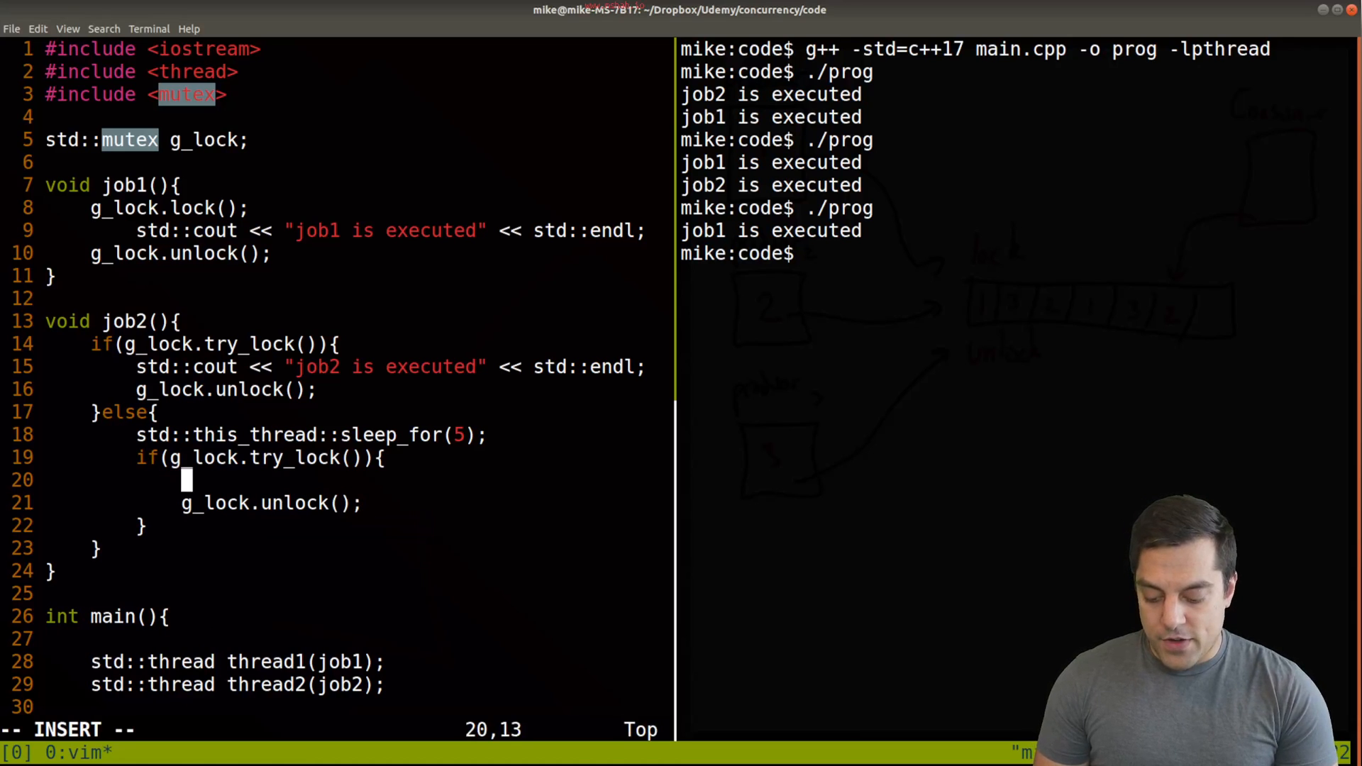
type("std::cout << \"j")
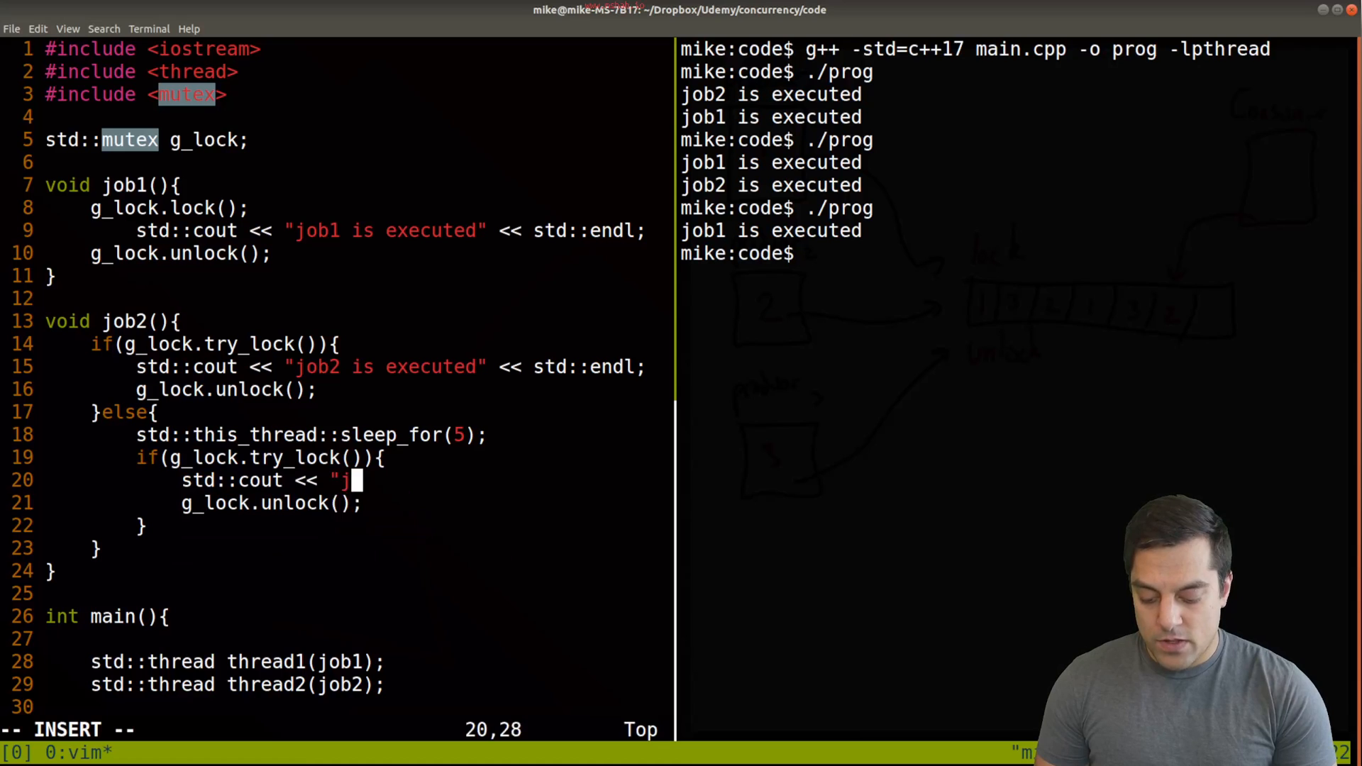
type("ob2 exectued on 2nd try\\n\";")
type("#include <chrono>")
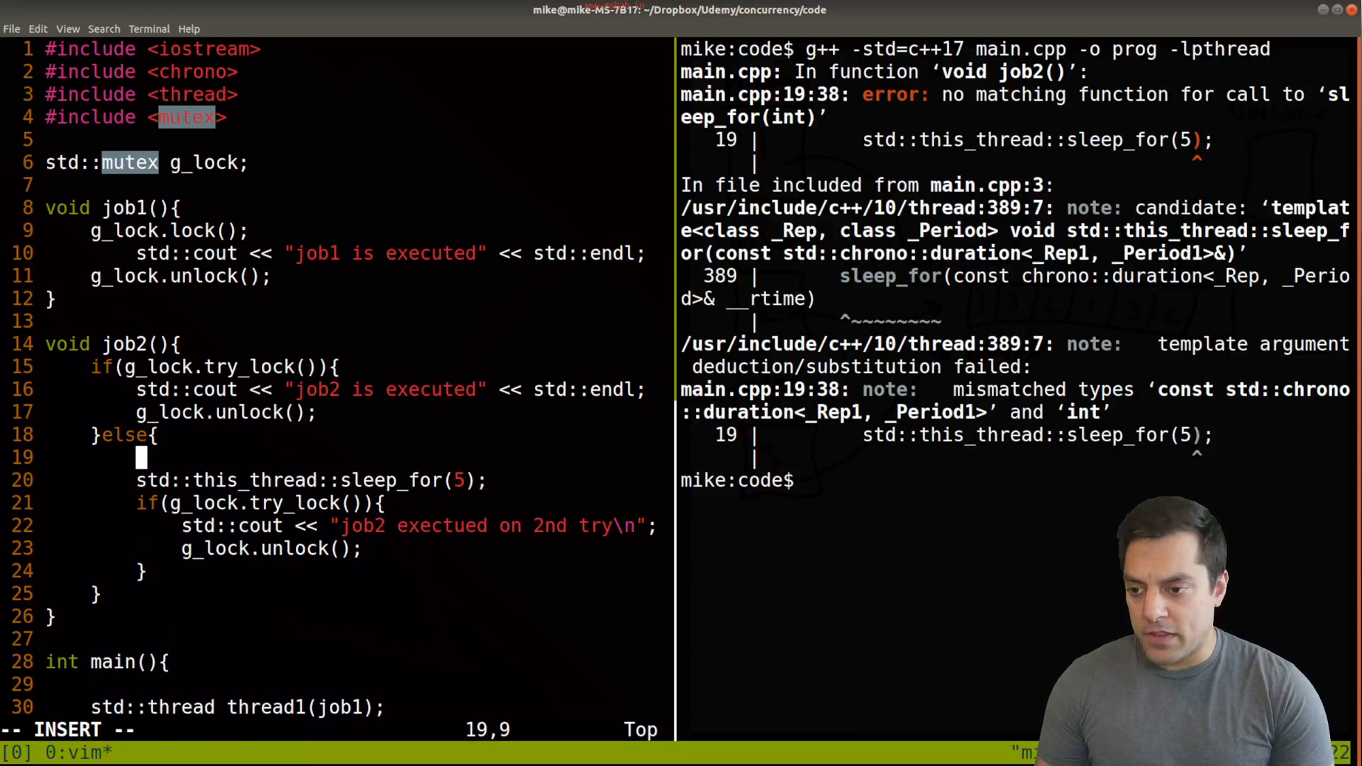
- Add 'using namespace std::chrono_literals;' and change sleep_for(5) to sleep_for(5s)
type("u")
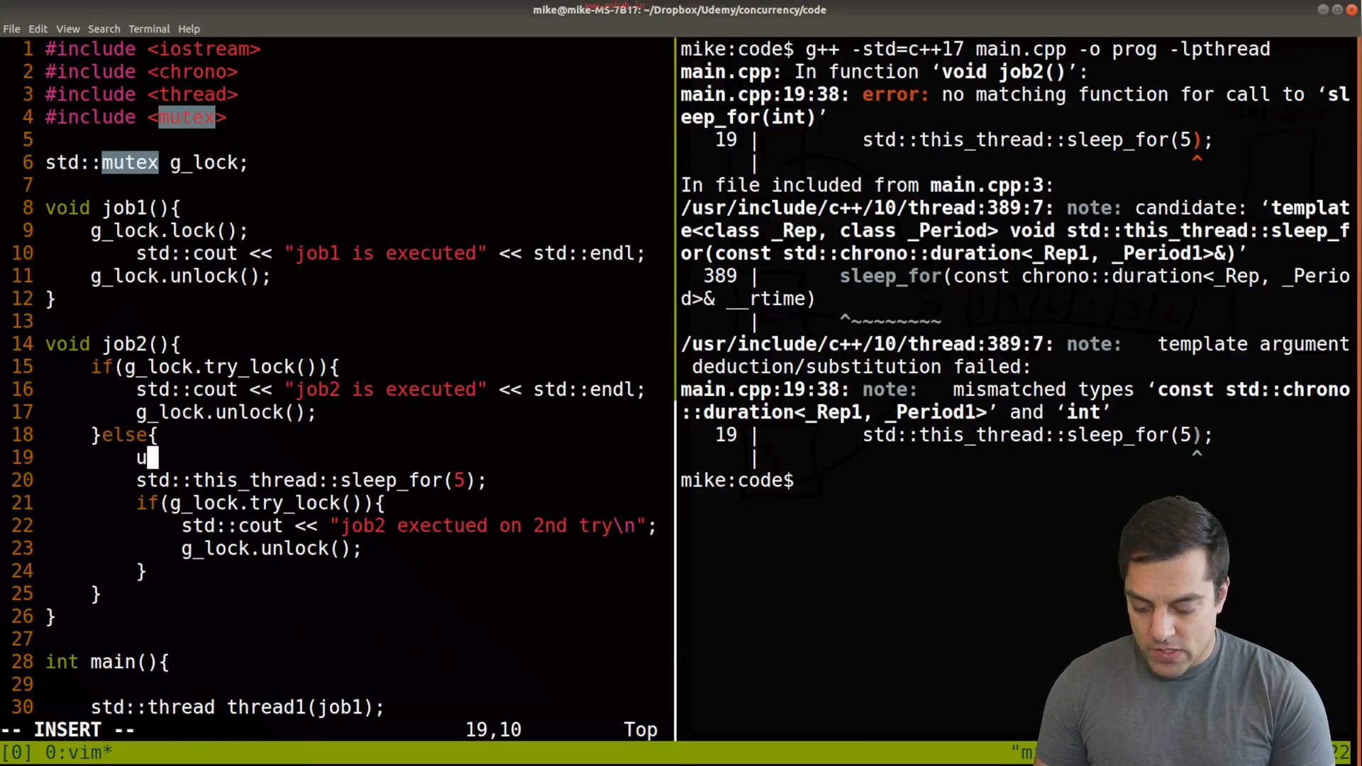
type("sing namespace")
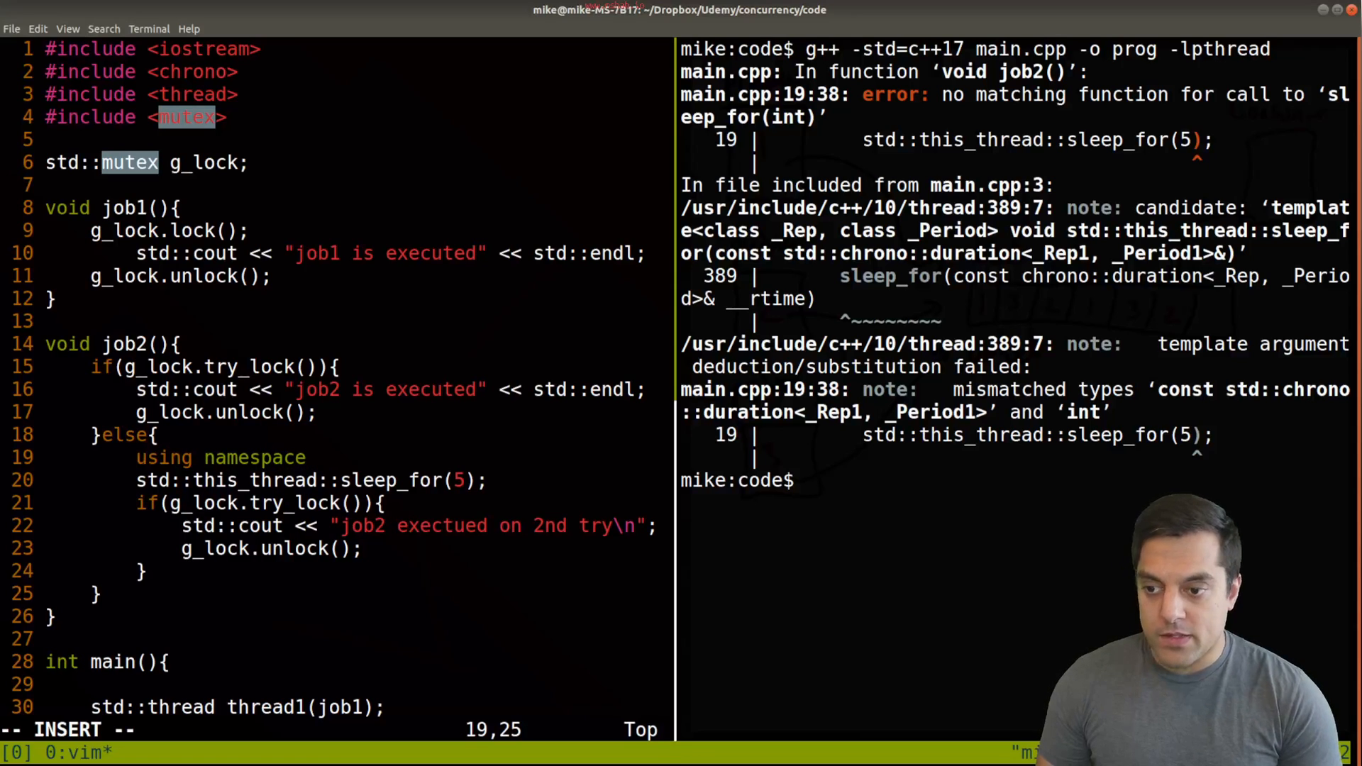
type("std::chrono")
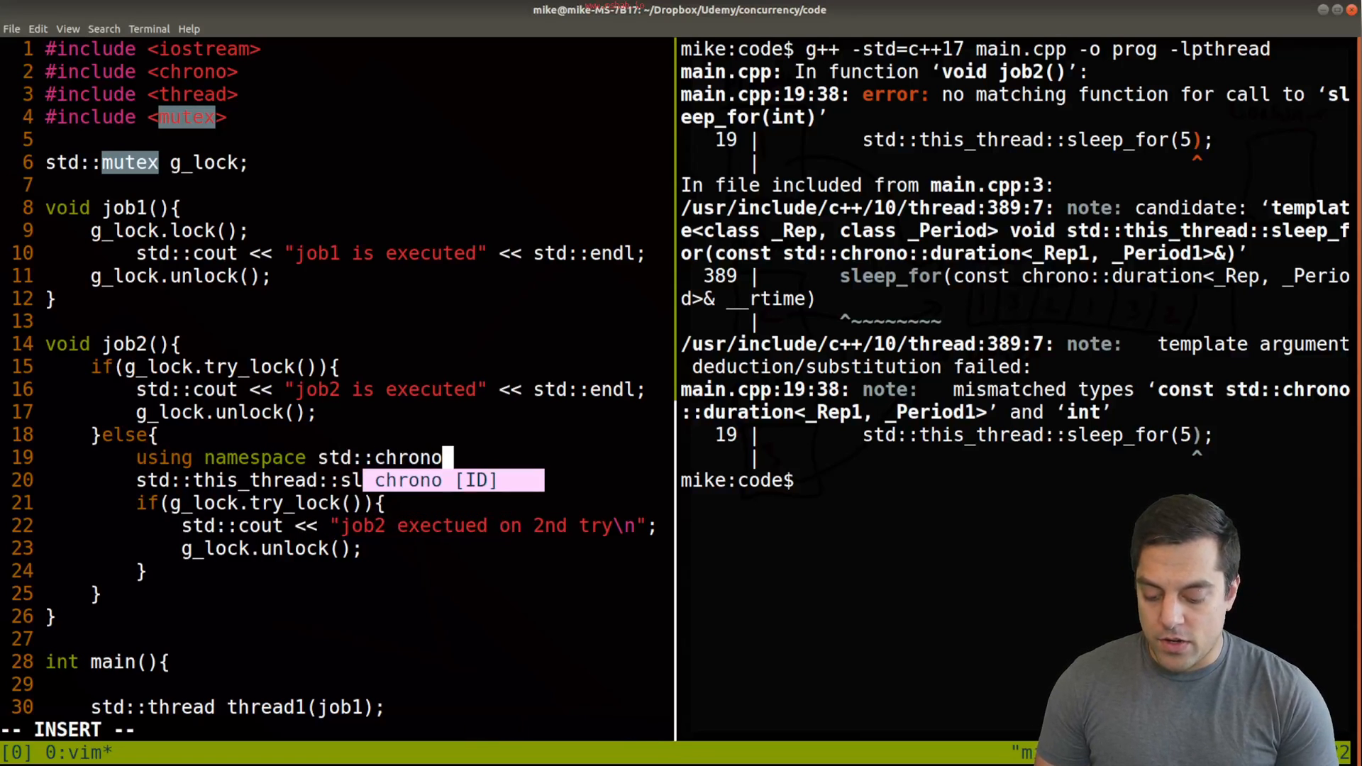
type("+li")
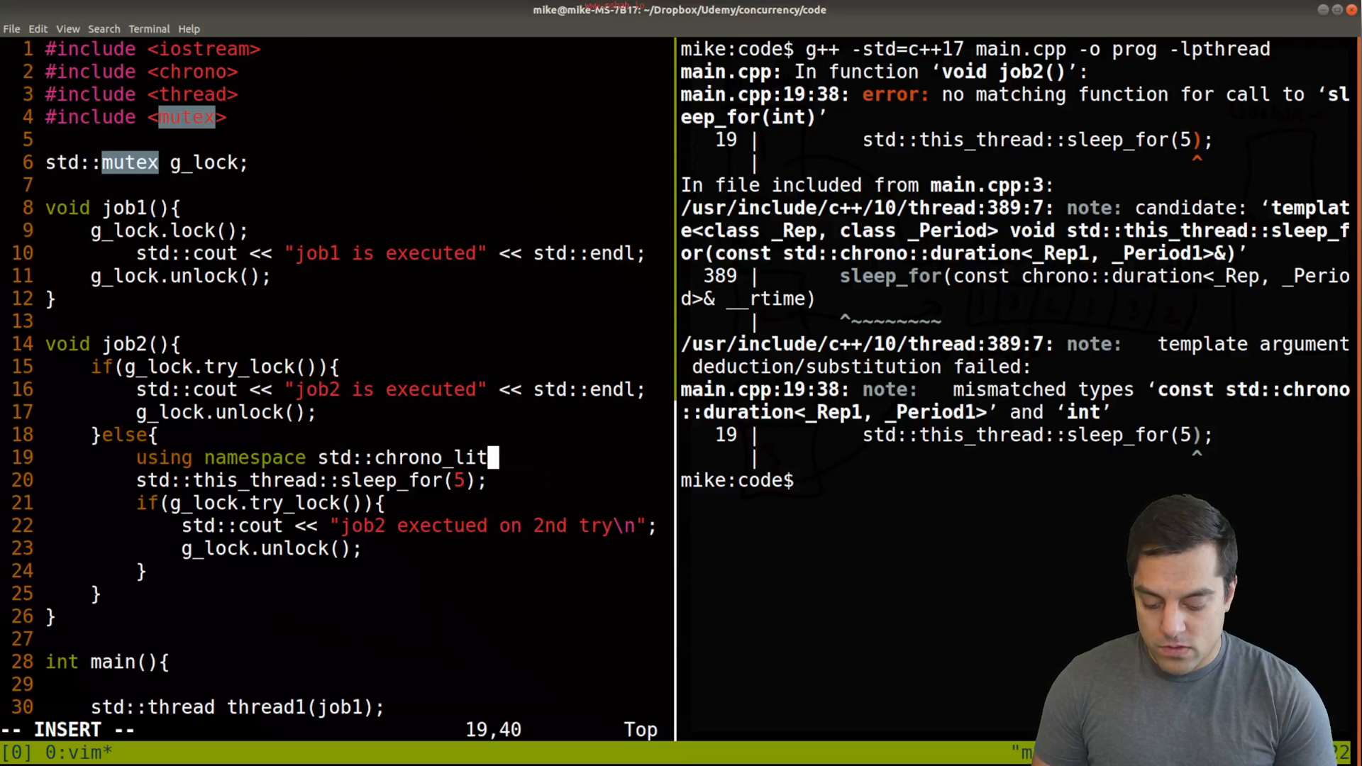
type("erals;")
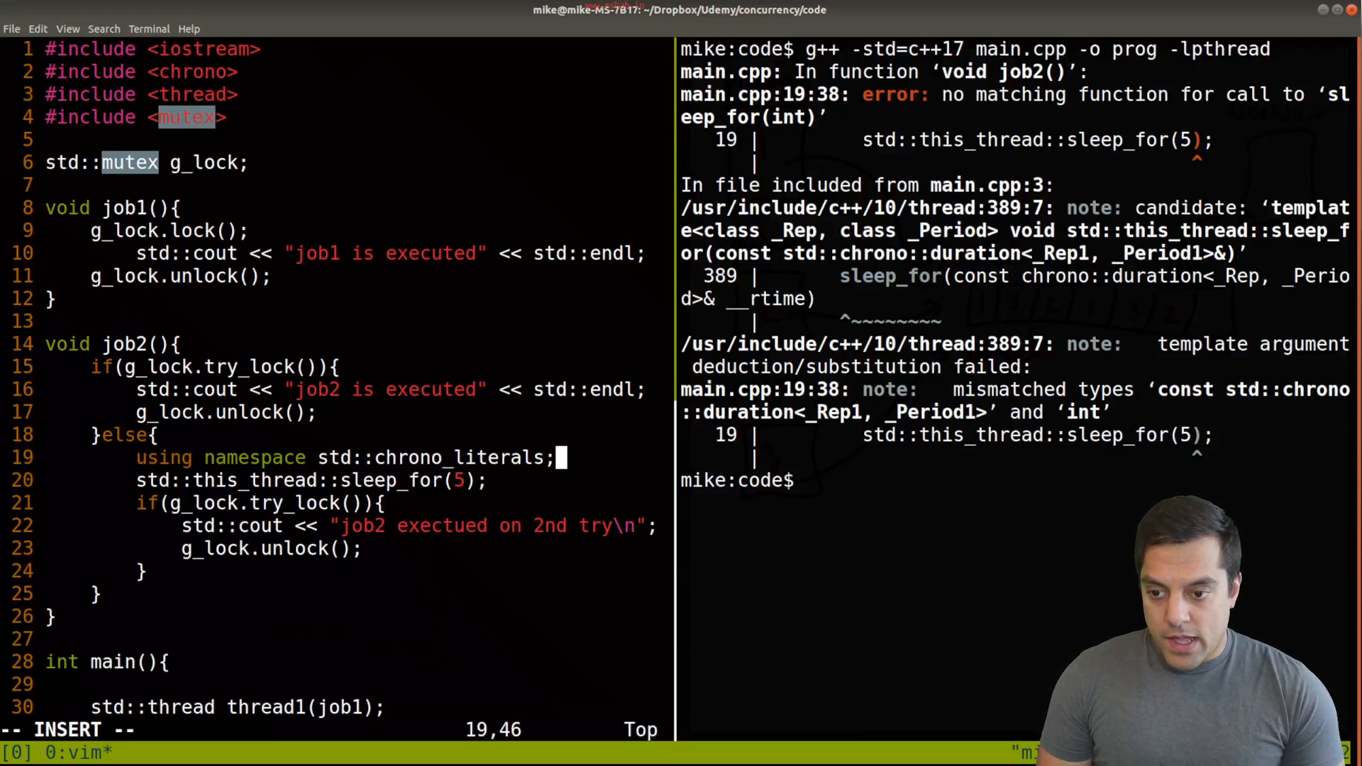
type("s")
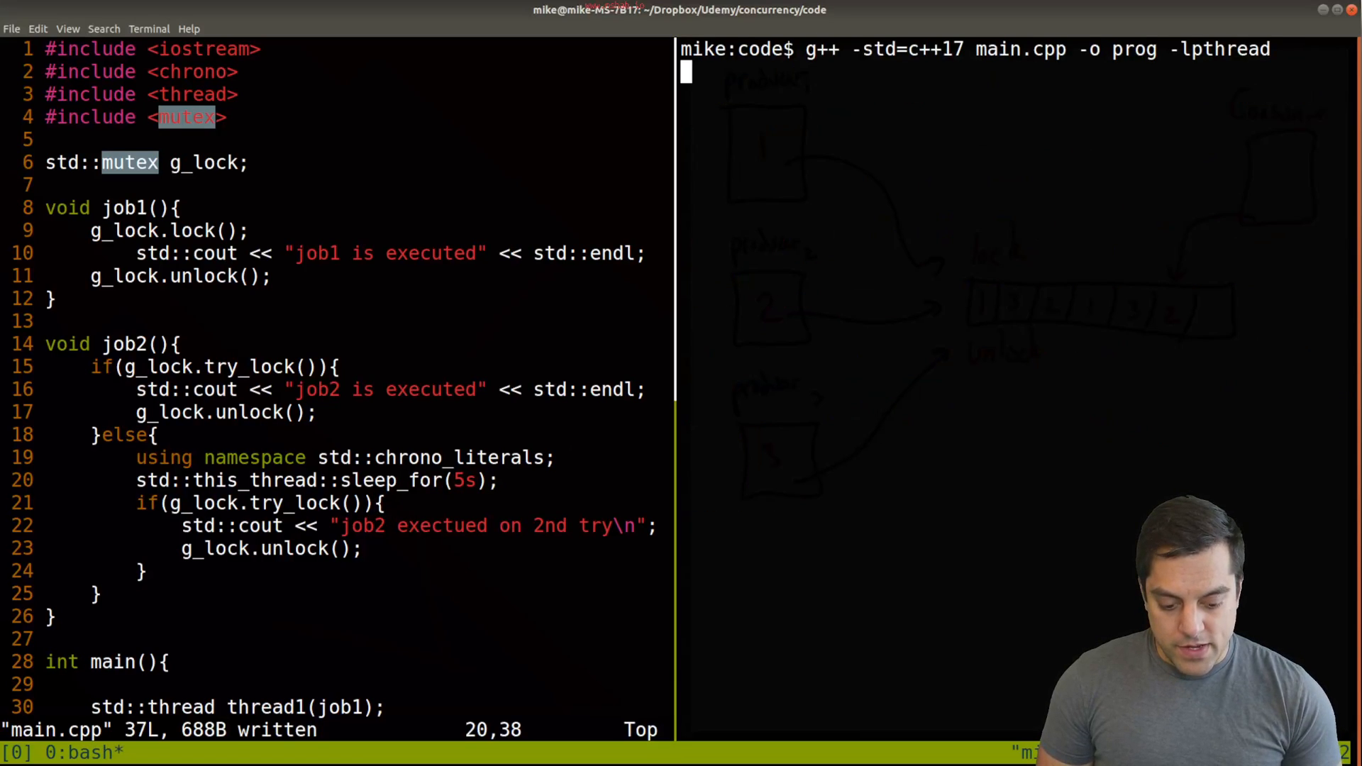
key("Return")
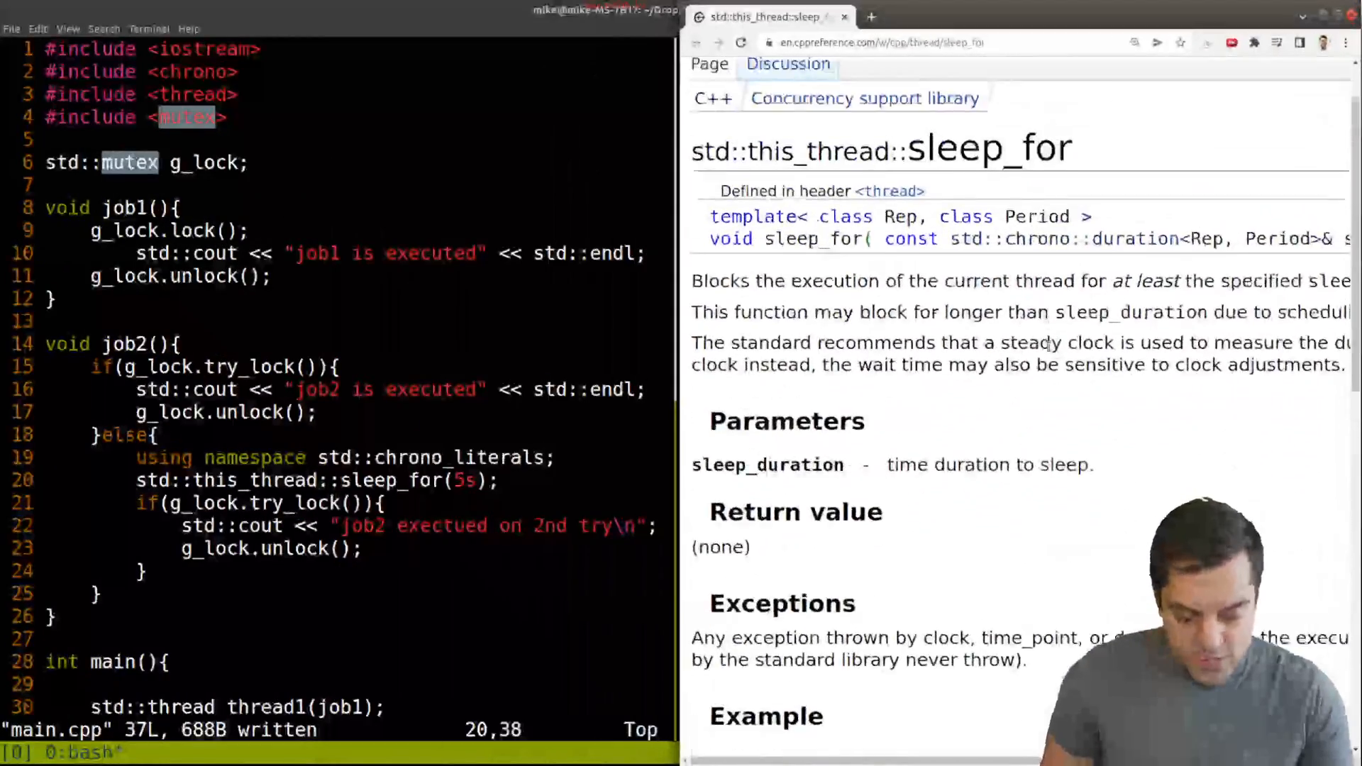
scroll("down", 3)
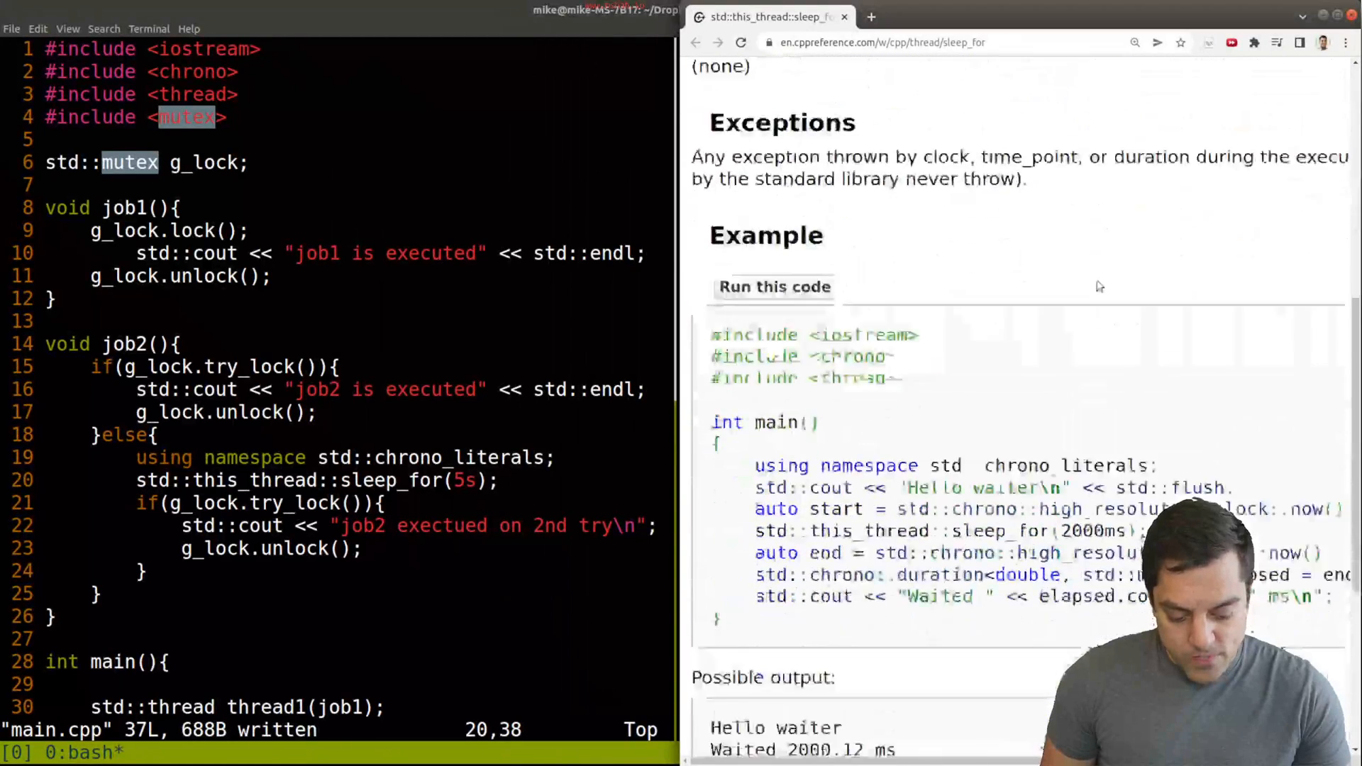
scroll("down", 3)
type("g++ -std=c++17 main.cpp -o prog -lpthread")
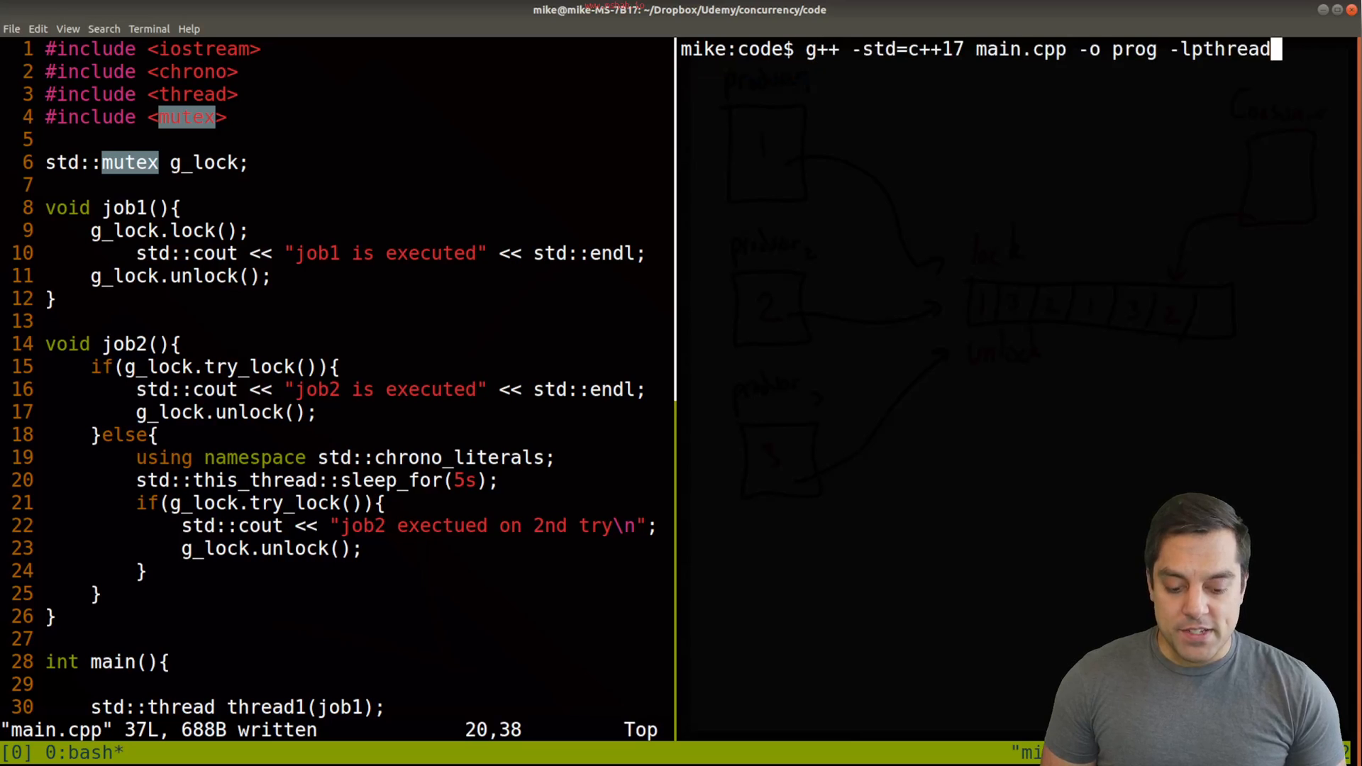
- Compile main.cpp and run ./prog, highlighting the job2 message in the code
key("Return")
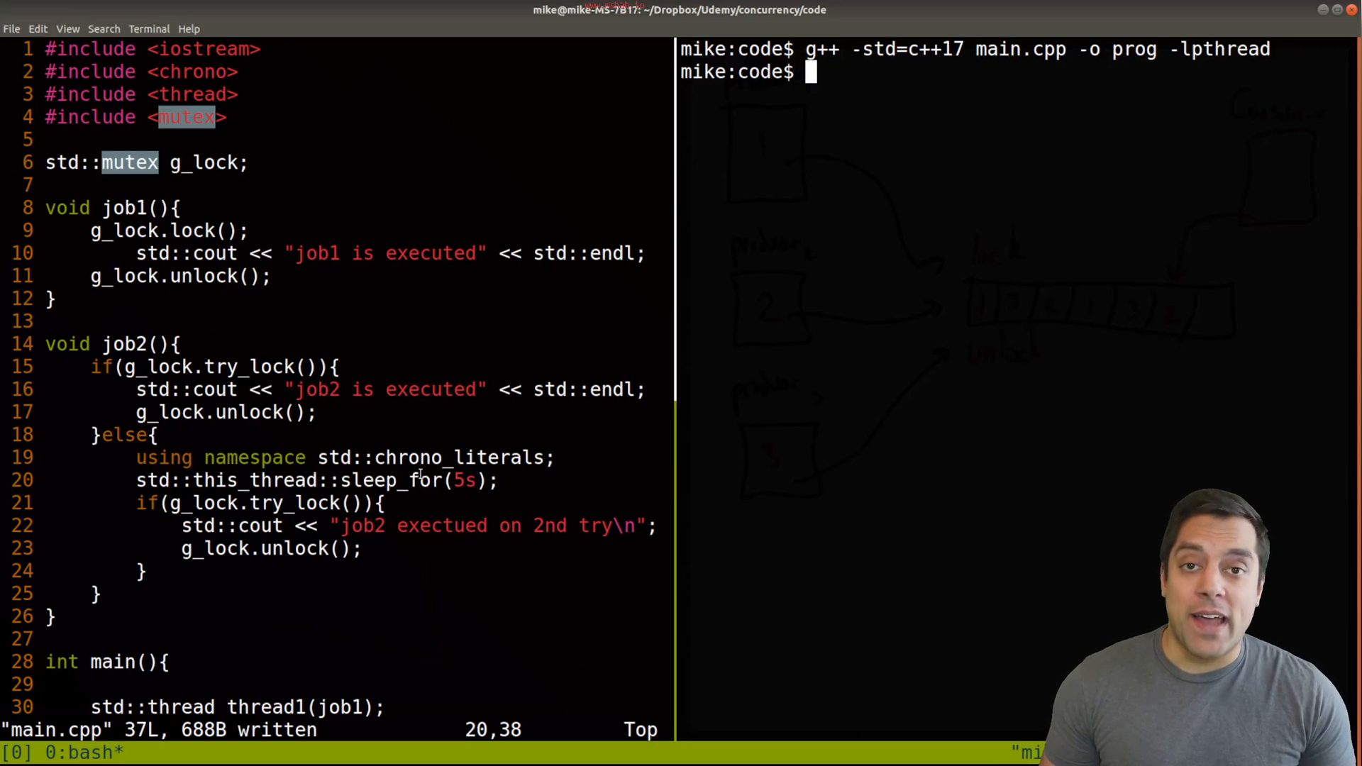
type("./prog")
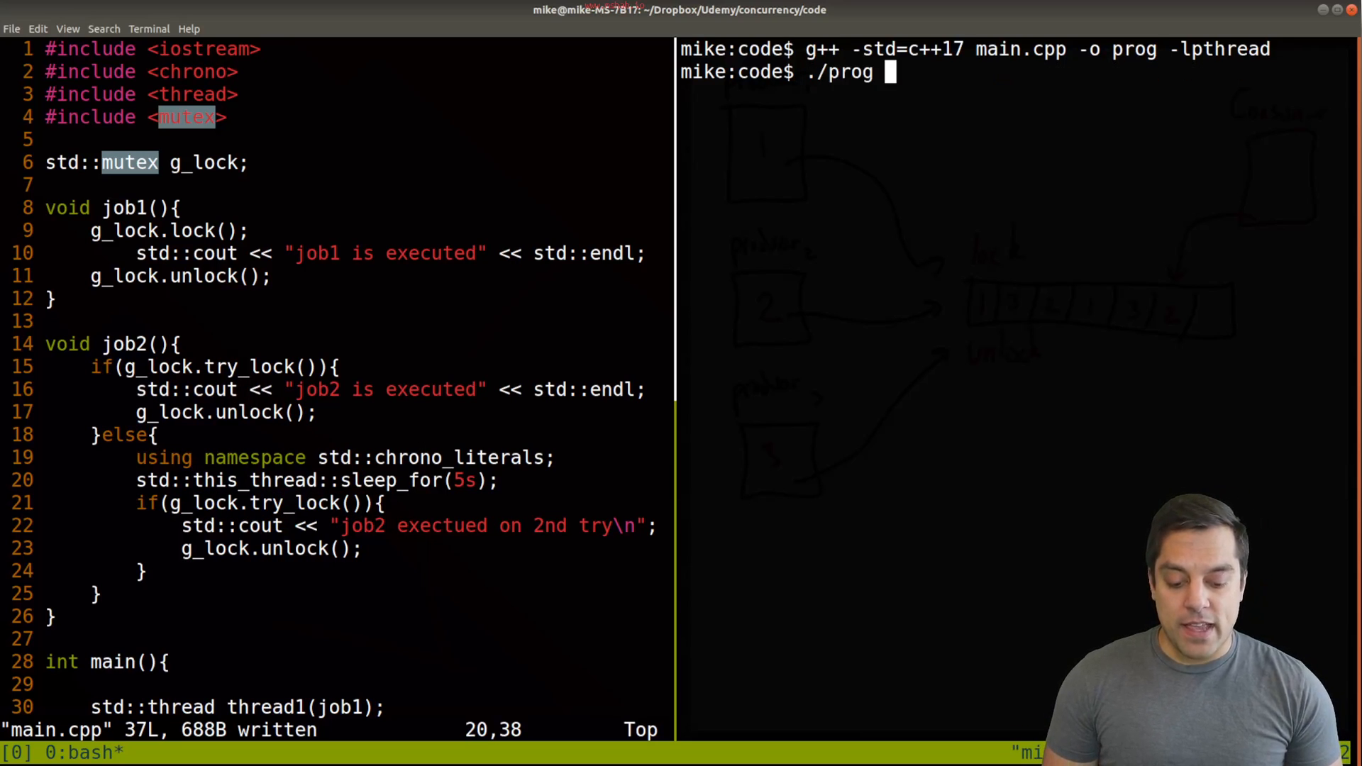
key("Return")
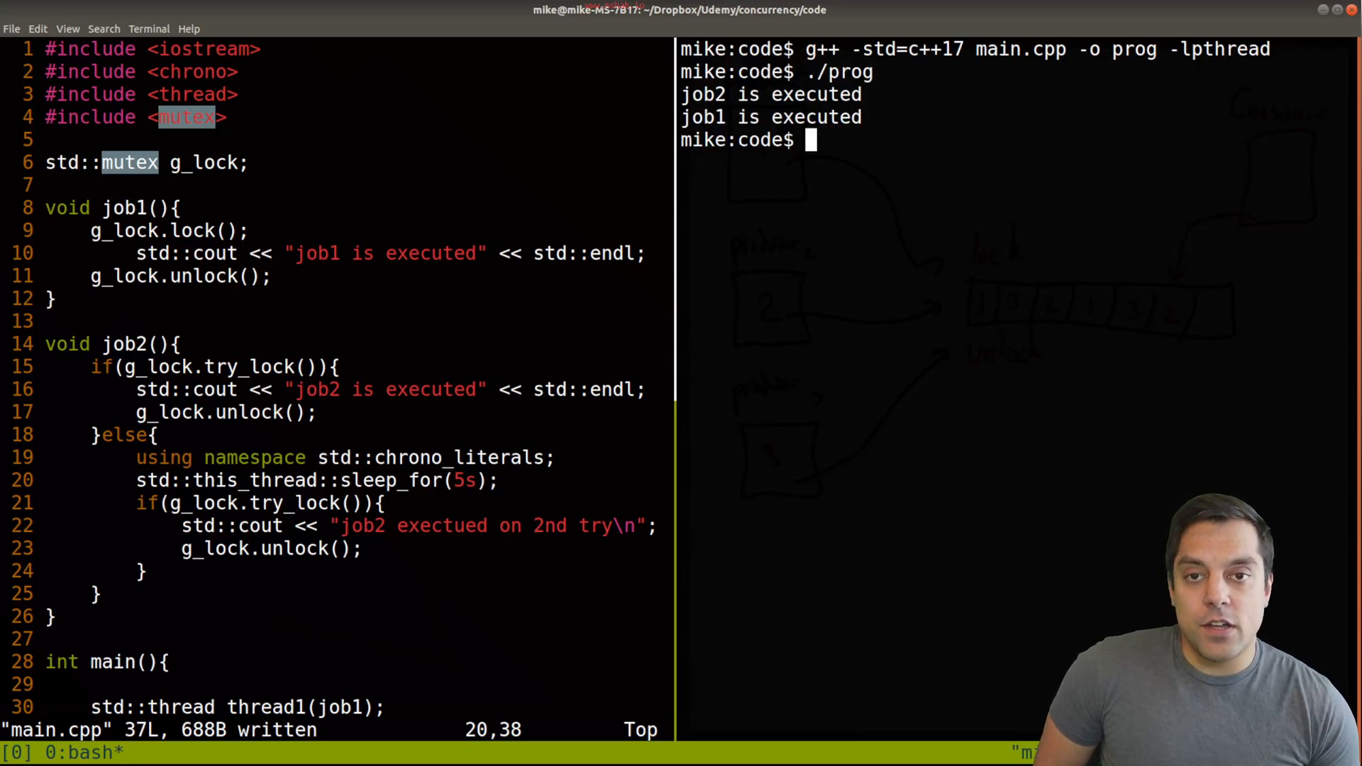
double_click(245, 366)
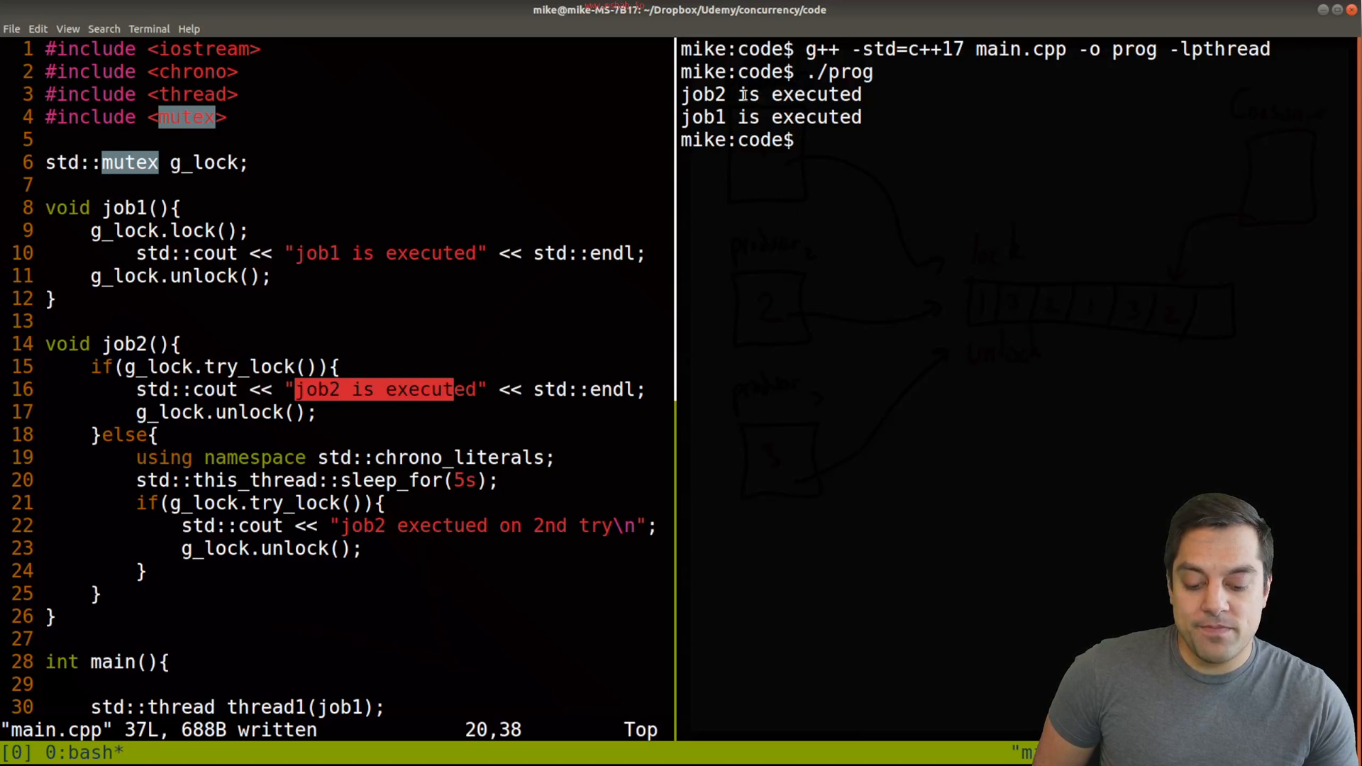
- Rerun ./prog until it prints "job2 exectued on 2nd try" after job1
type("./prog")
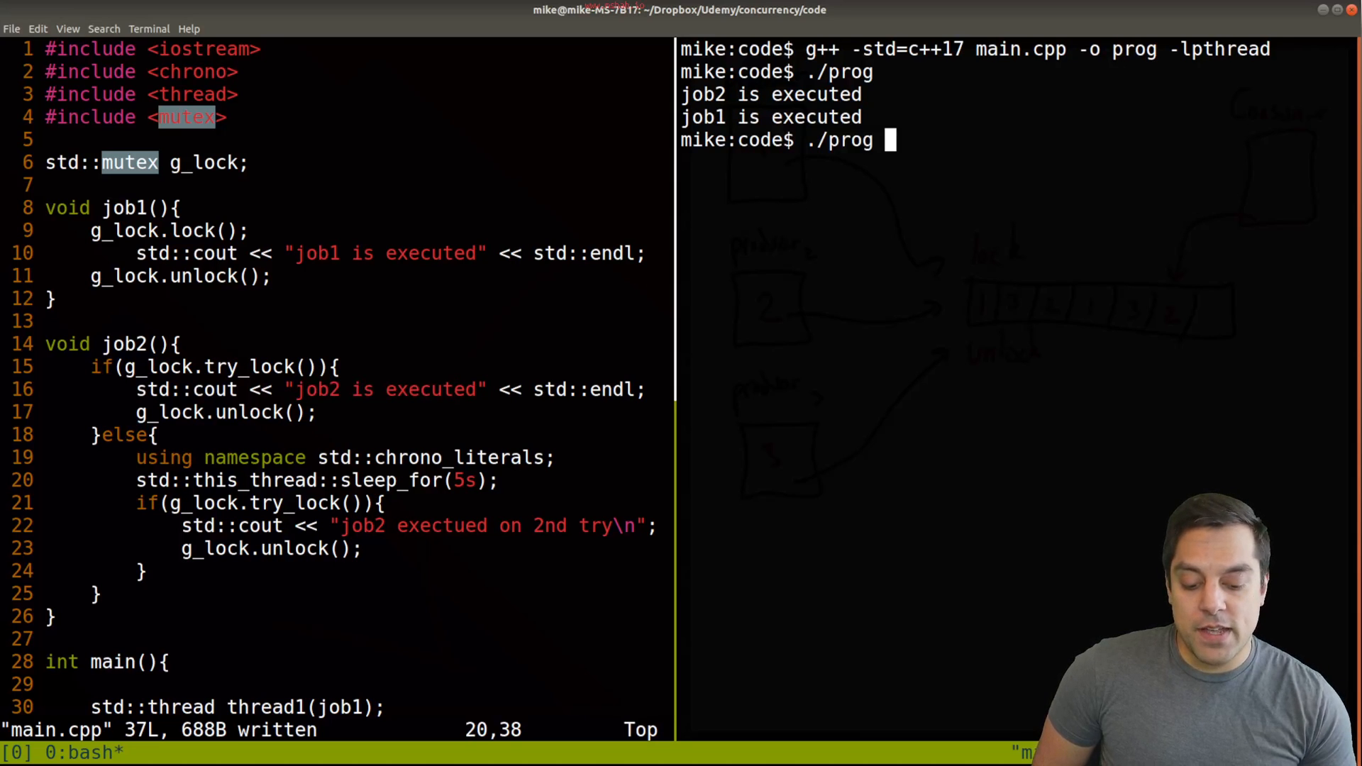
key("Return")
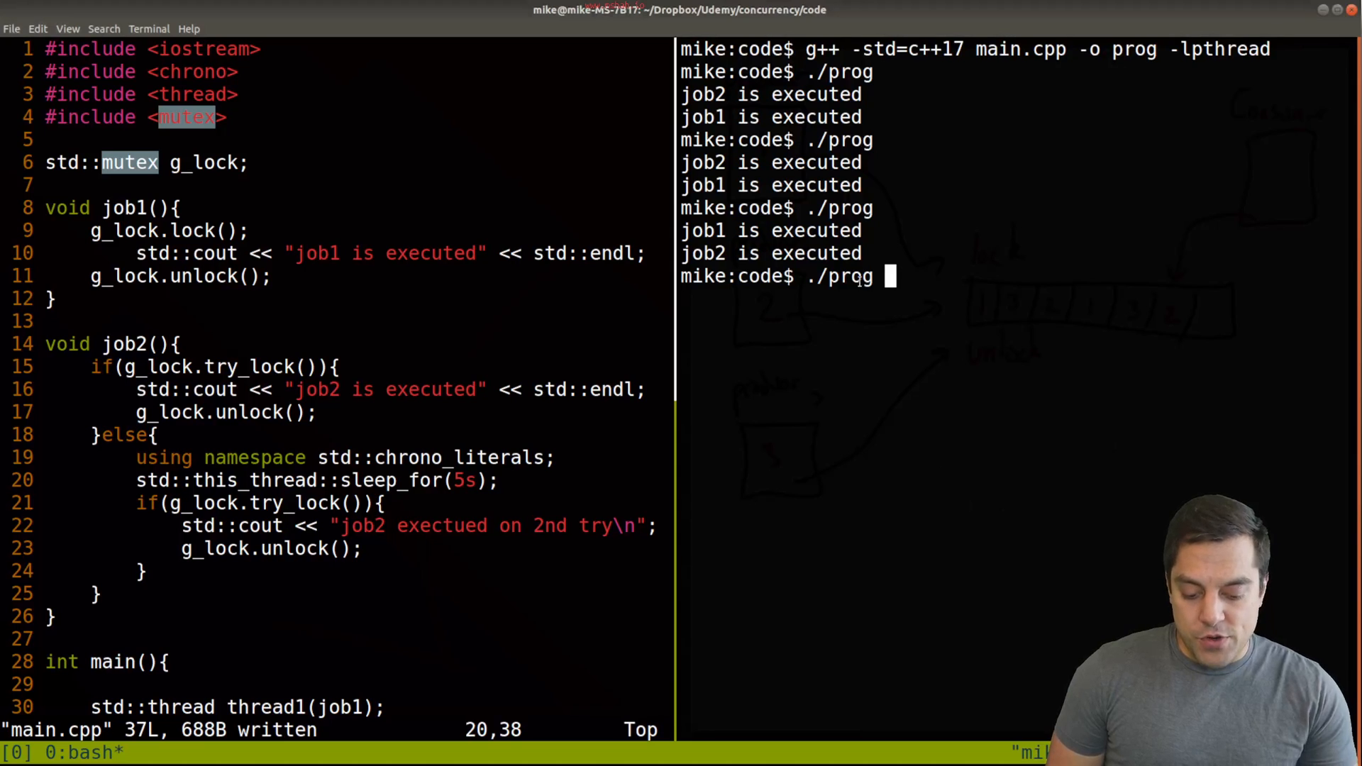
key("Return")
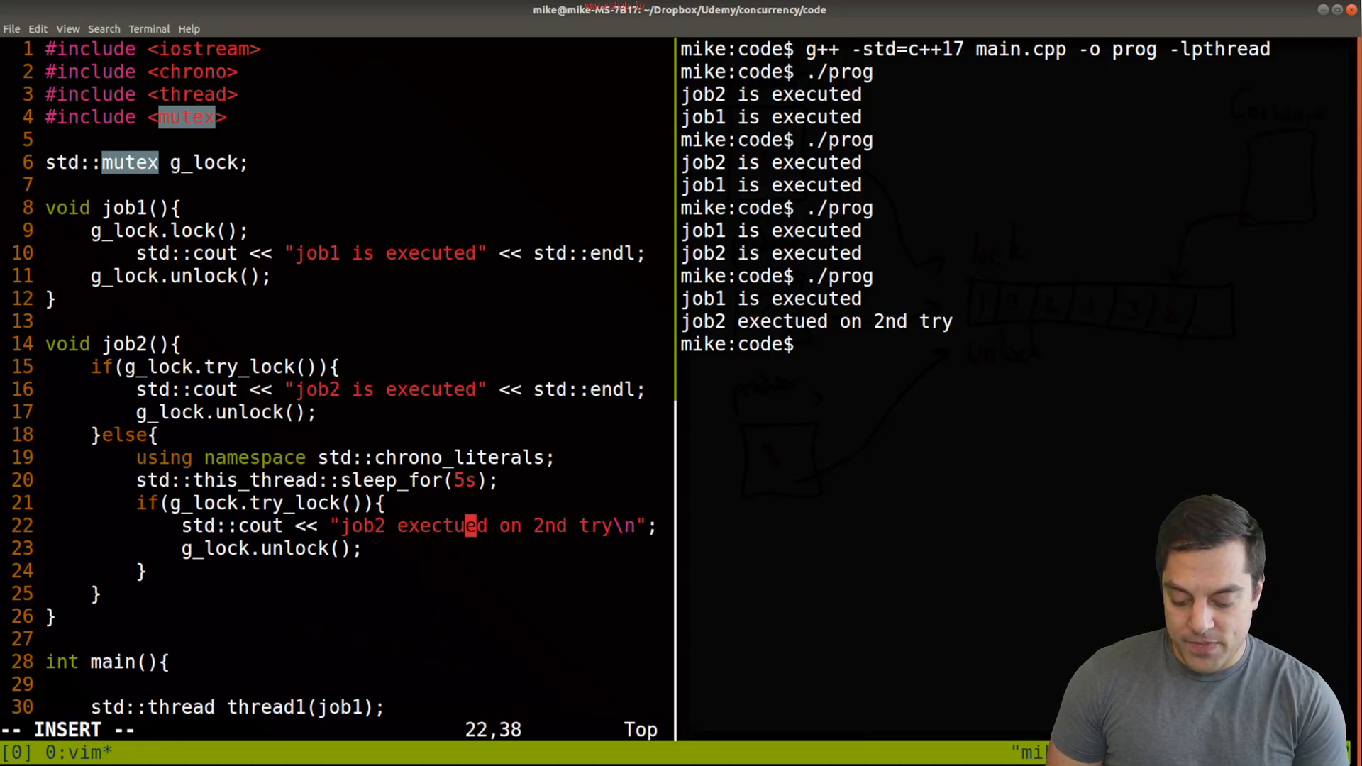
- Finish editing the second-try message and leave insert mode
key("Escape")
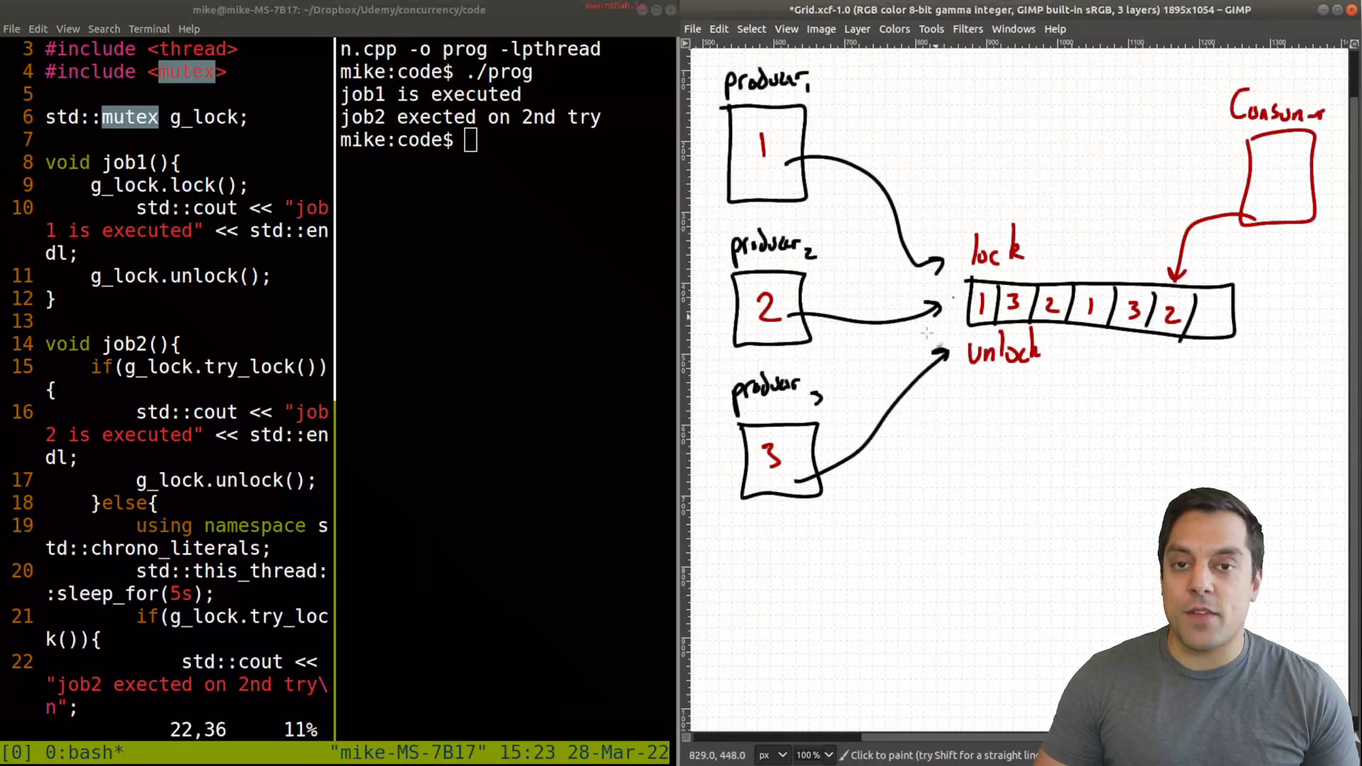
mouse_move(1094, 257)
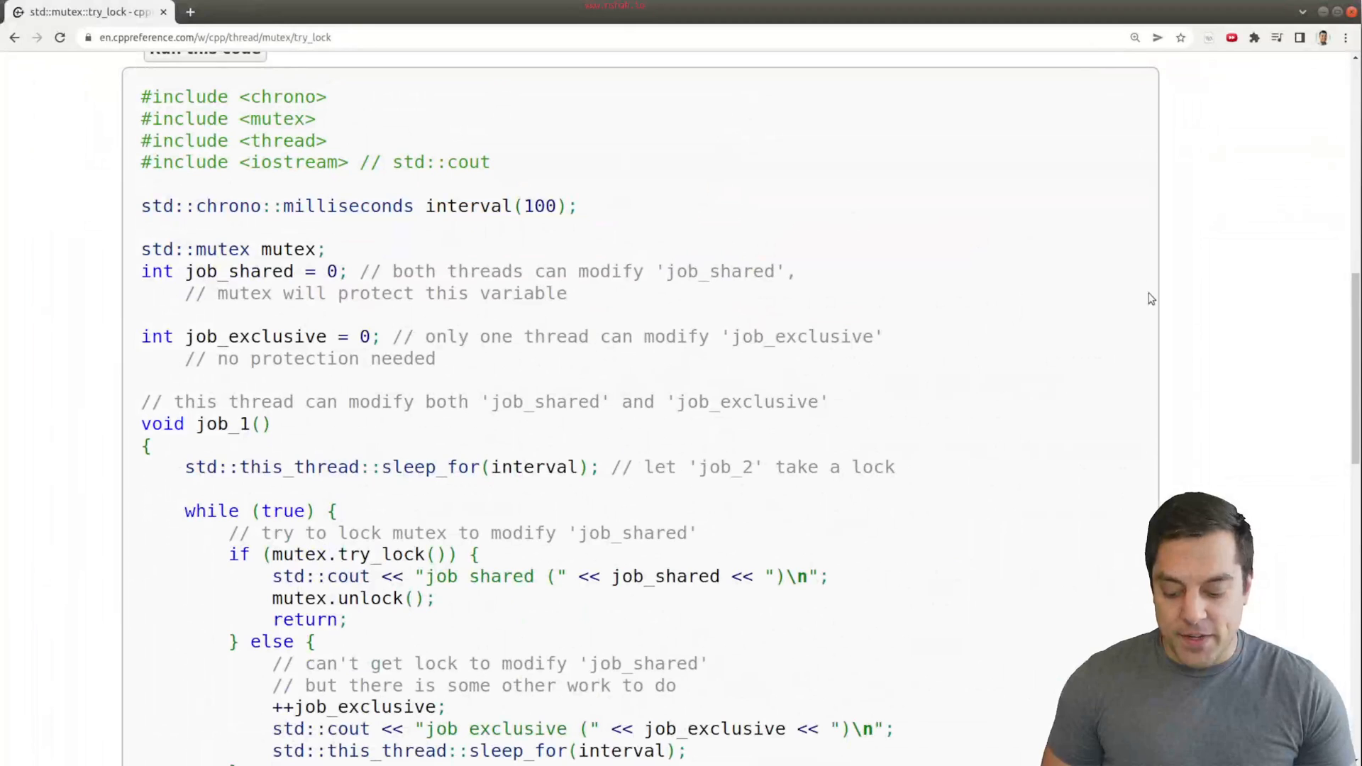
mouse_move(1051, 284)
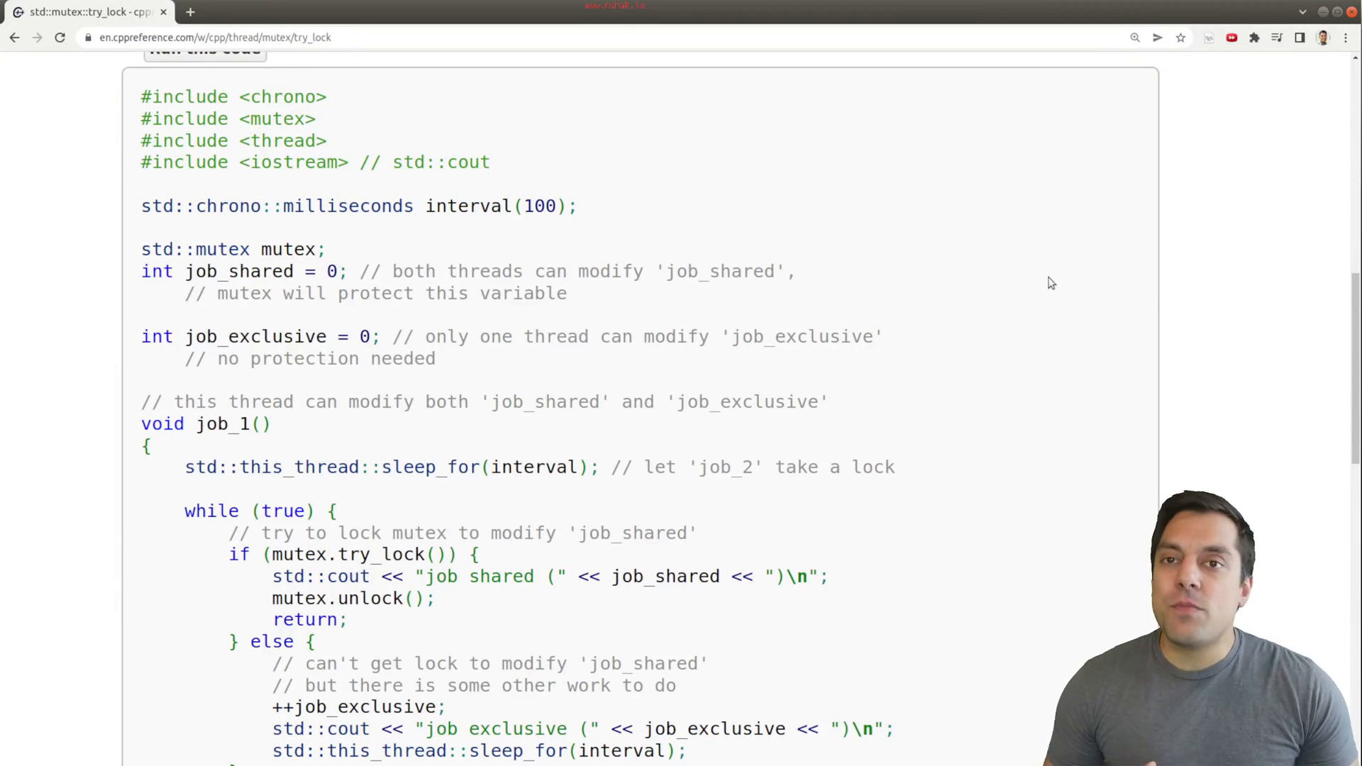
- Scroll the std::mutex::try_lock example, then search cppreference.com for 'adopt'
scroll("up", 3)
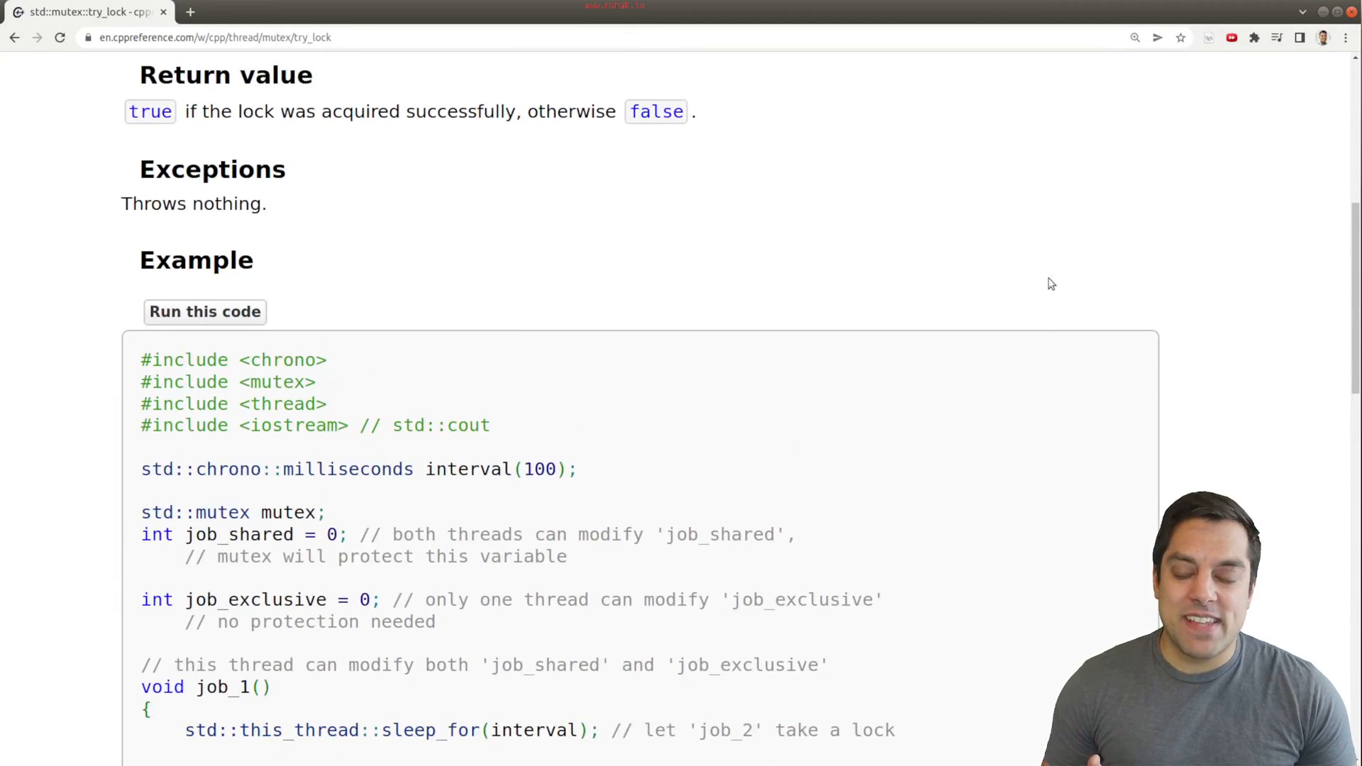
scroll("down", 3)
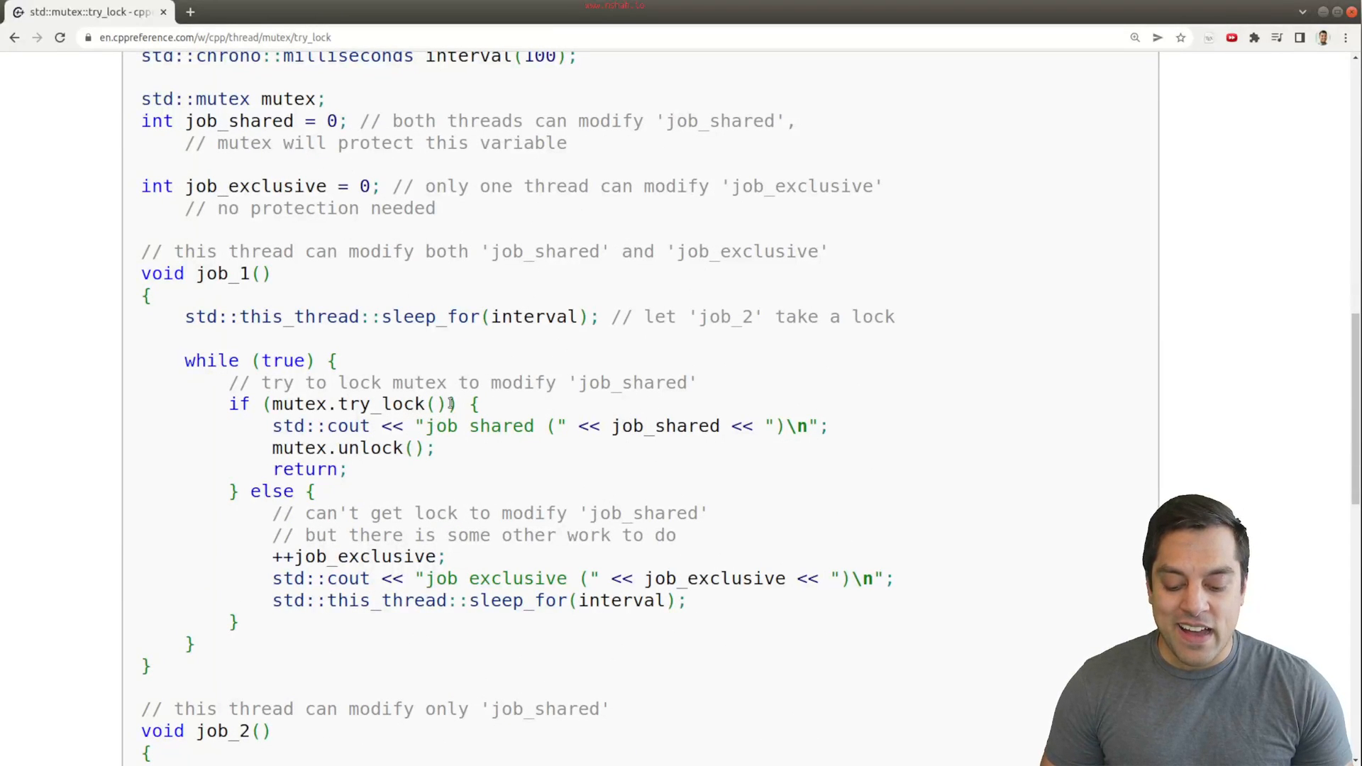
double_click(357, 403)
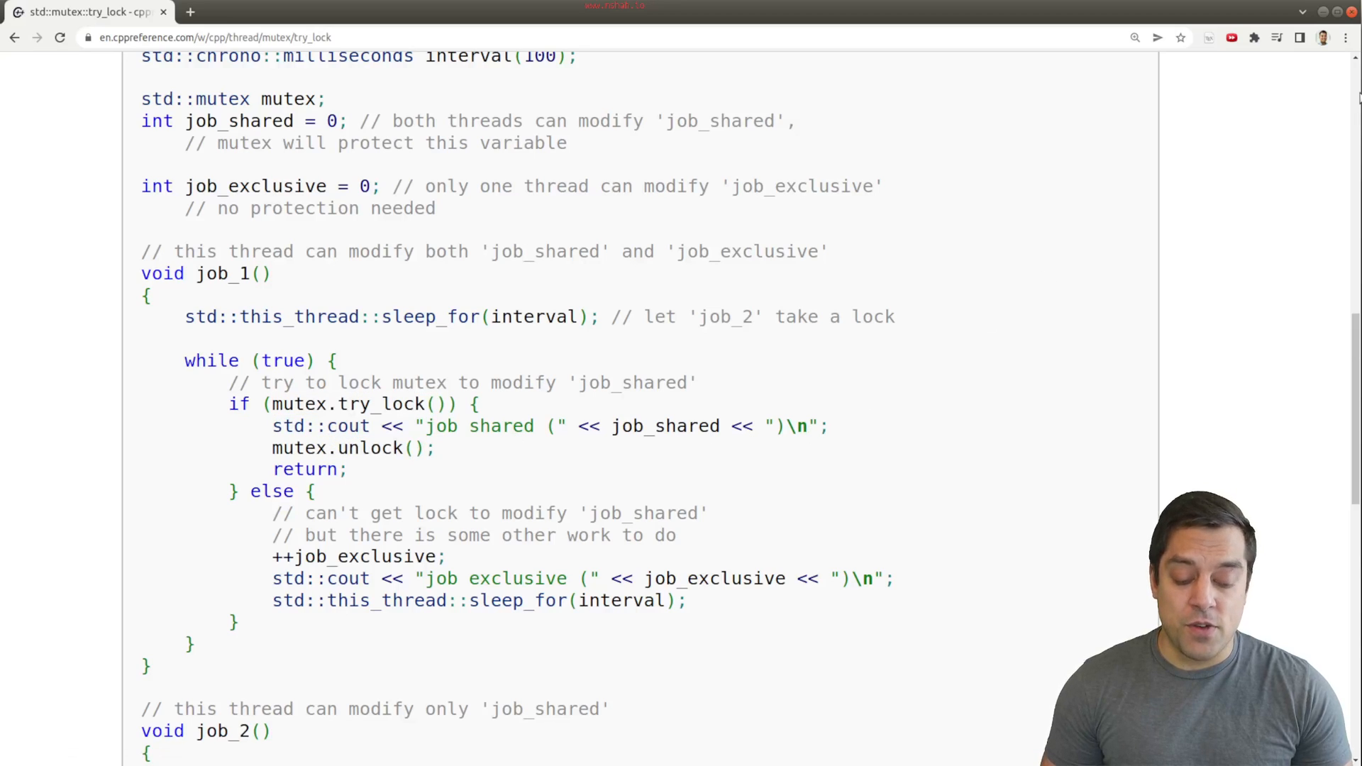
scroll("up", 3)
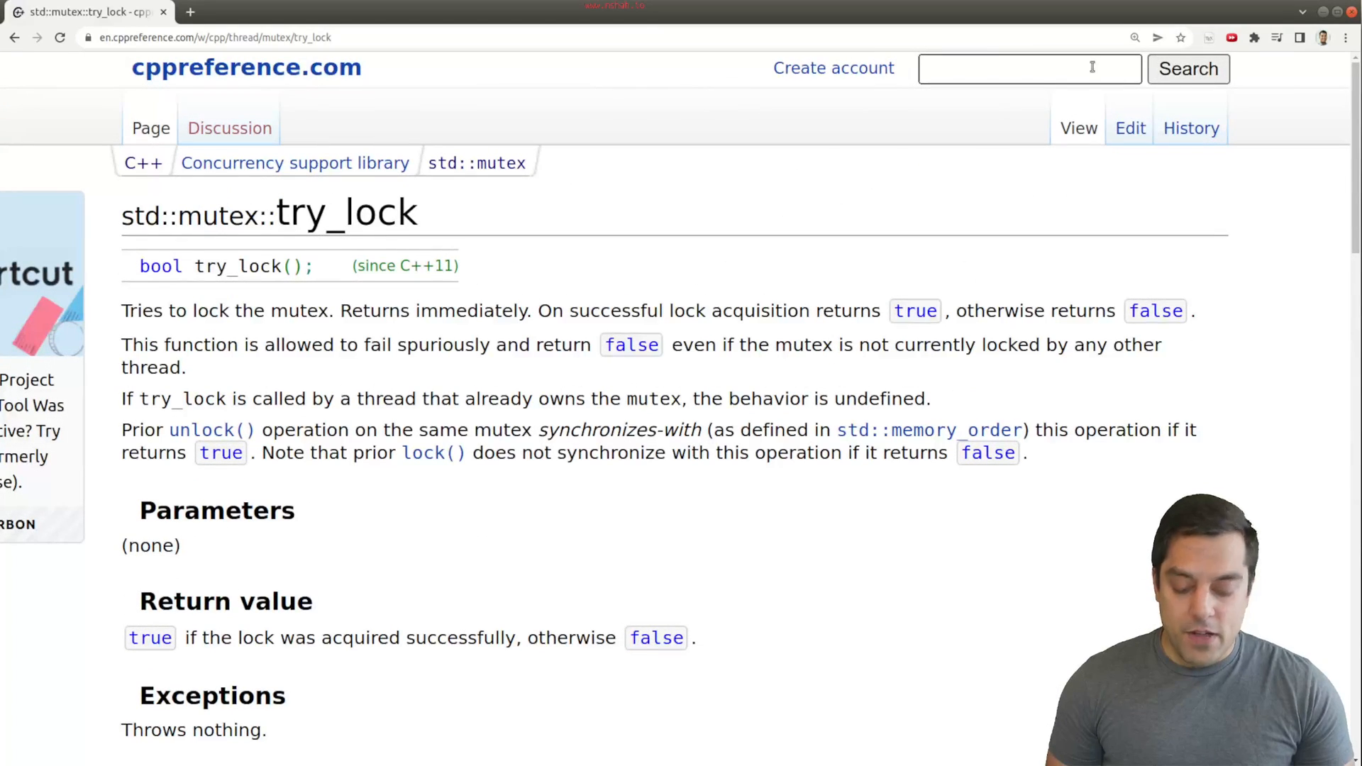
type("adopt lock site:cppreference.com")
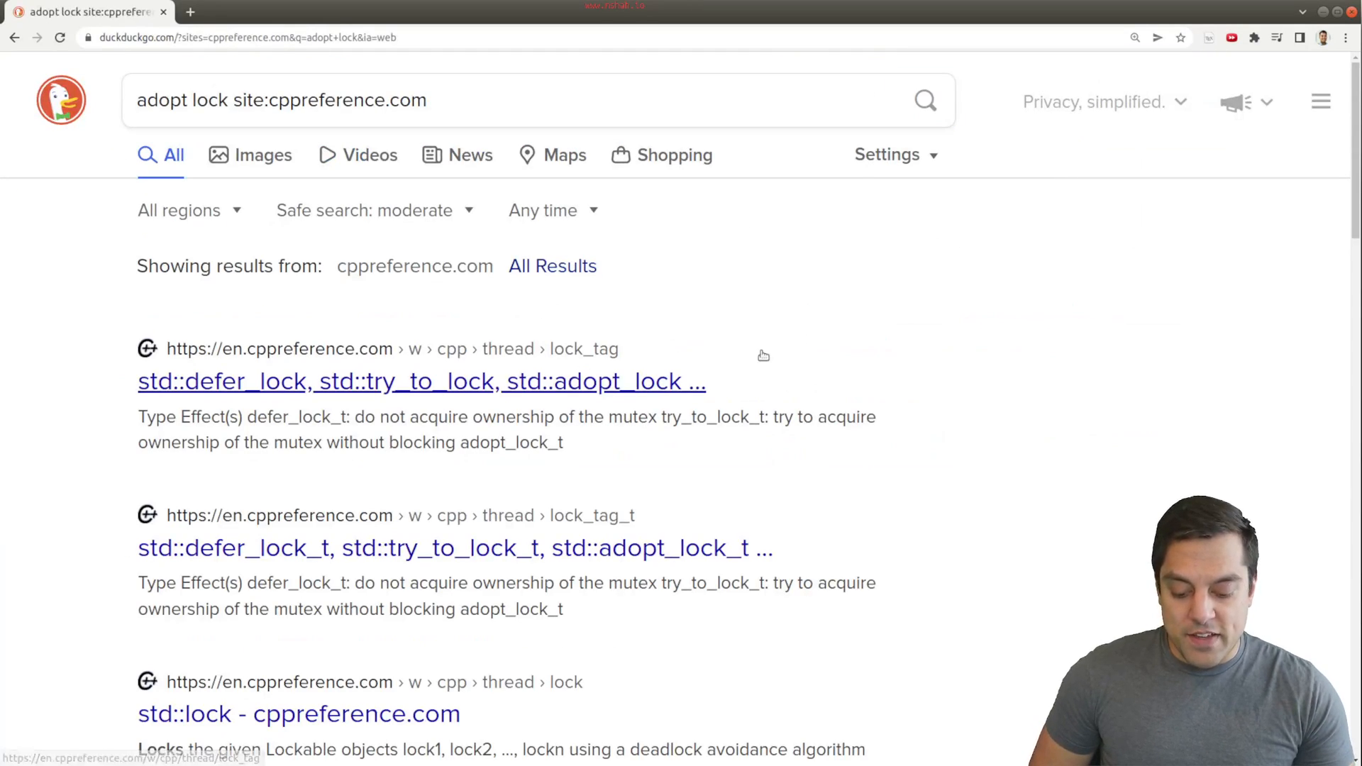
- View the defer_lock/try_to_lock/adopt_lock page and find lock1 using std::adopt_lock in the bank_account example
left_click(422, 380)
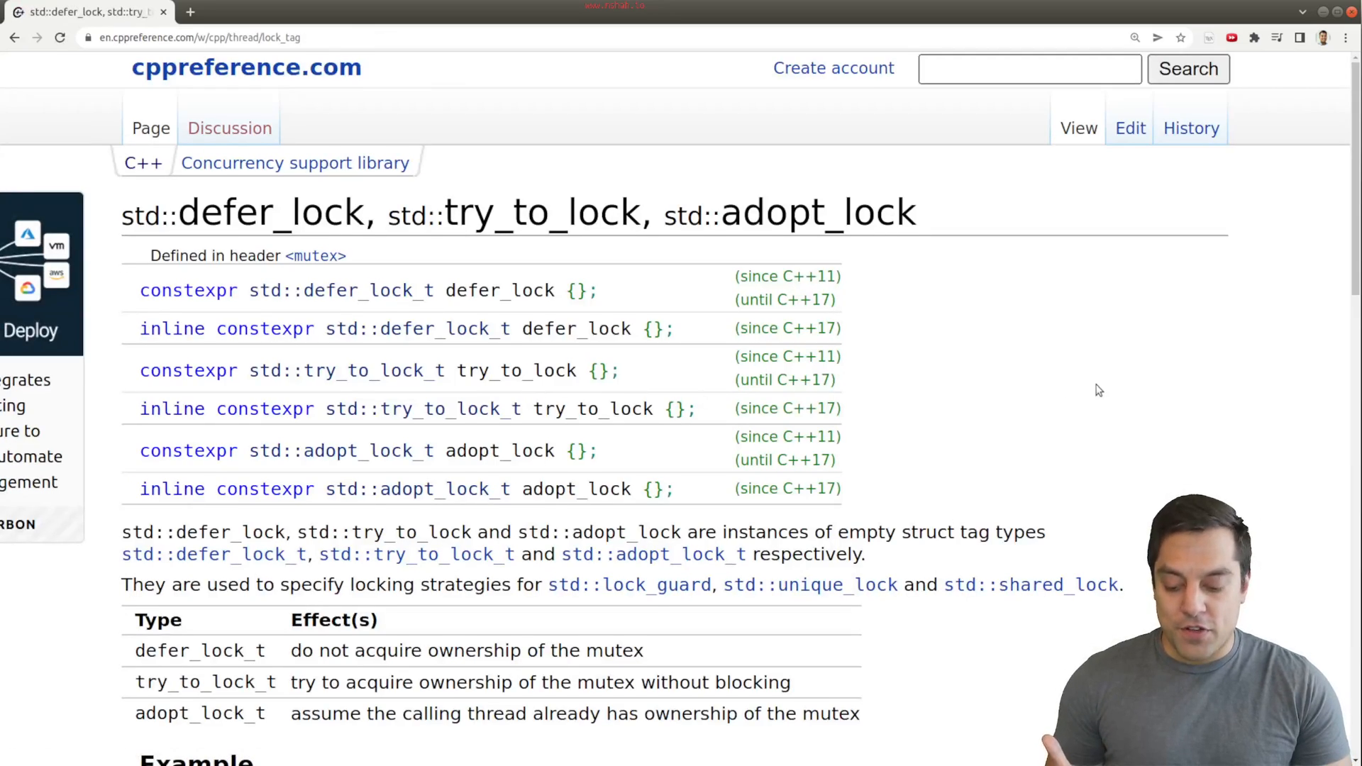
scroll("down", 3)
type("adopt_lock")
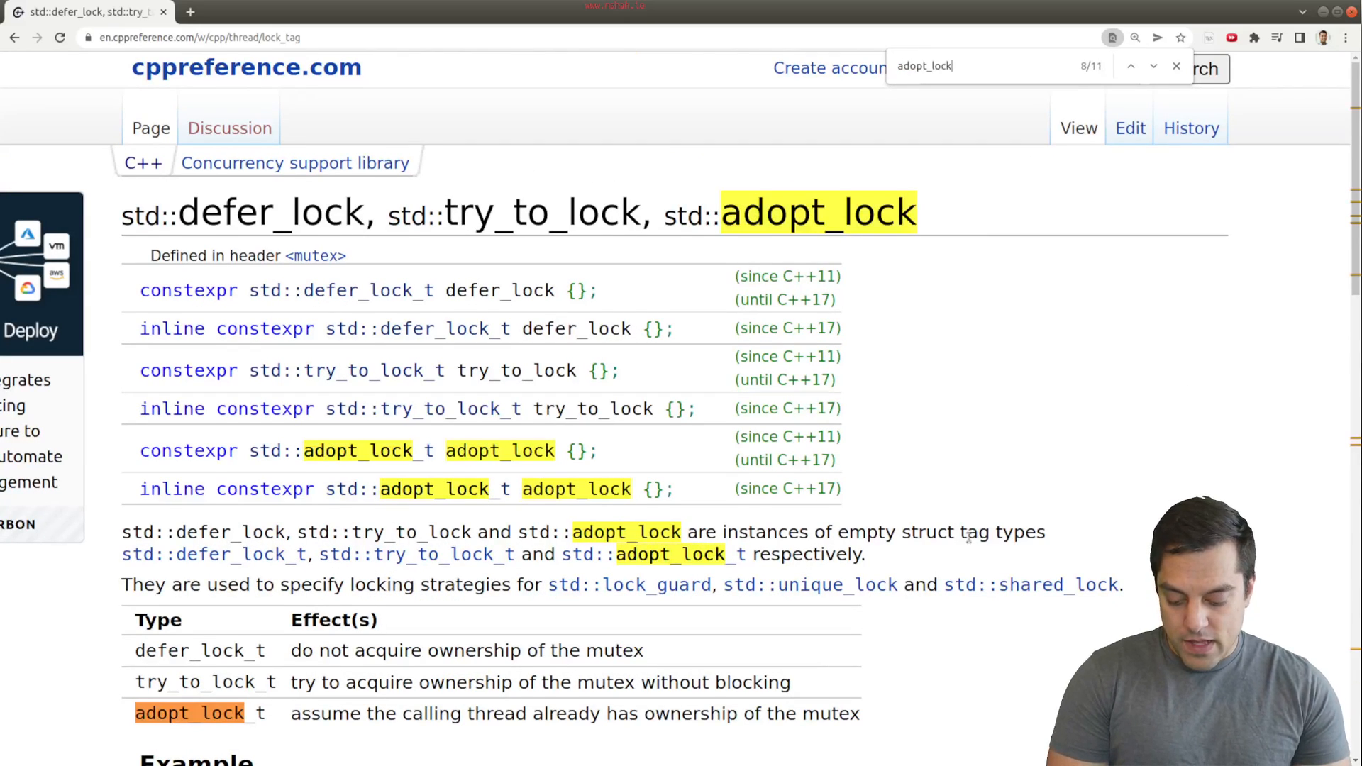
scroll("down", 3)
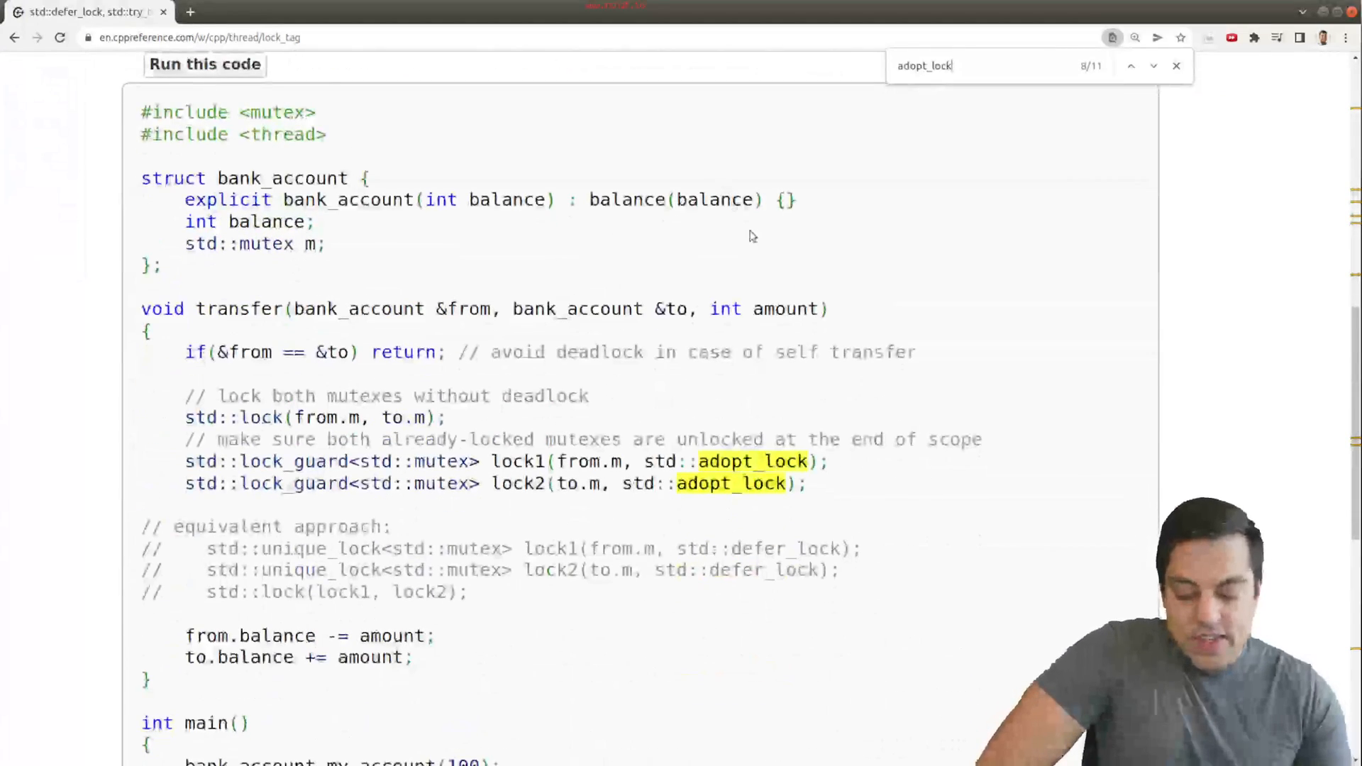
mouse_move(266, 461)
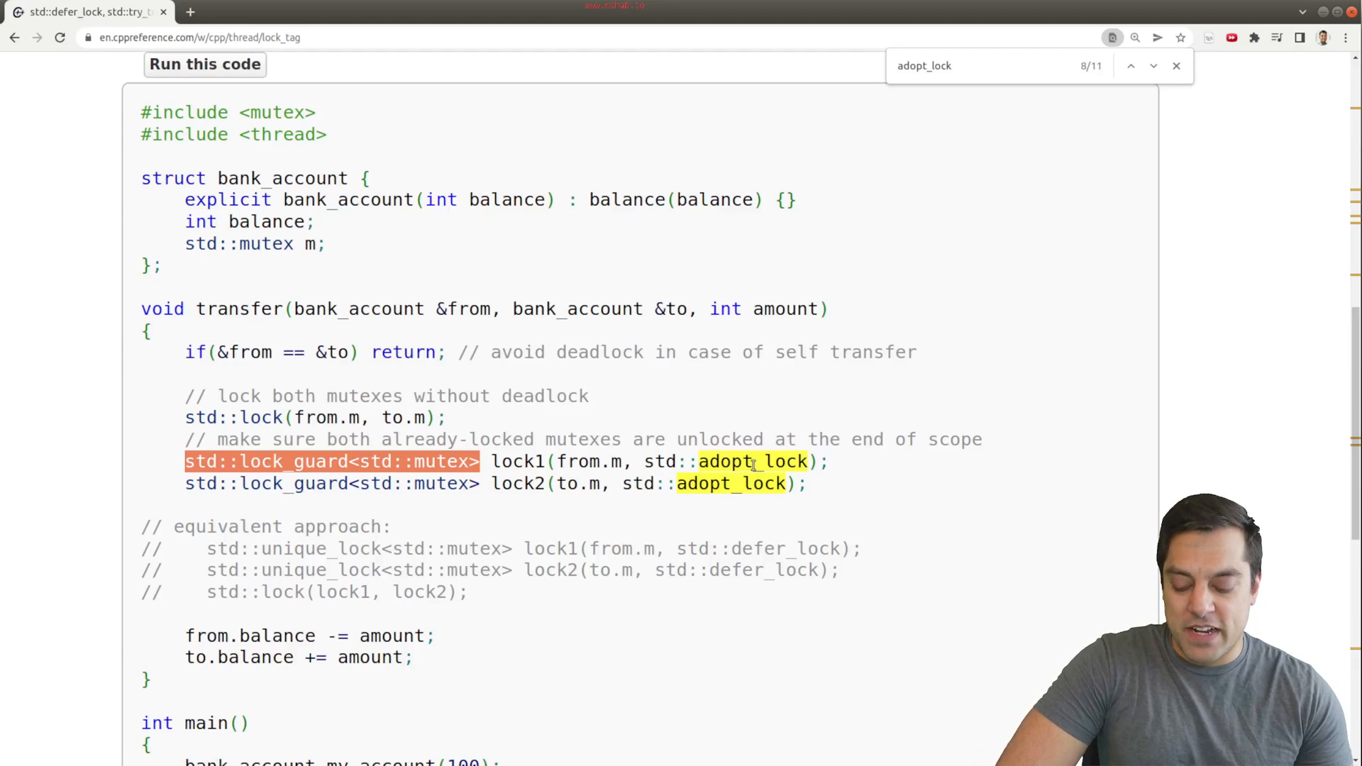
scroll("down", 3)
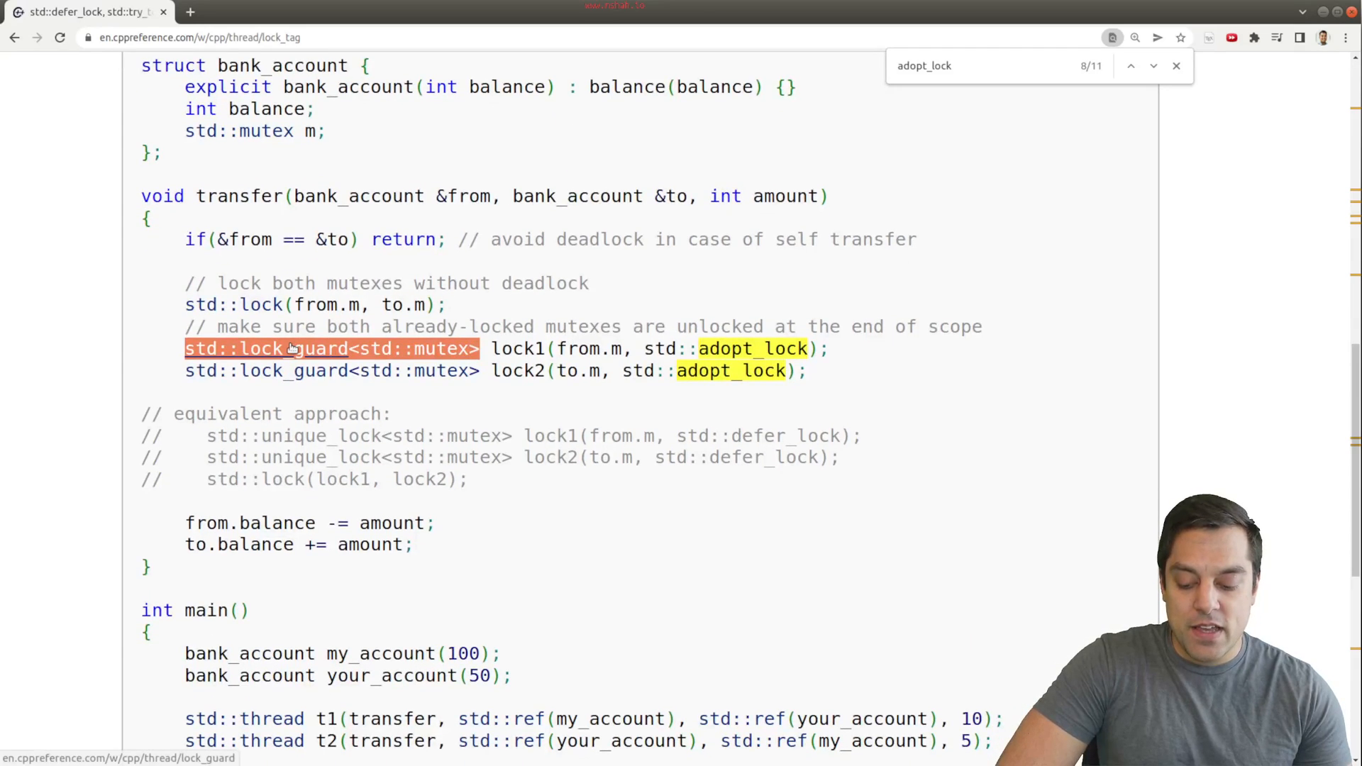
mouse_move(413, 370)
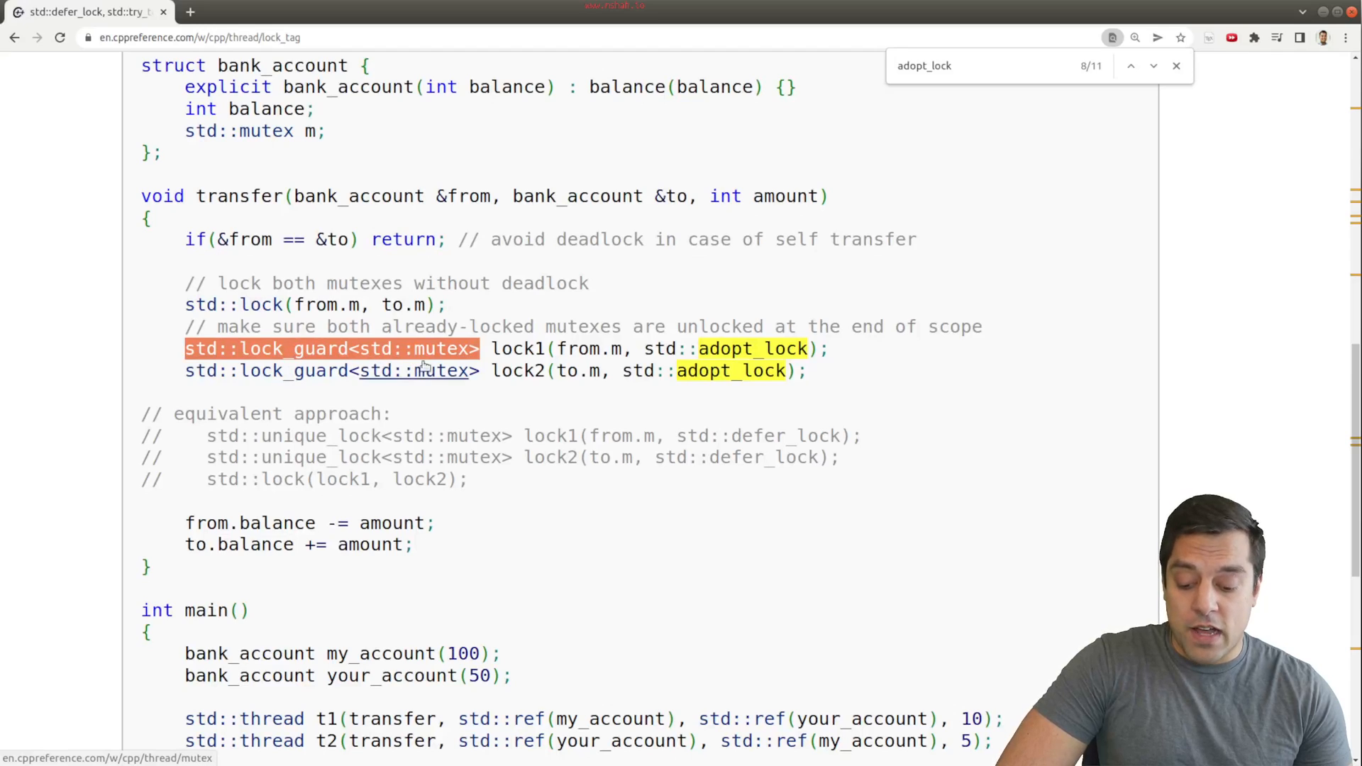
left_click(1152, 65)
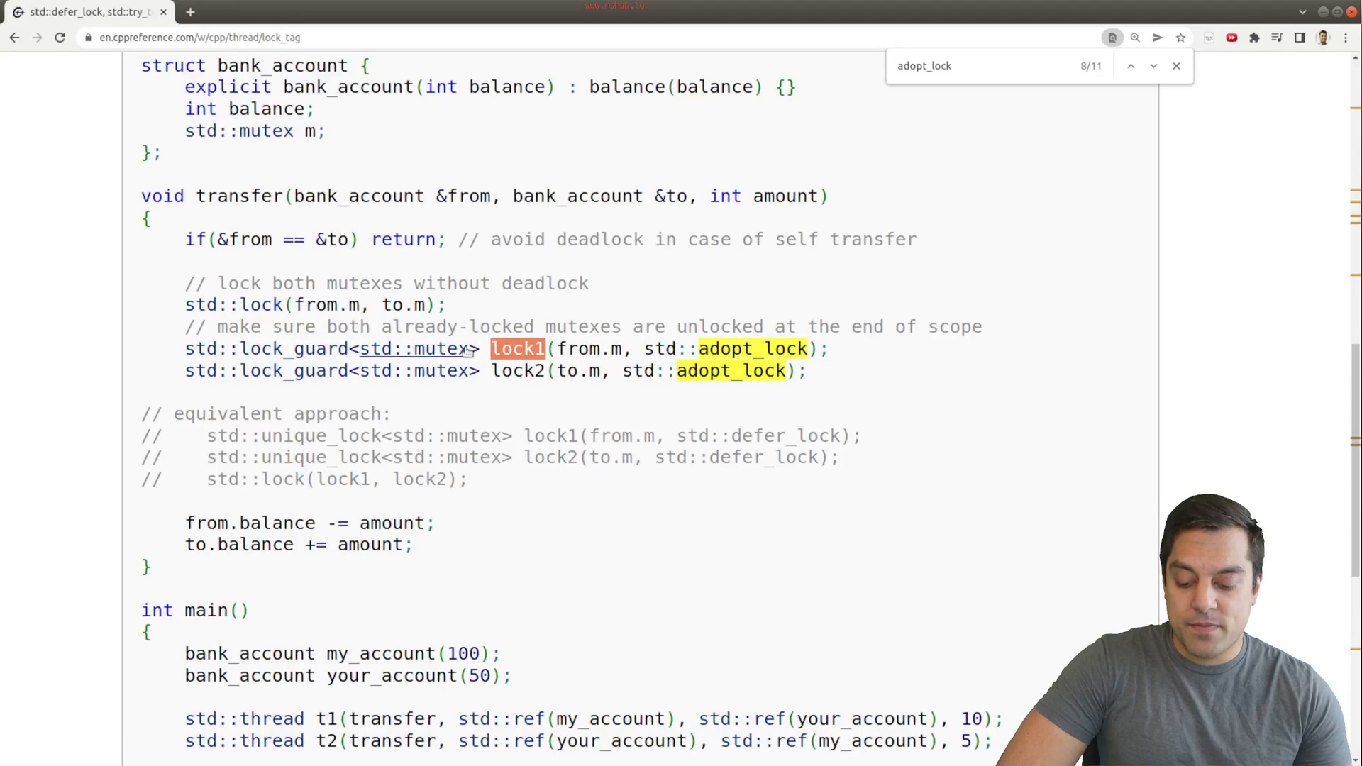